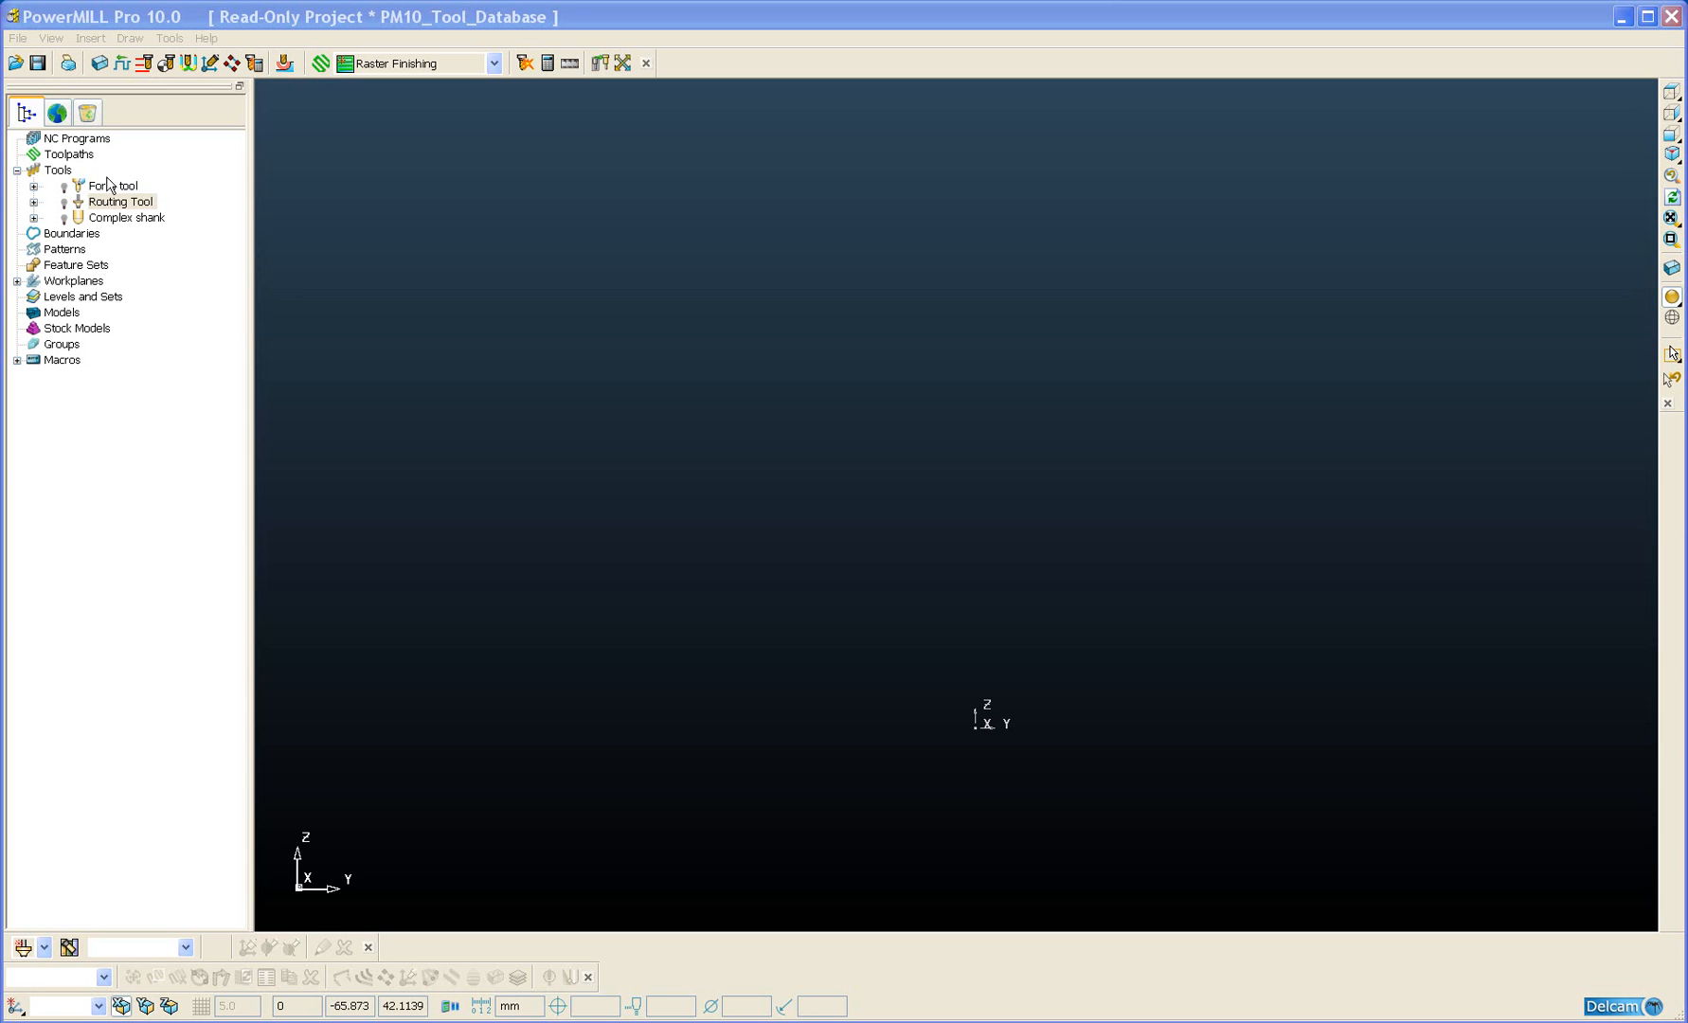
# Step: Activate the Form tool, then make the Routing Tool the active displayed tool
pyautogui.click(112, 186)
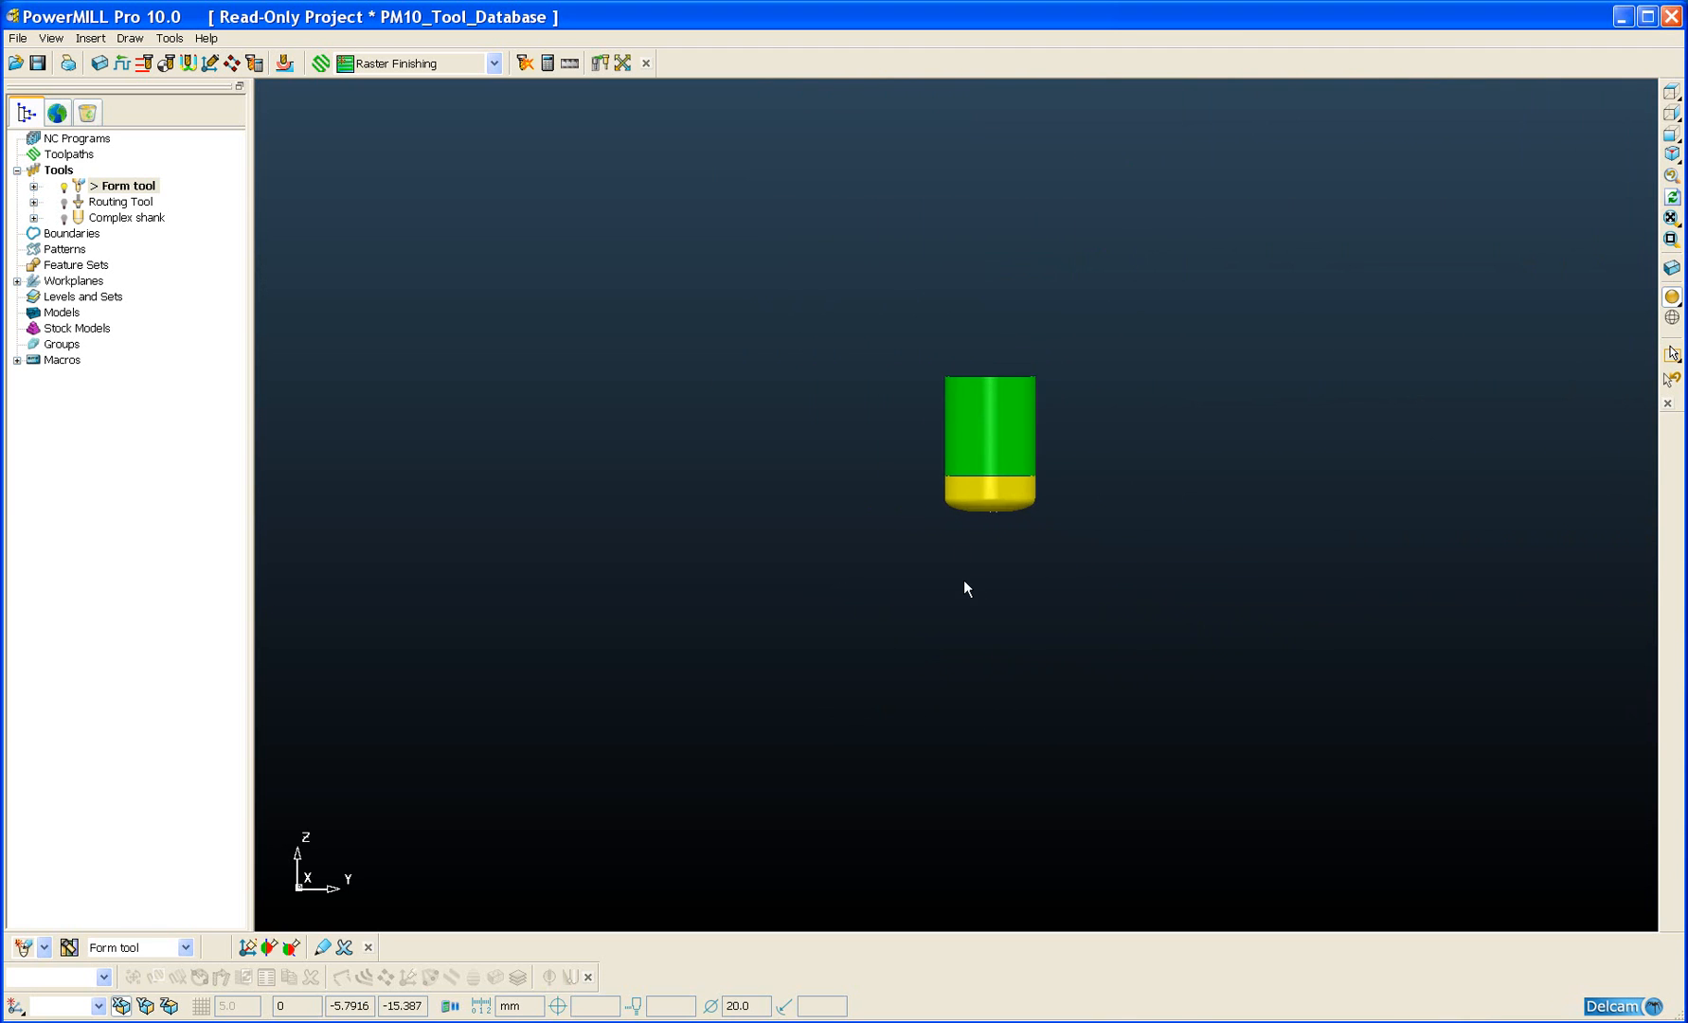
pyautogui.click(119, 200)
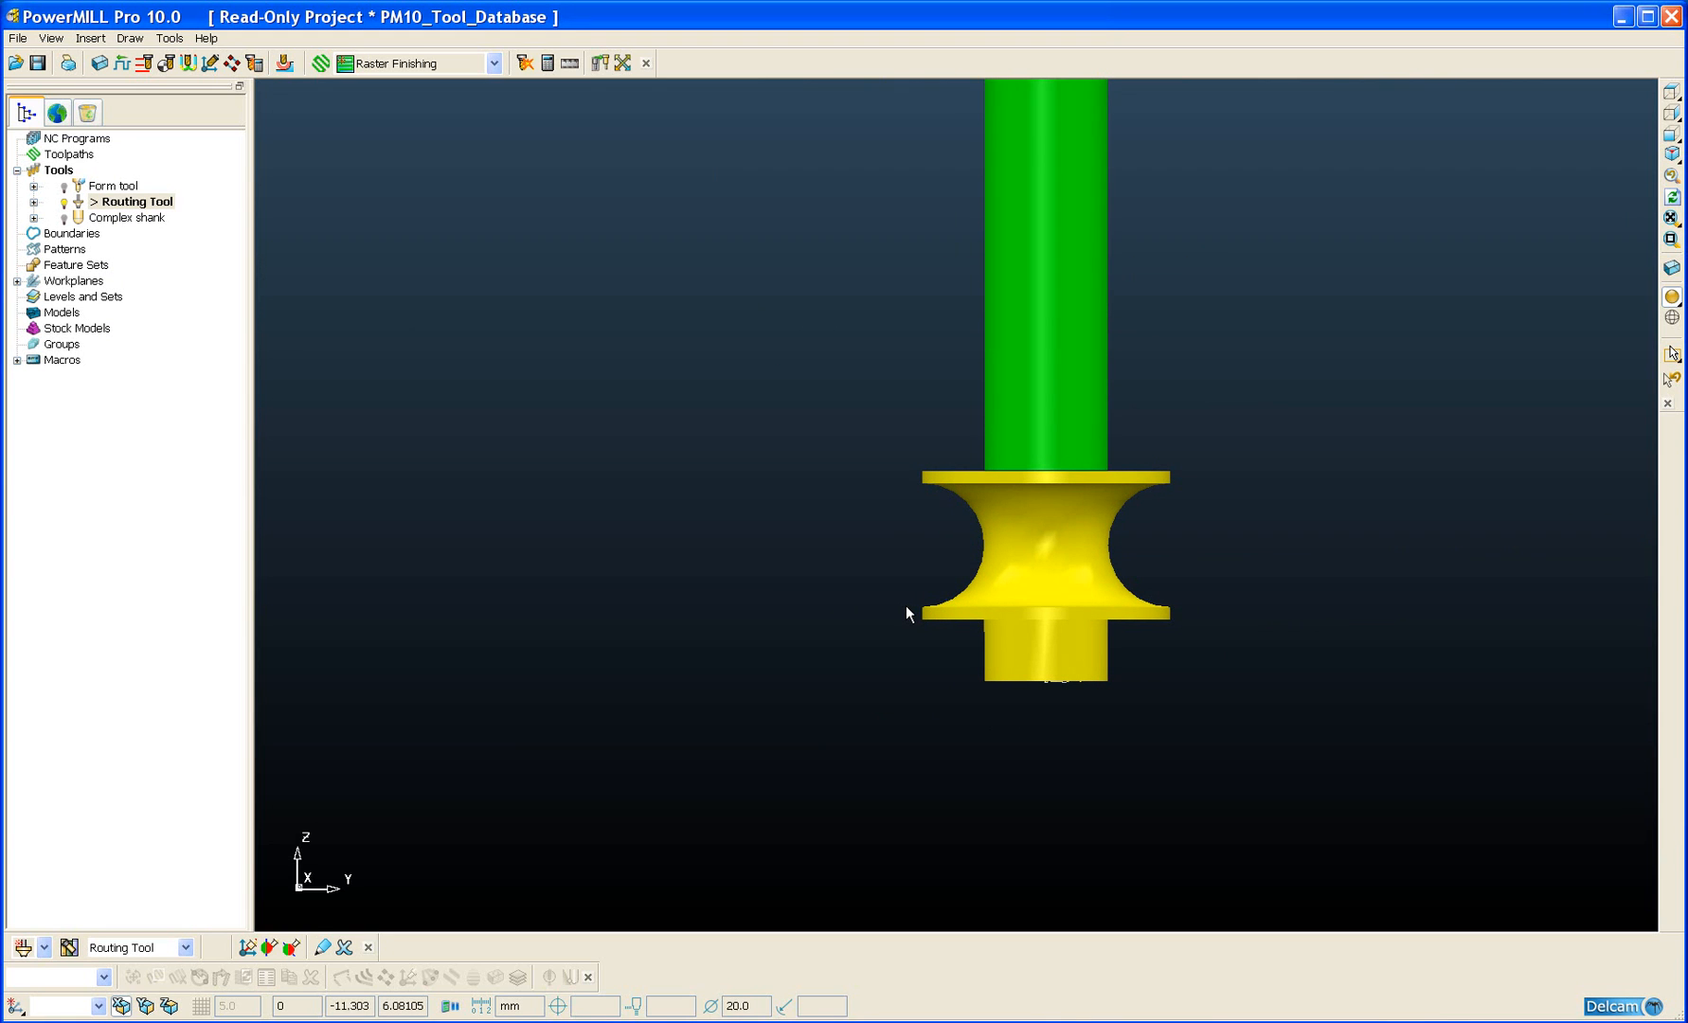
pyautogui.moveTo(727, 557)
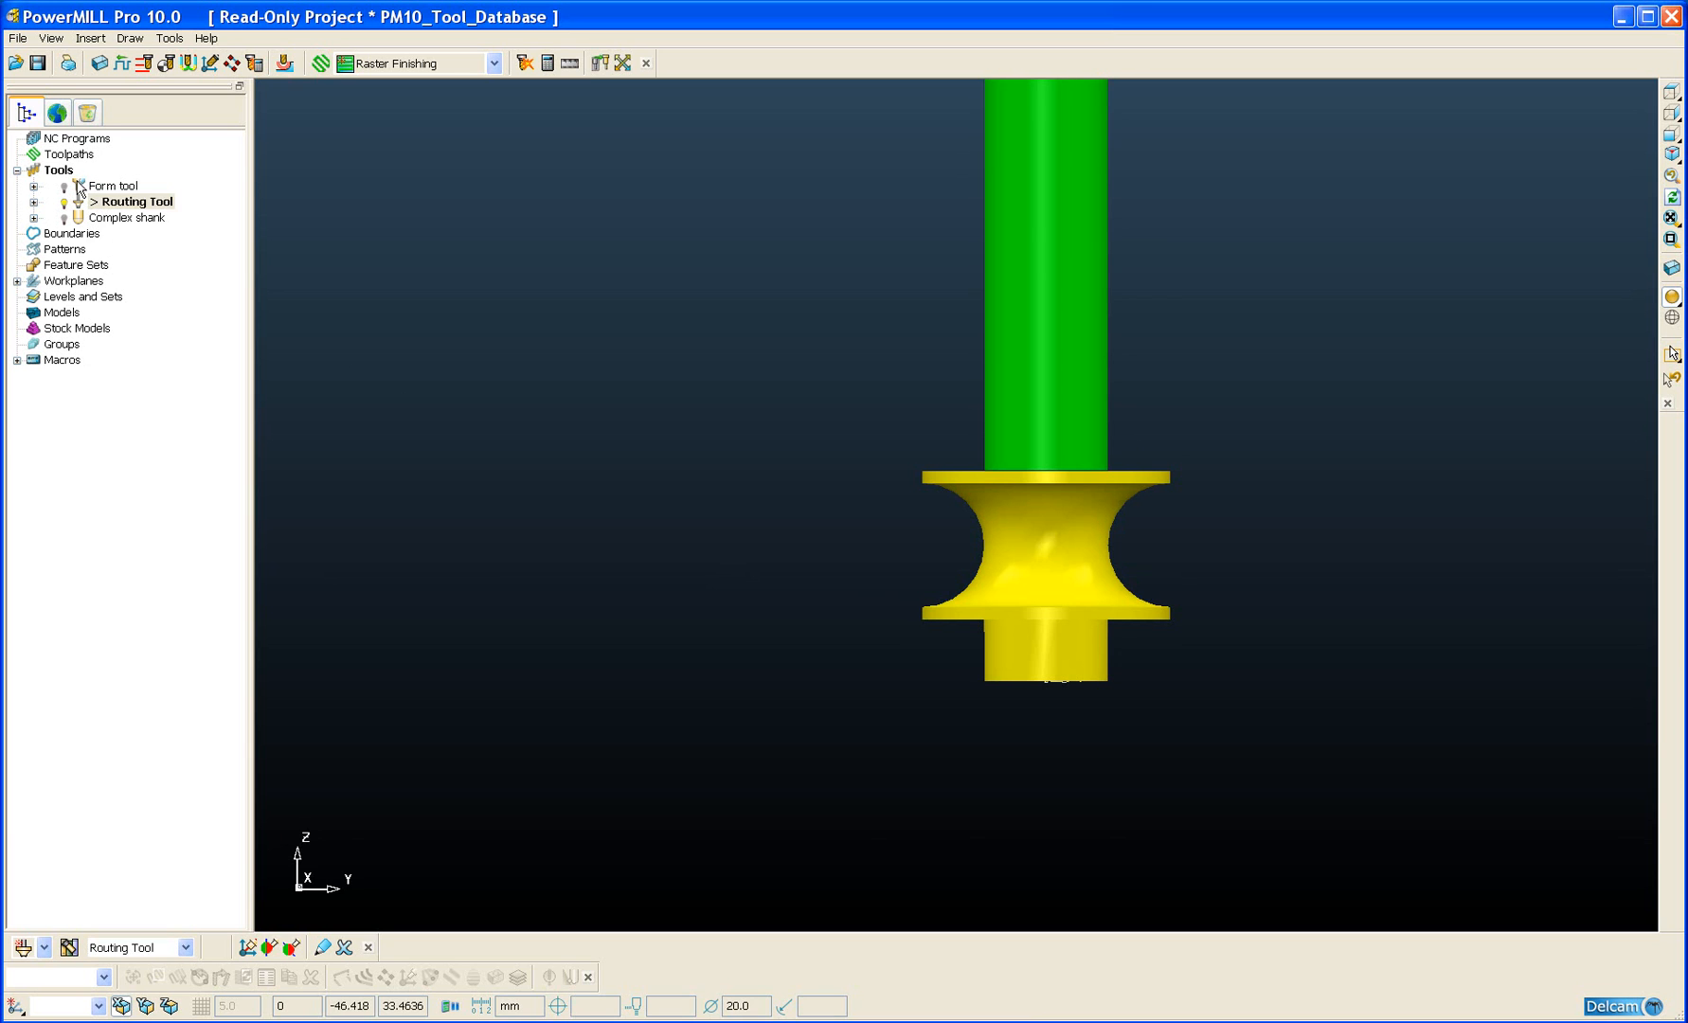
# Step: Add the selected Form tool and Routing Tool to the tool database and export them
pyautogui.rightClick(113, 186)
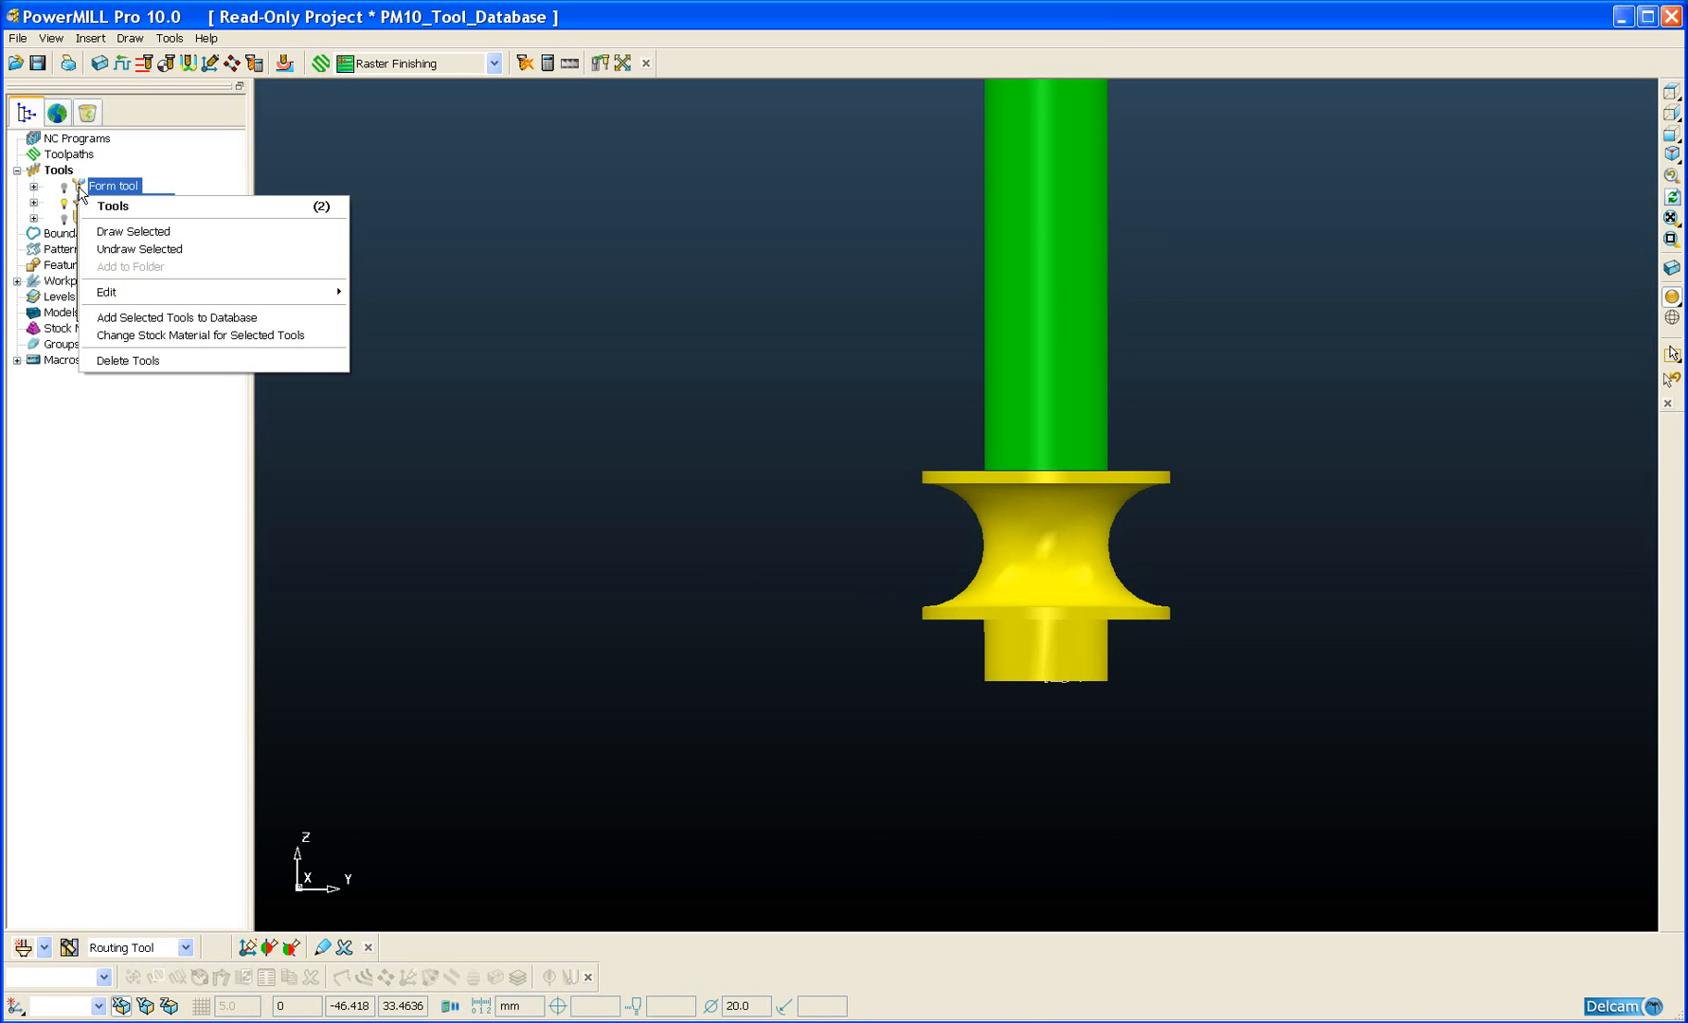
pyautogui.moveTo(87, 203)
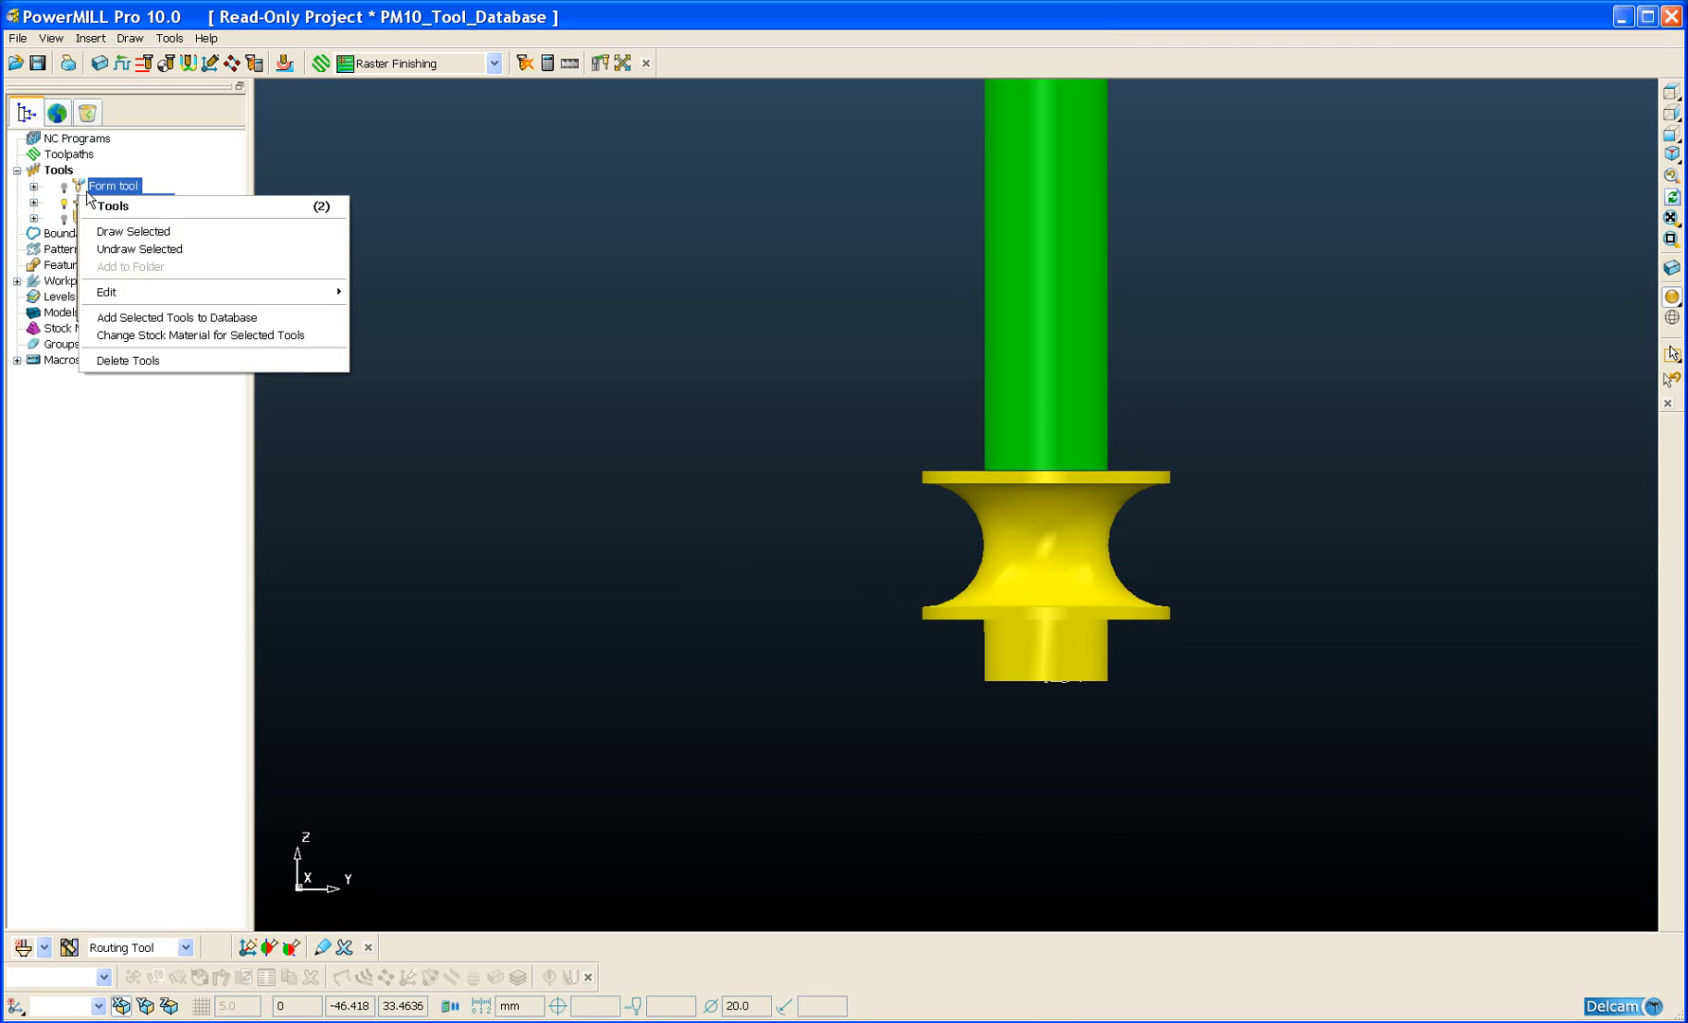
pyautogui.moveTo(178, 324)
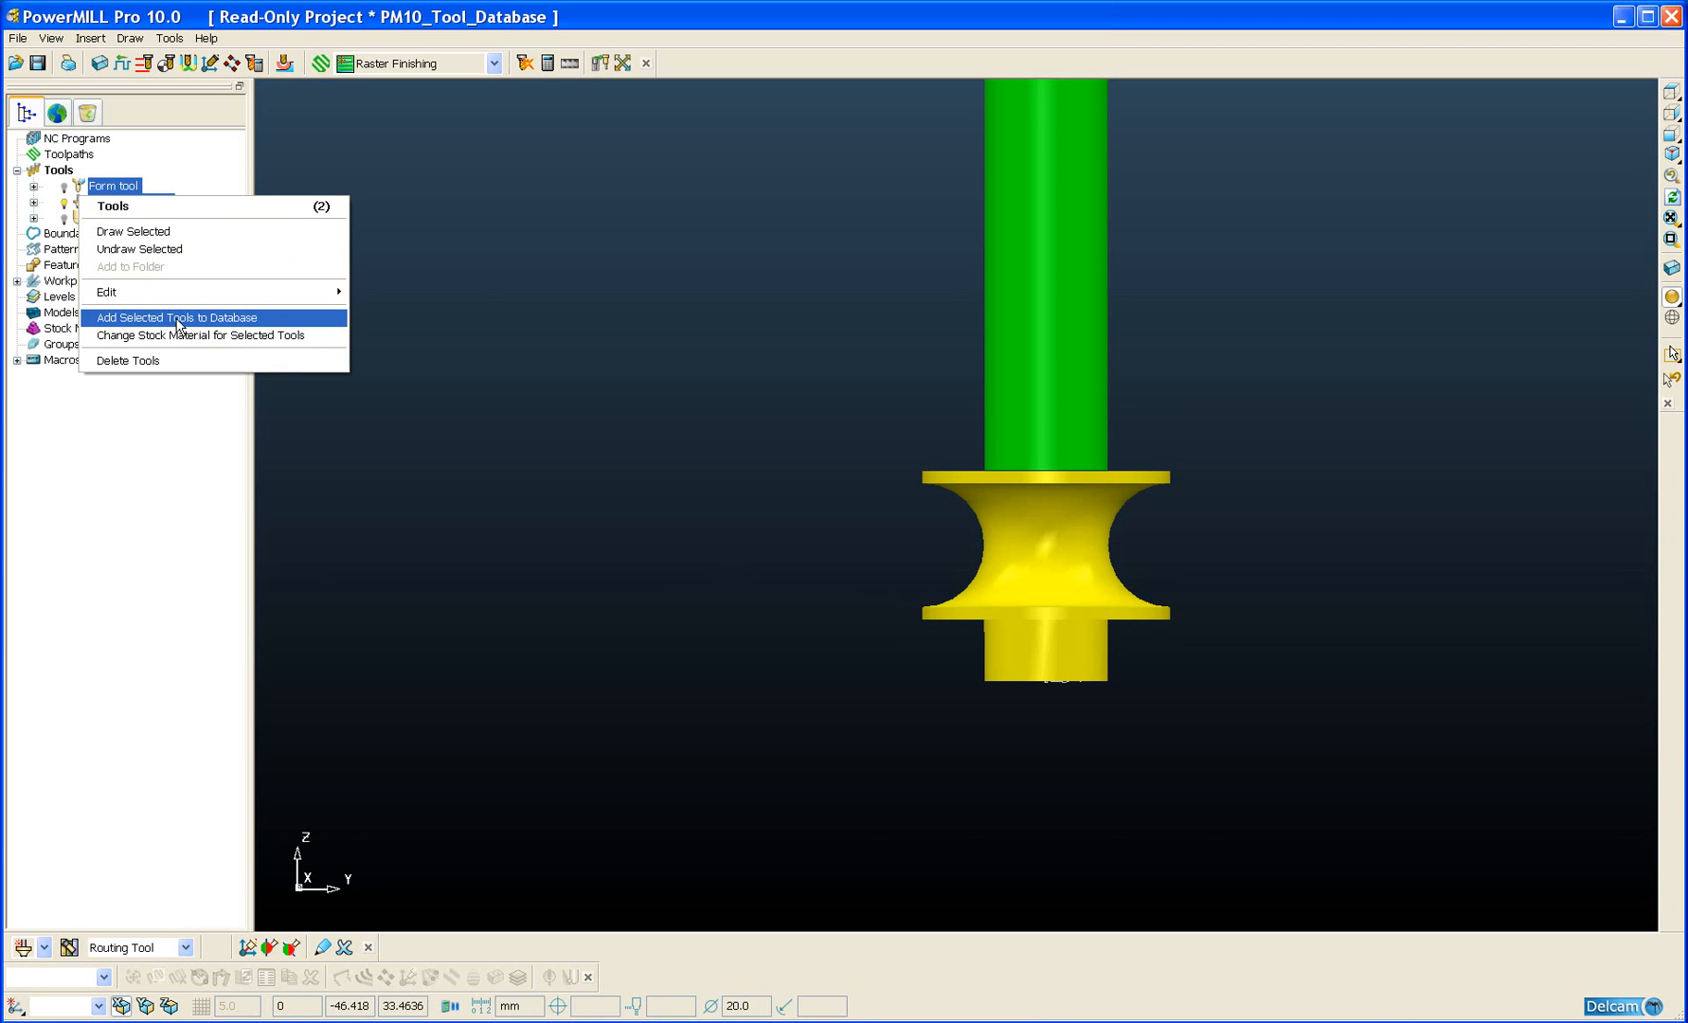
pyautogui.click(175, 318)
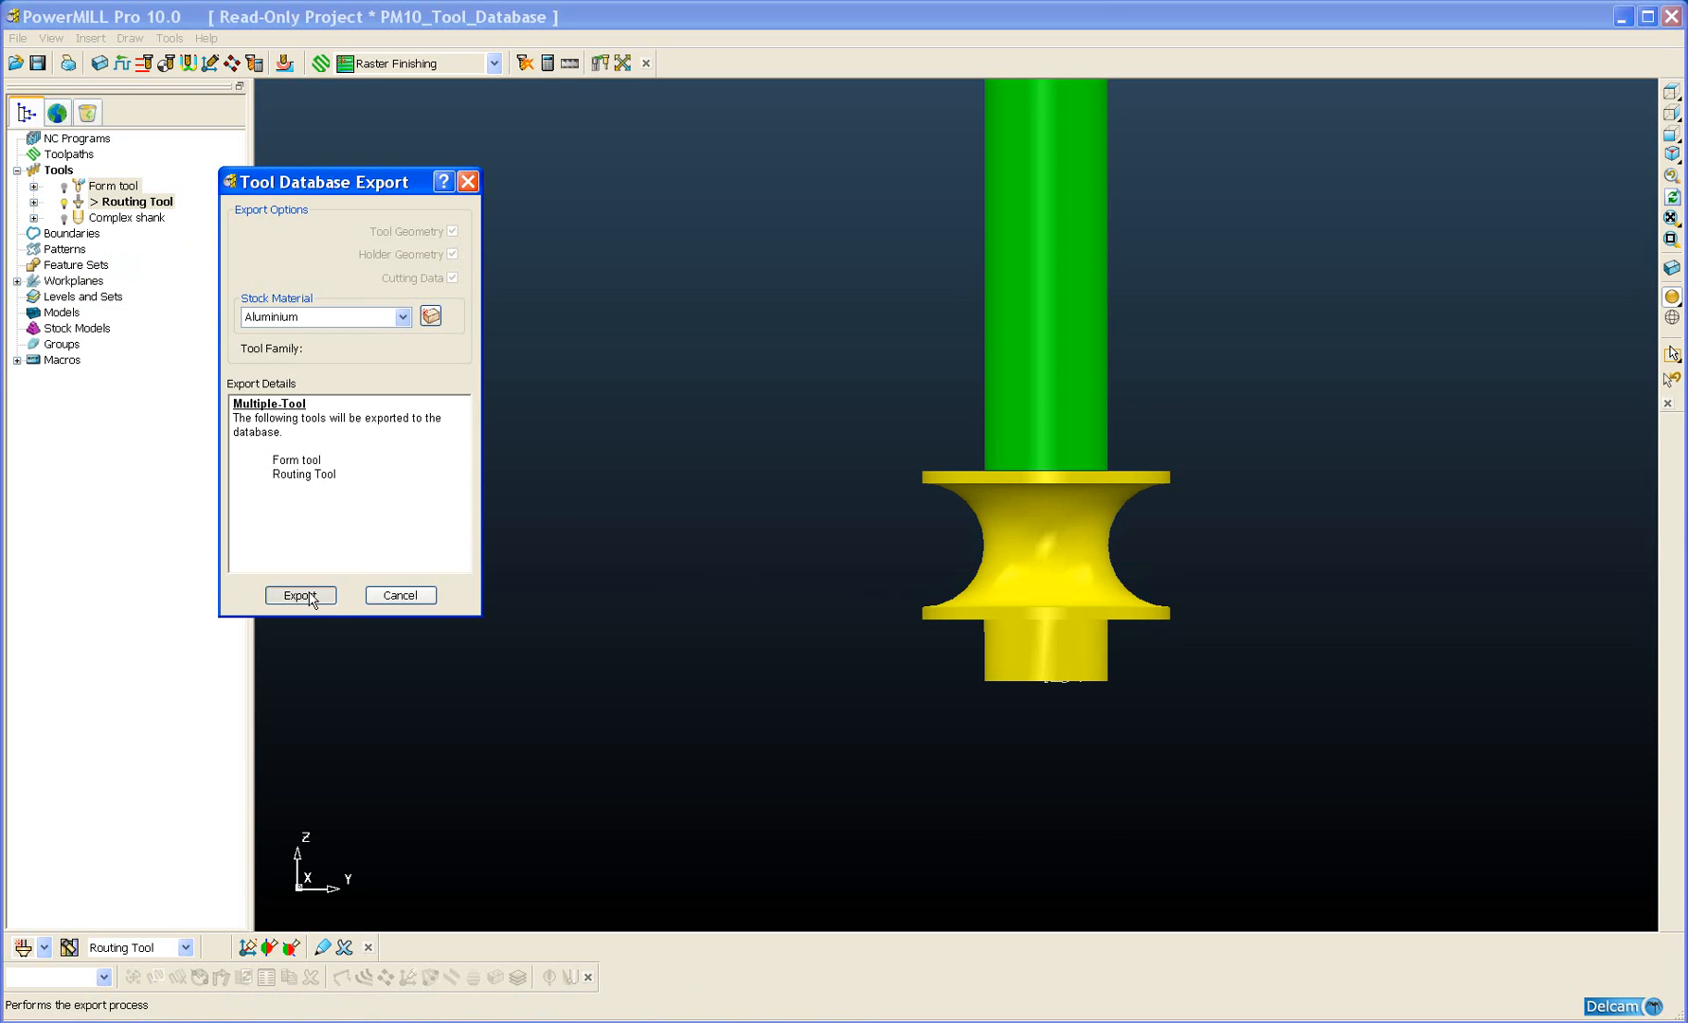
pyautogui.click(300, 595)
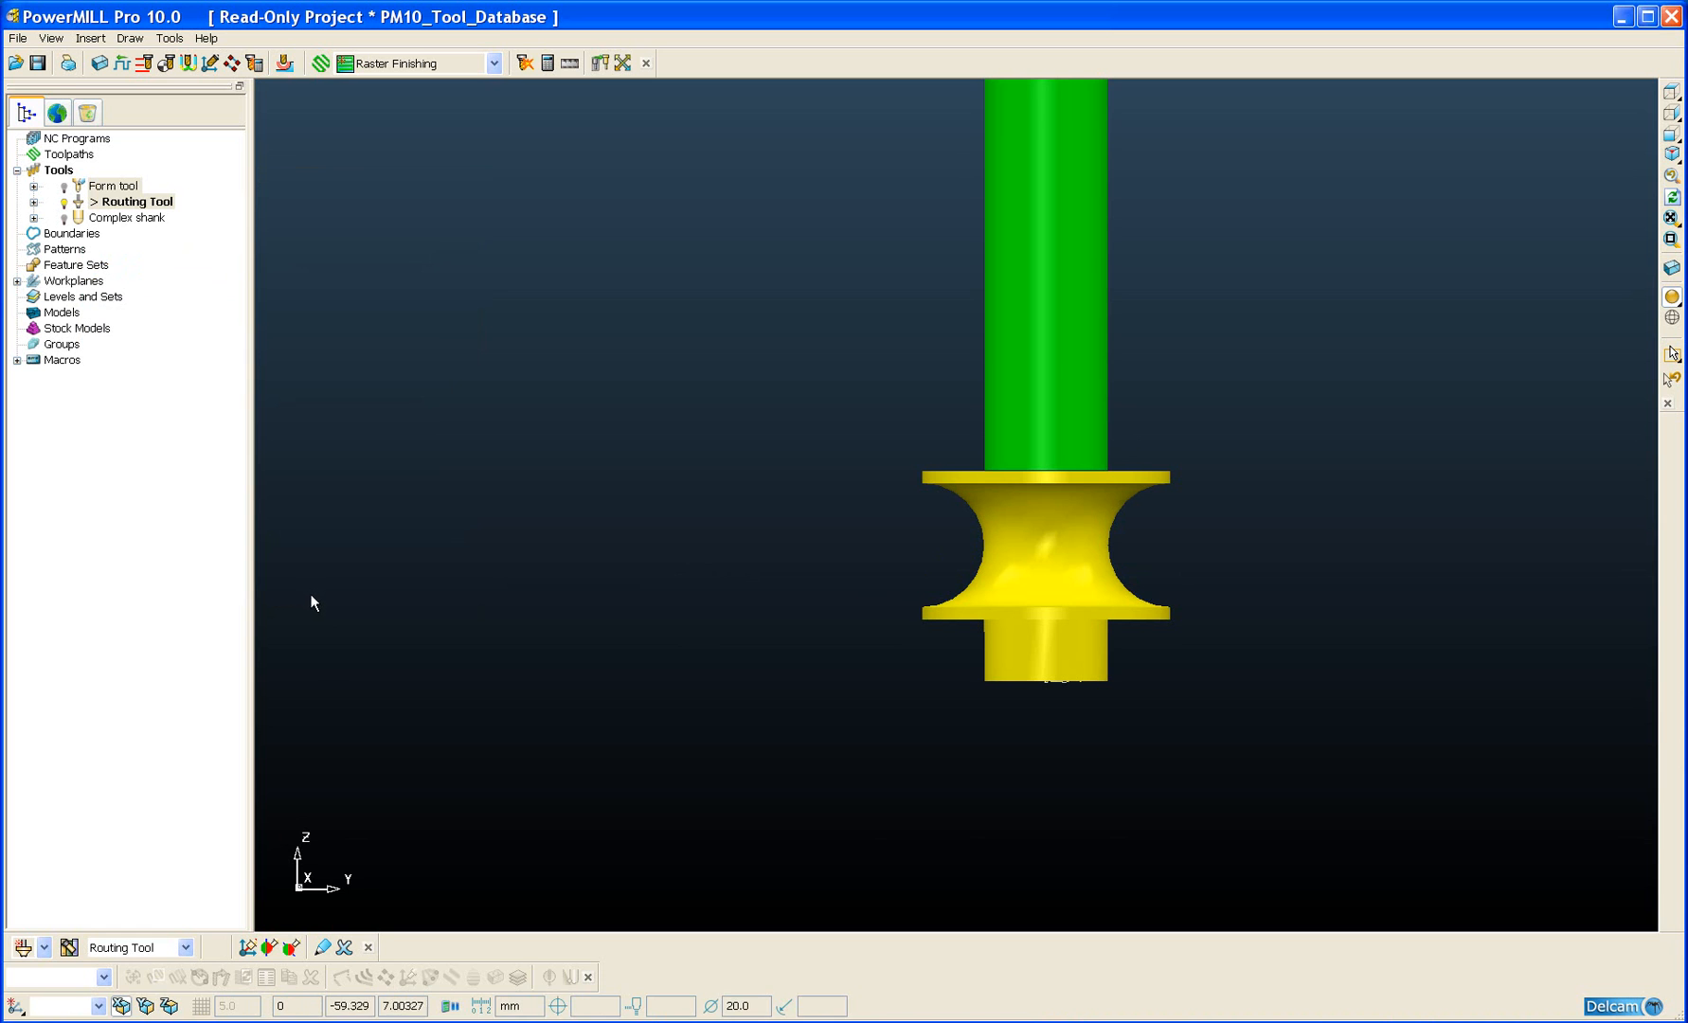
pyautogui.moveTo(68, 947)
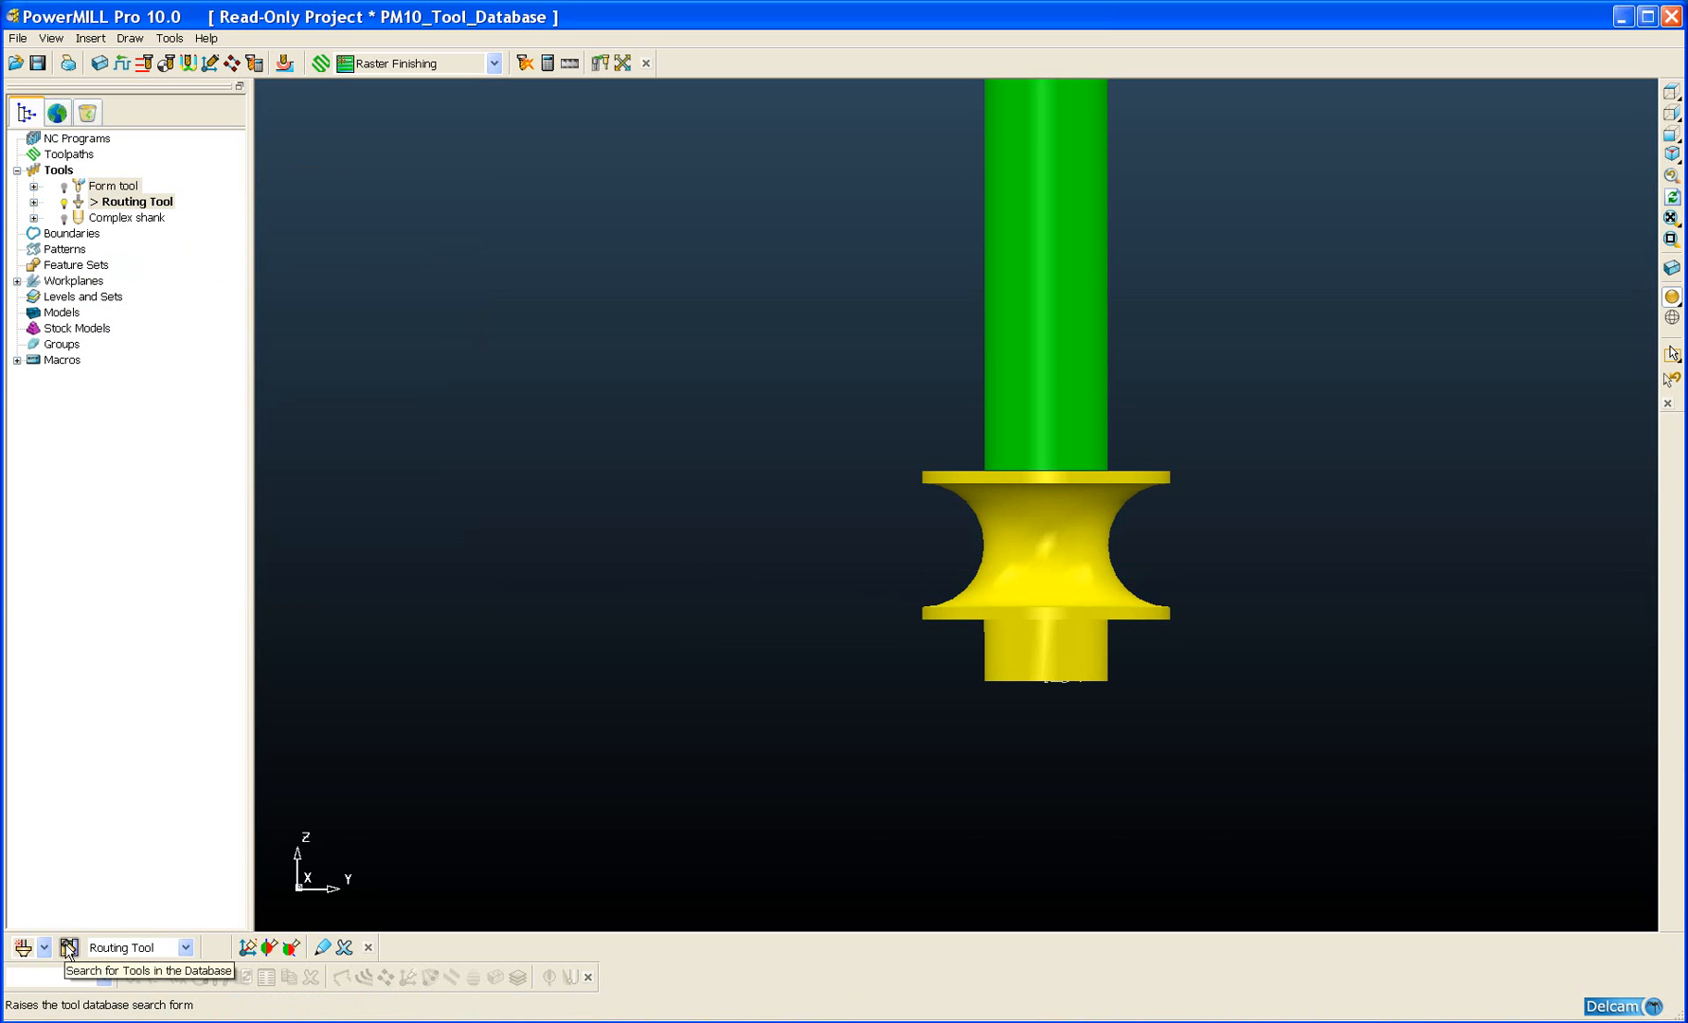
pyautogui.click(61, 947)
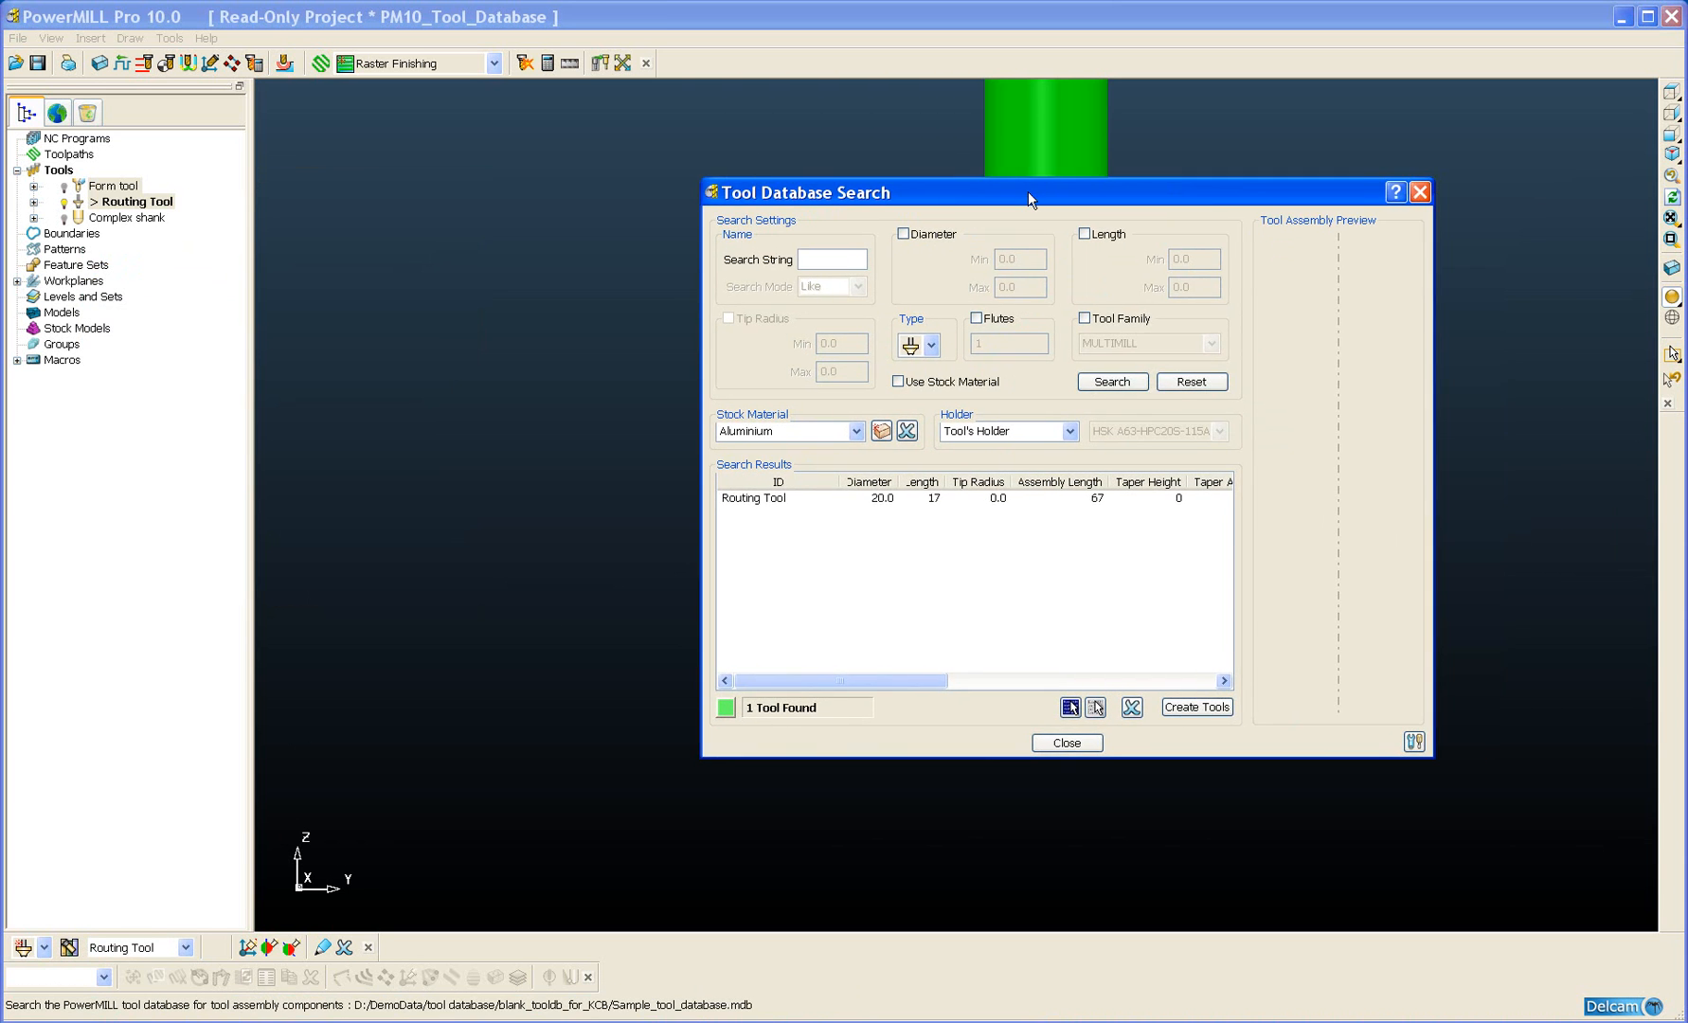
pyautogui.click(932, 345)
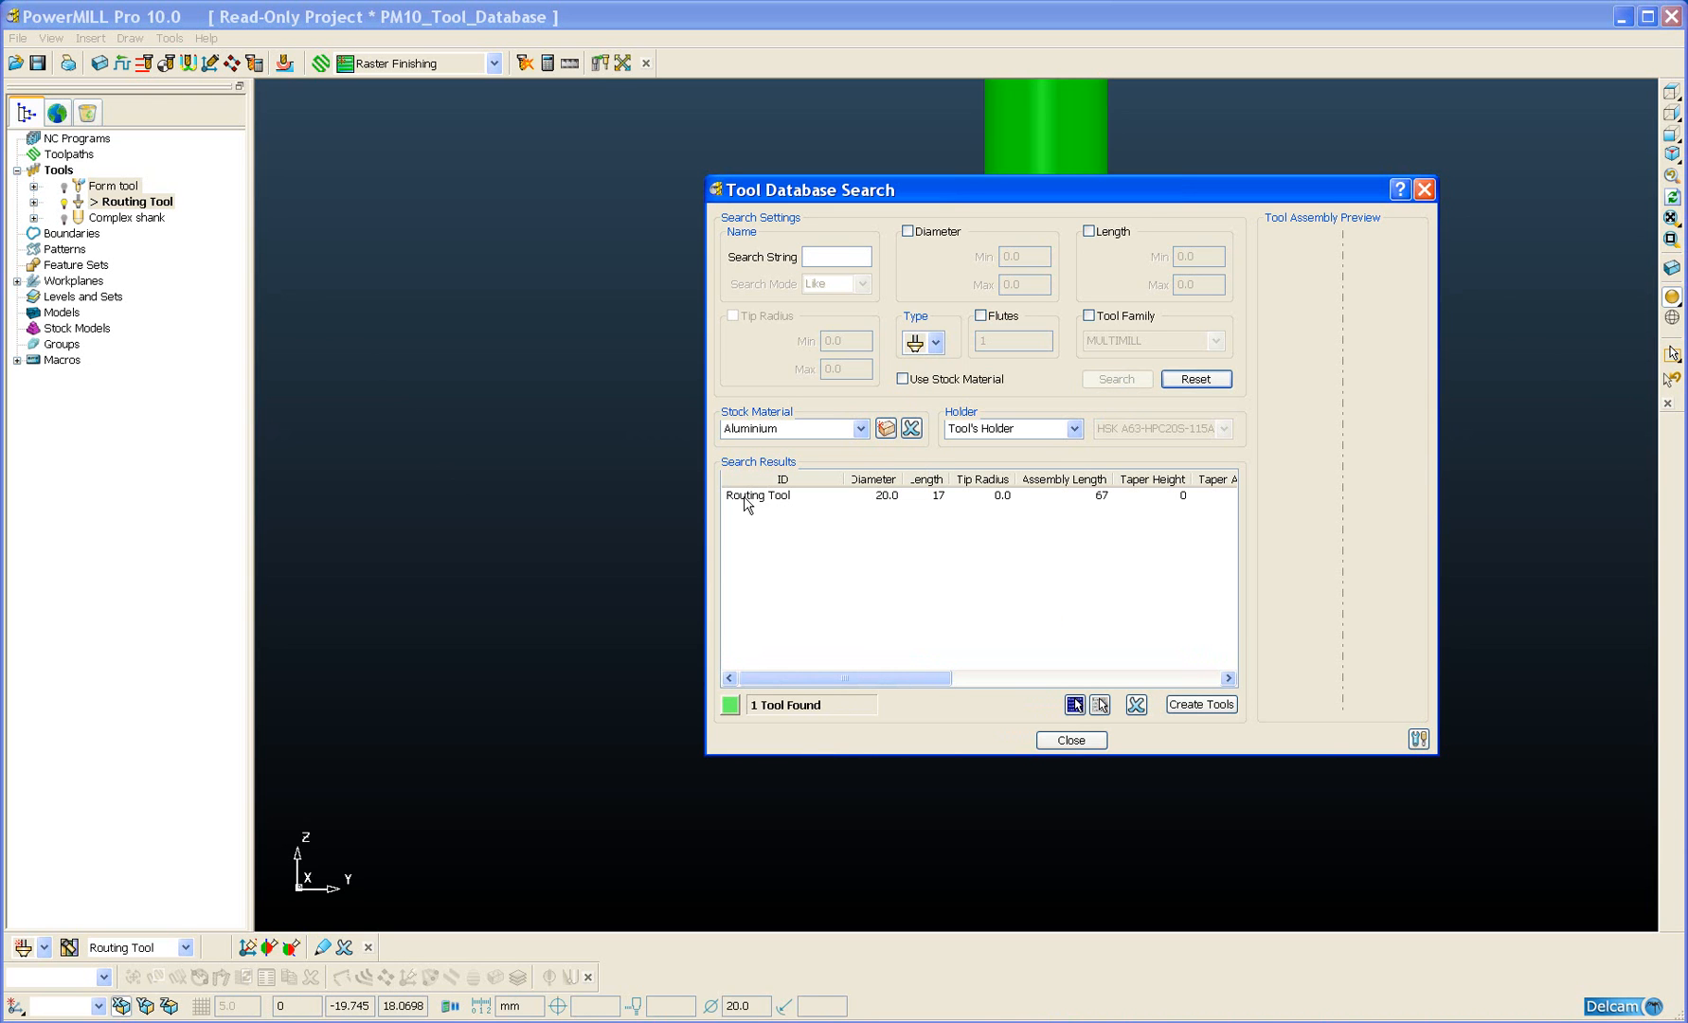
pyautogui.click(756, 494)
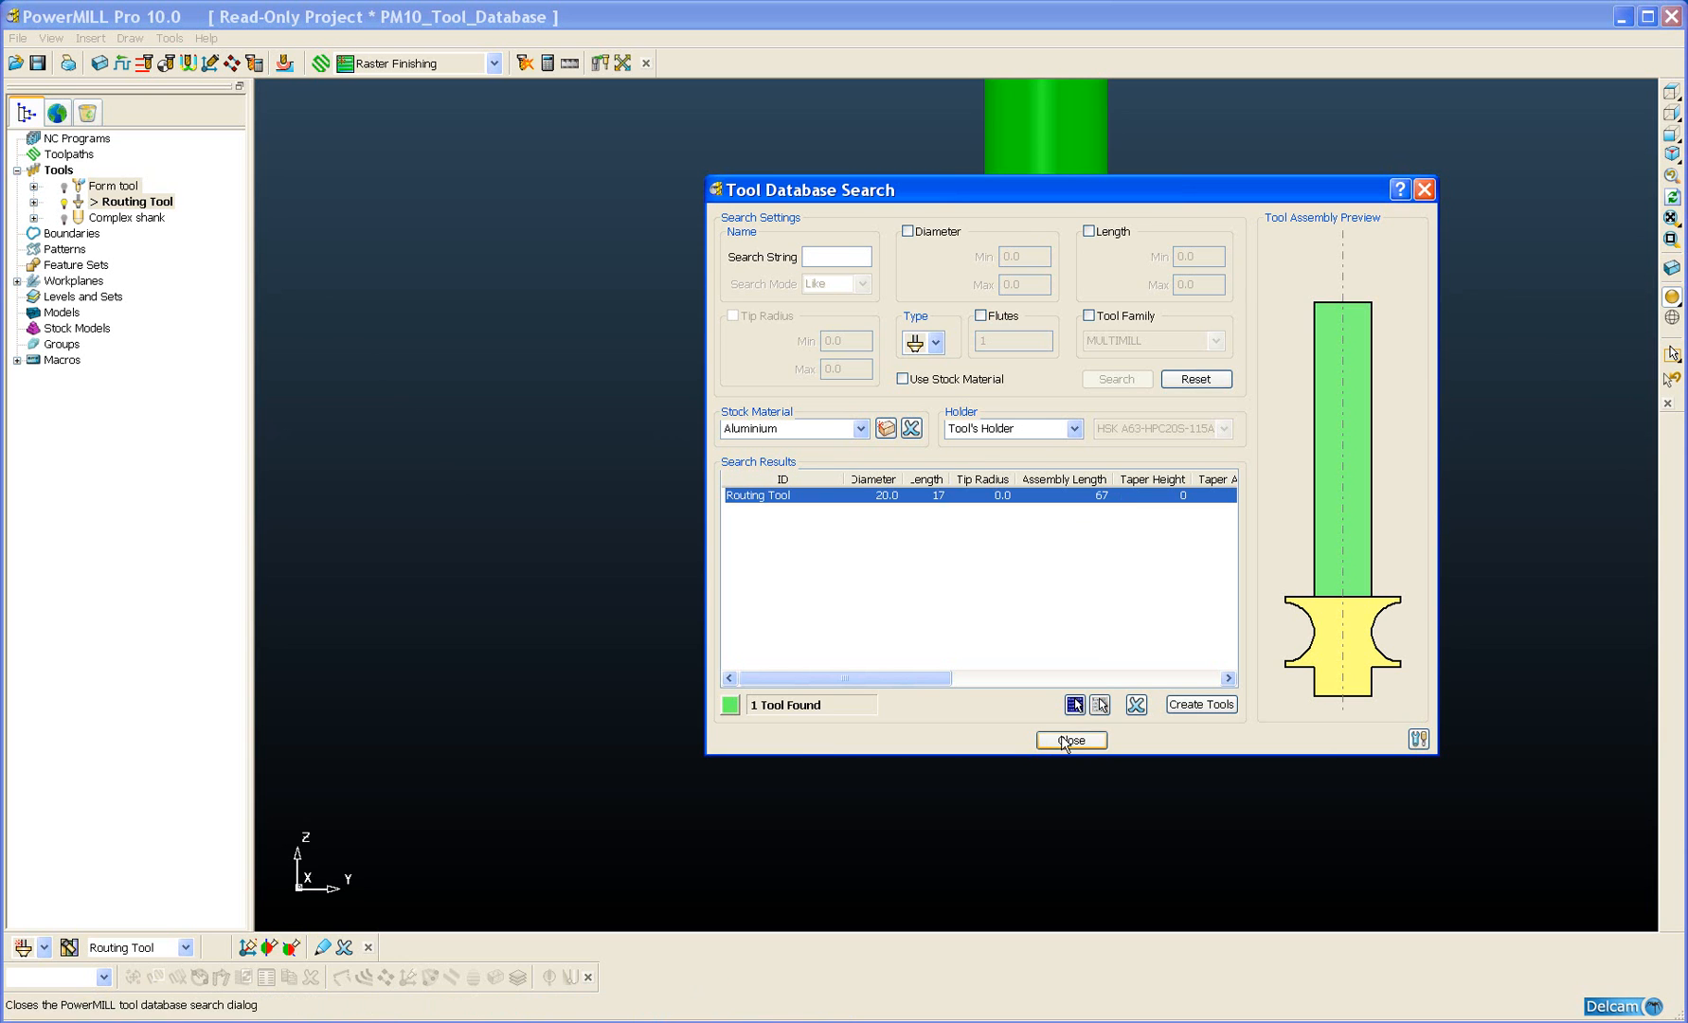
pyautogui.click(1071, 740)
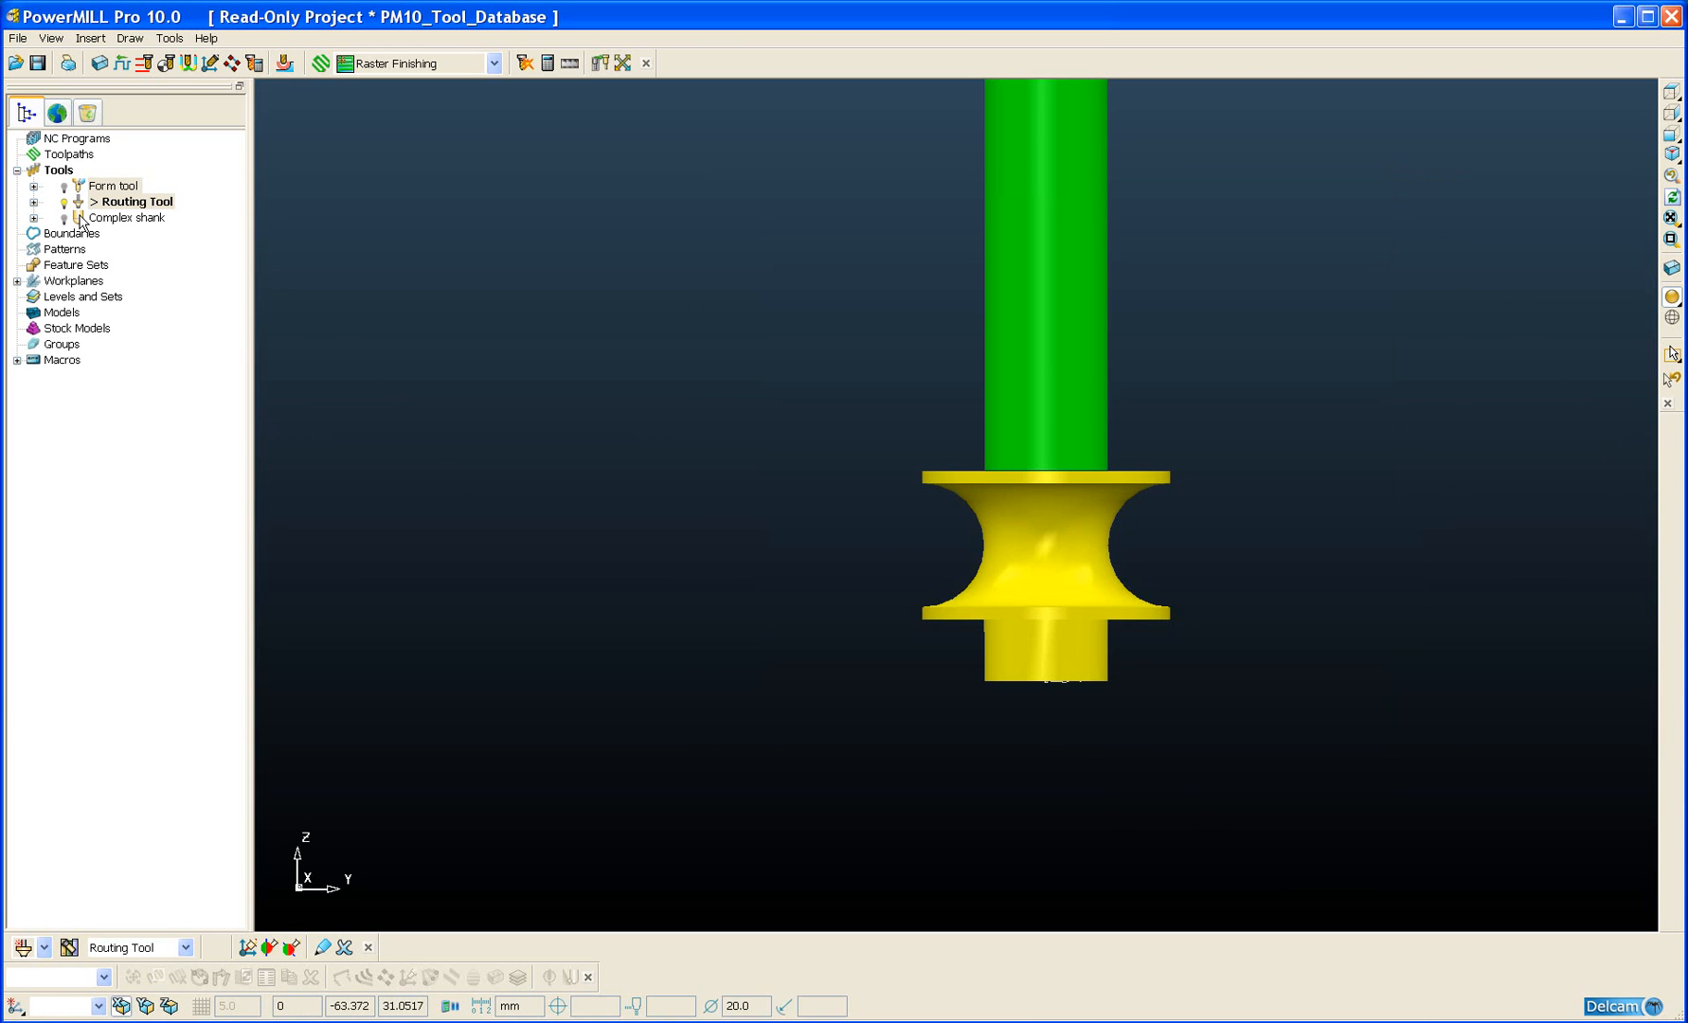
# Step: Make the Complex shank ball-nosed tool the active tool in the viewport
pyautogui.click(133, 218)
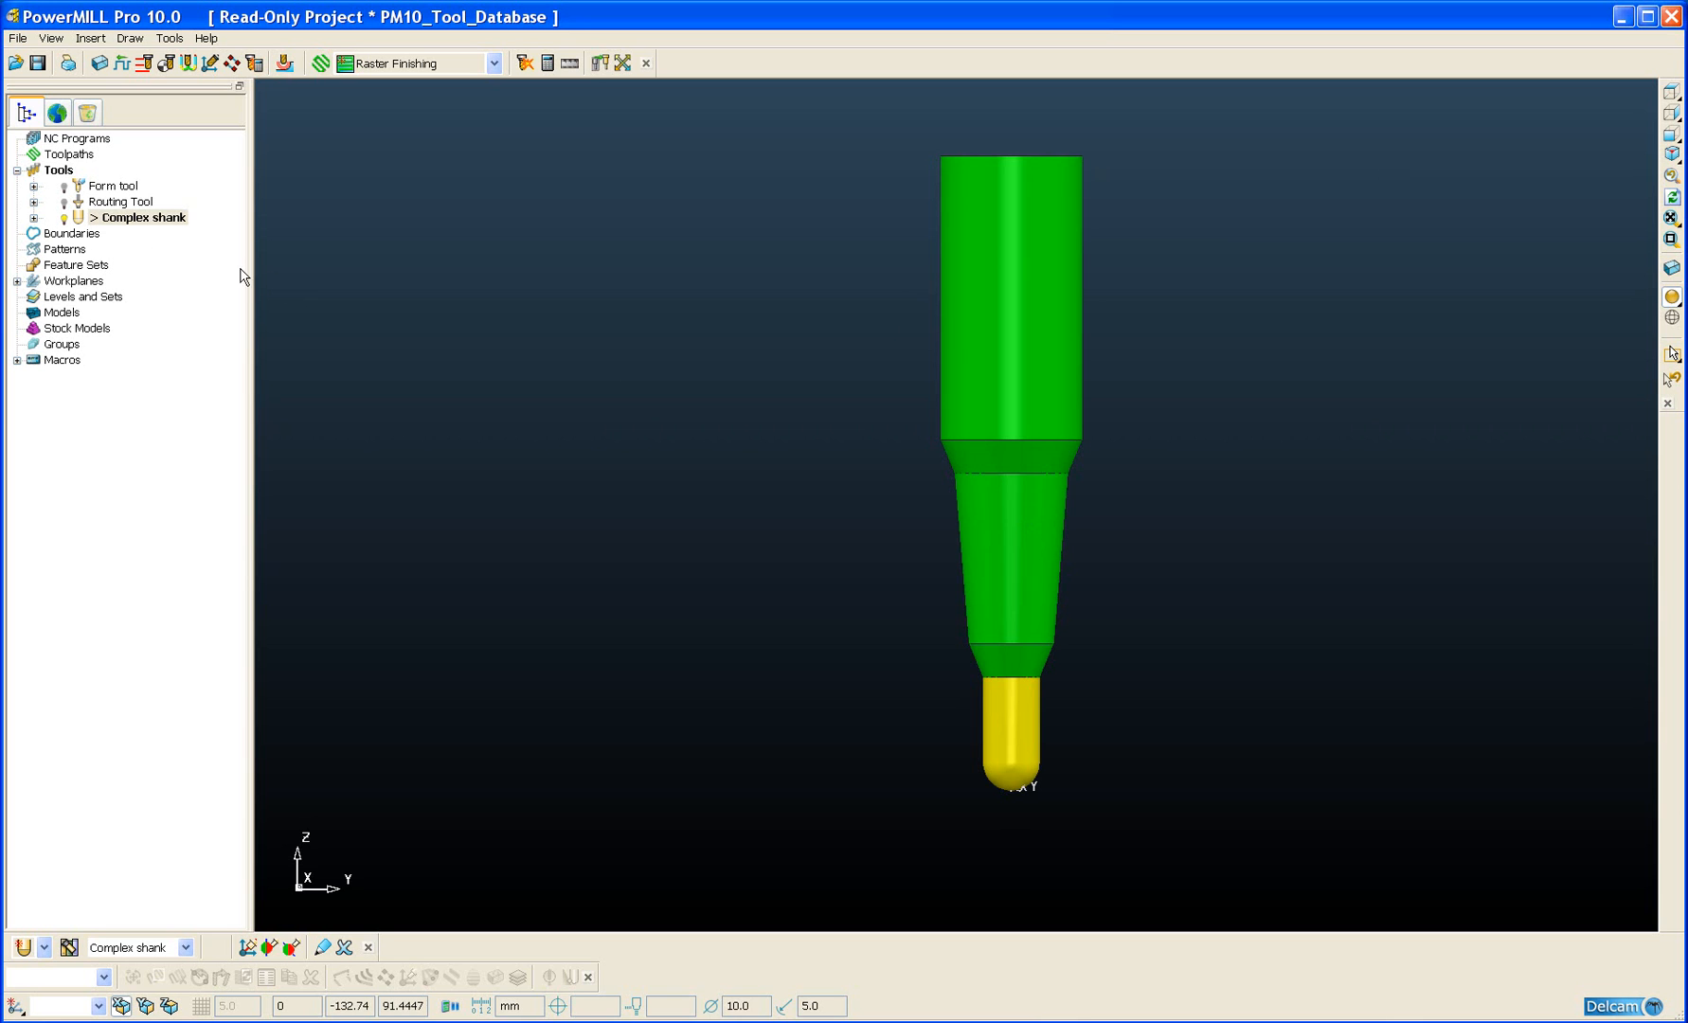
# Step: Add the Complex shank tool to the tool database and export it
pyautogui.rightClick(144, 218)
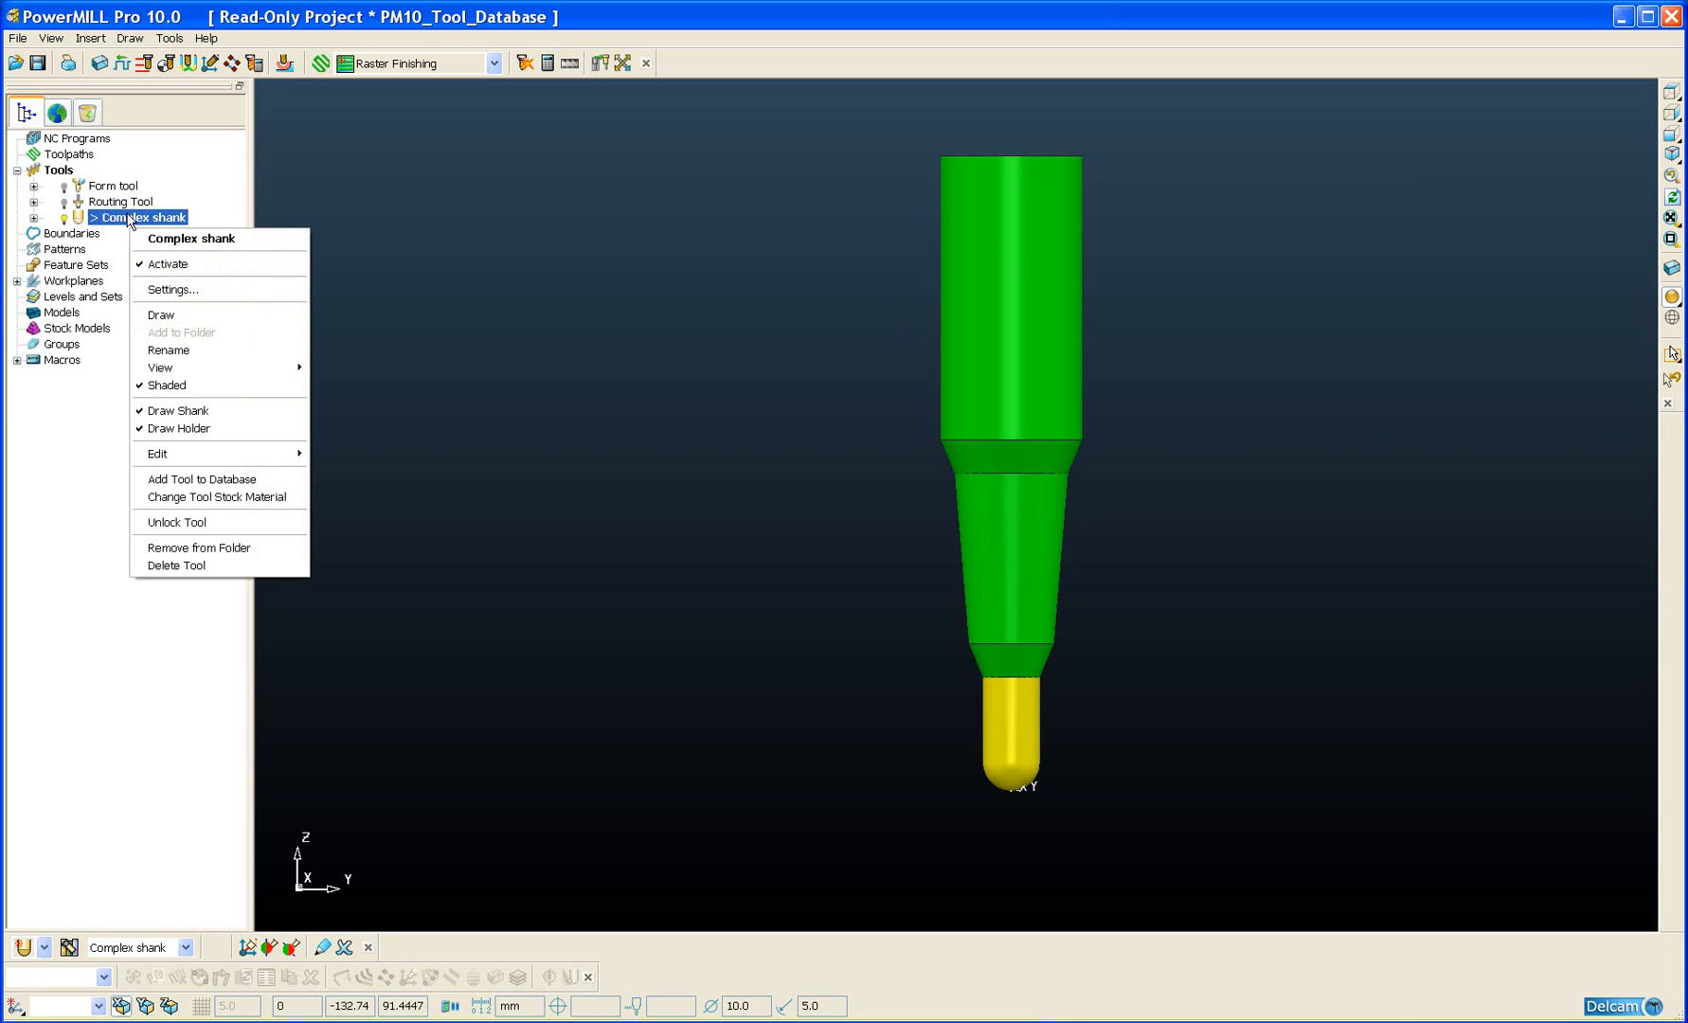
pyautogui.moveTo(216, 523)
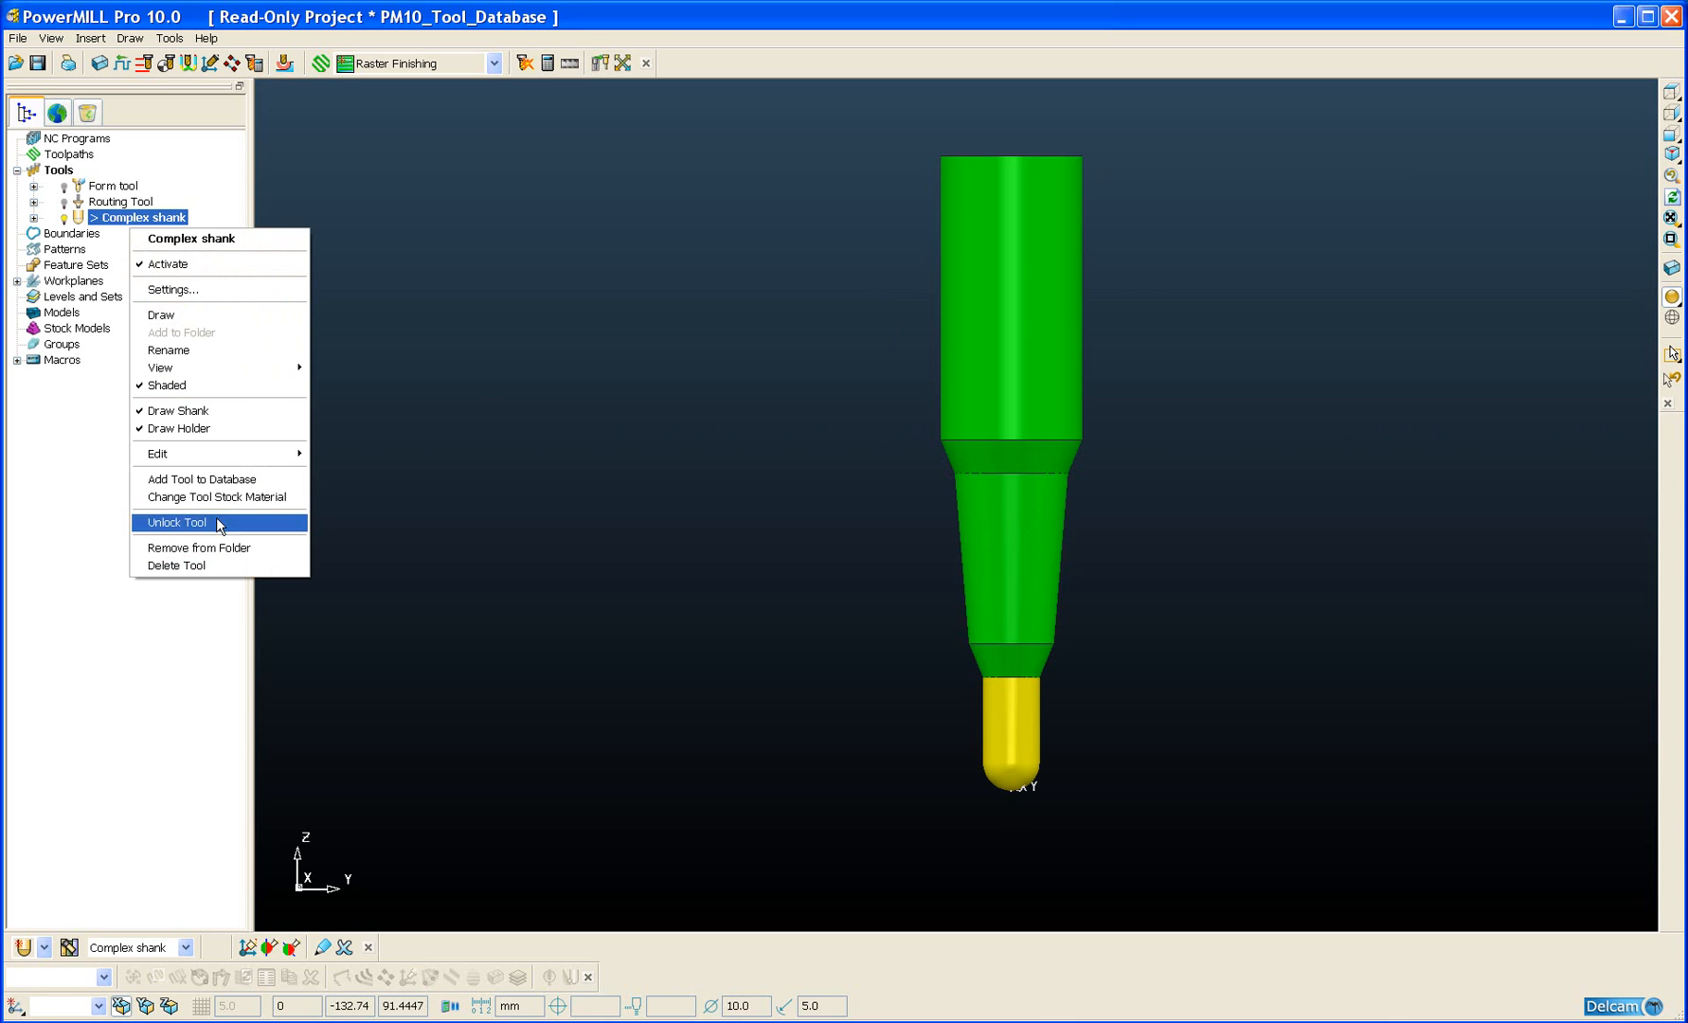
pyautogui.click(201, 480)
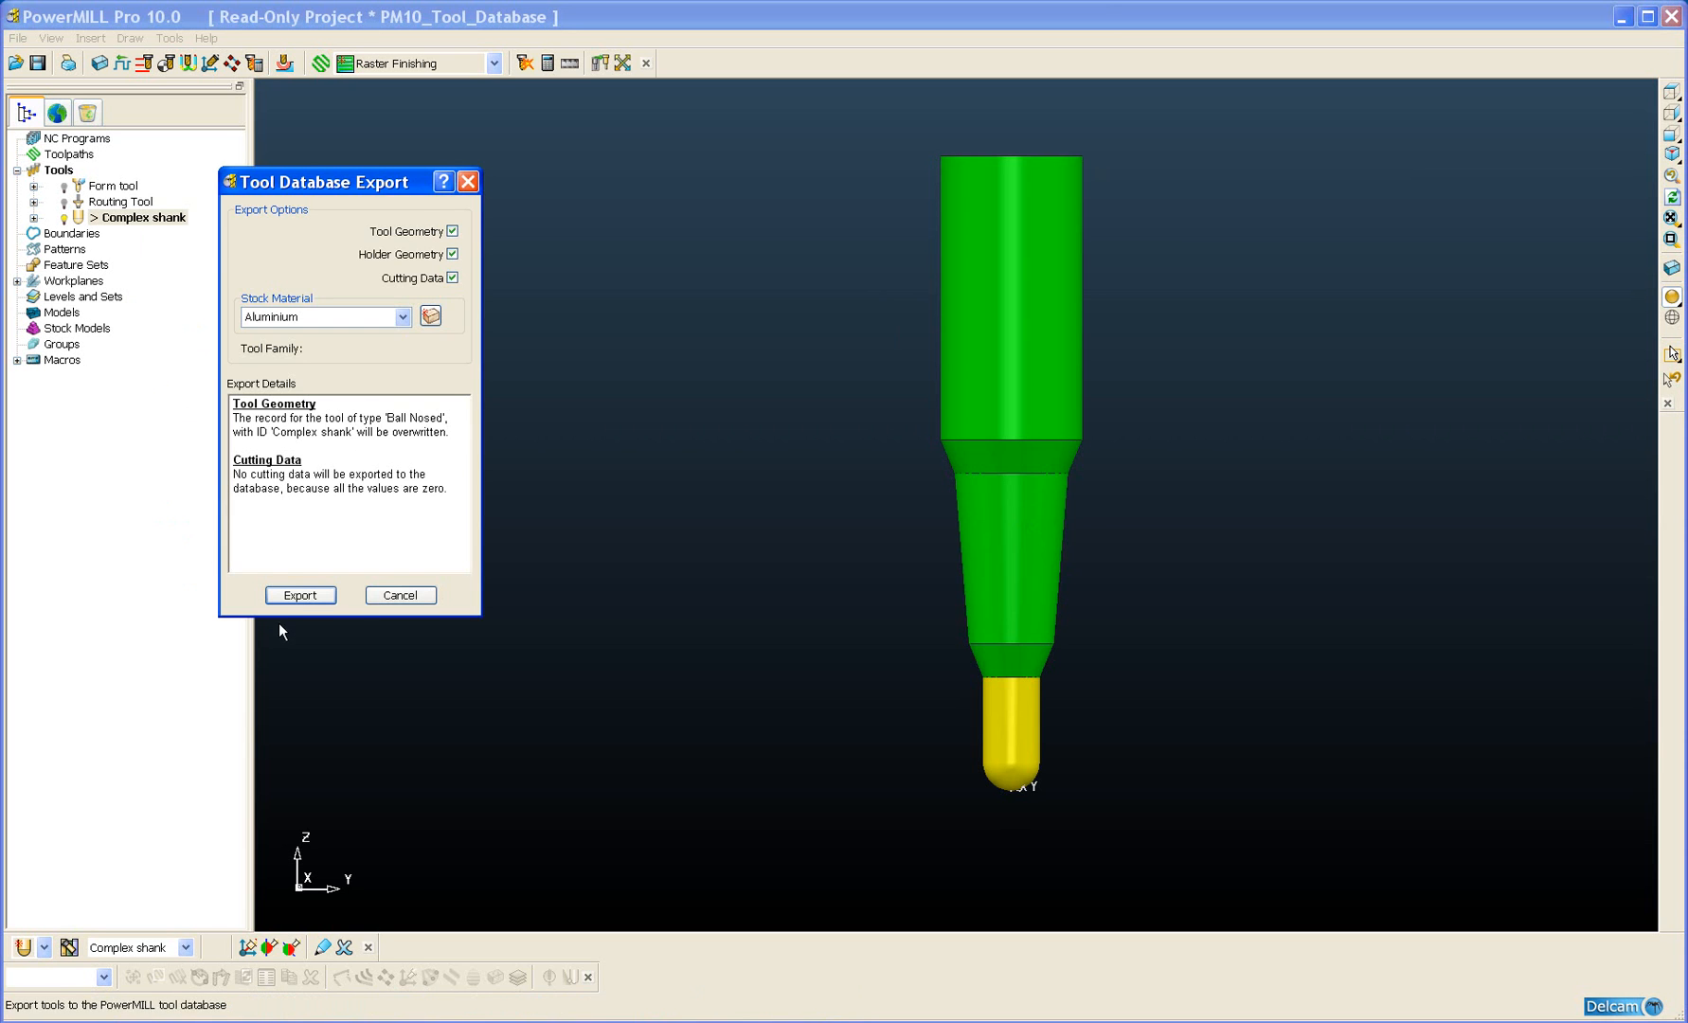
pyautogui.click(299, 595)
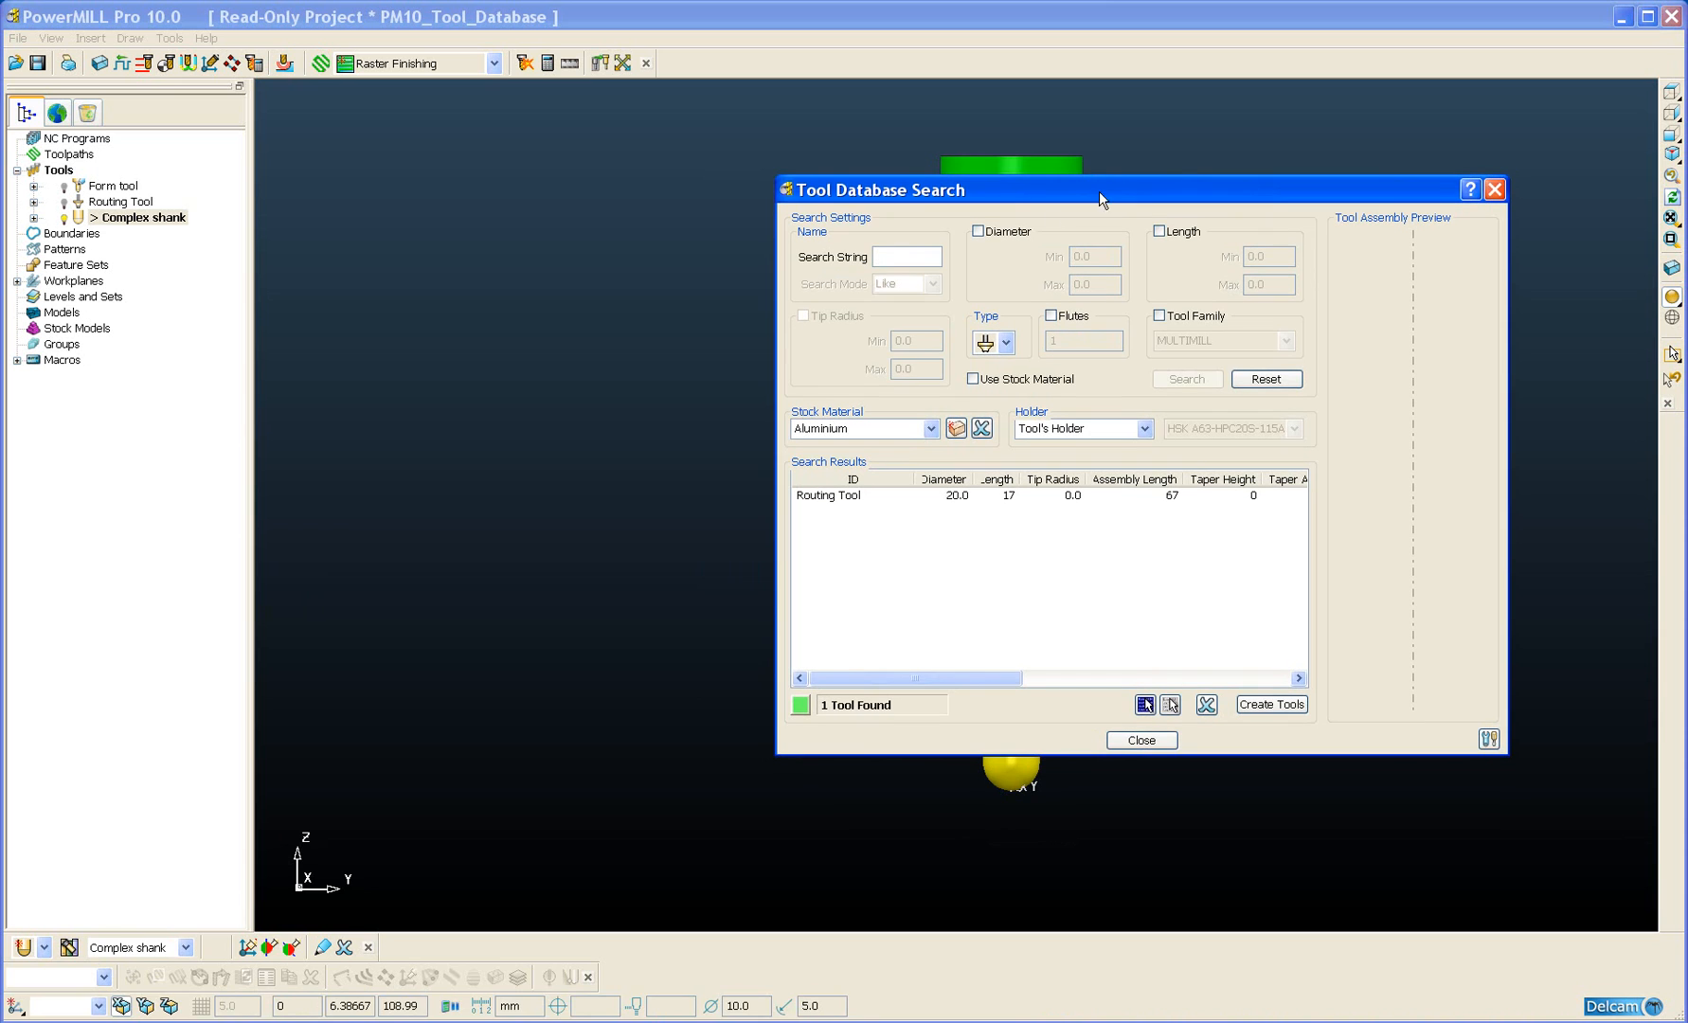
pyautogui.moveTo(857, 267)
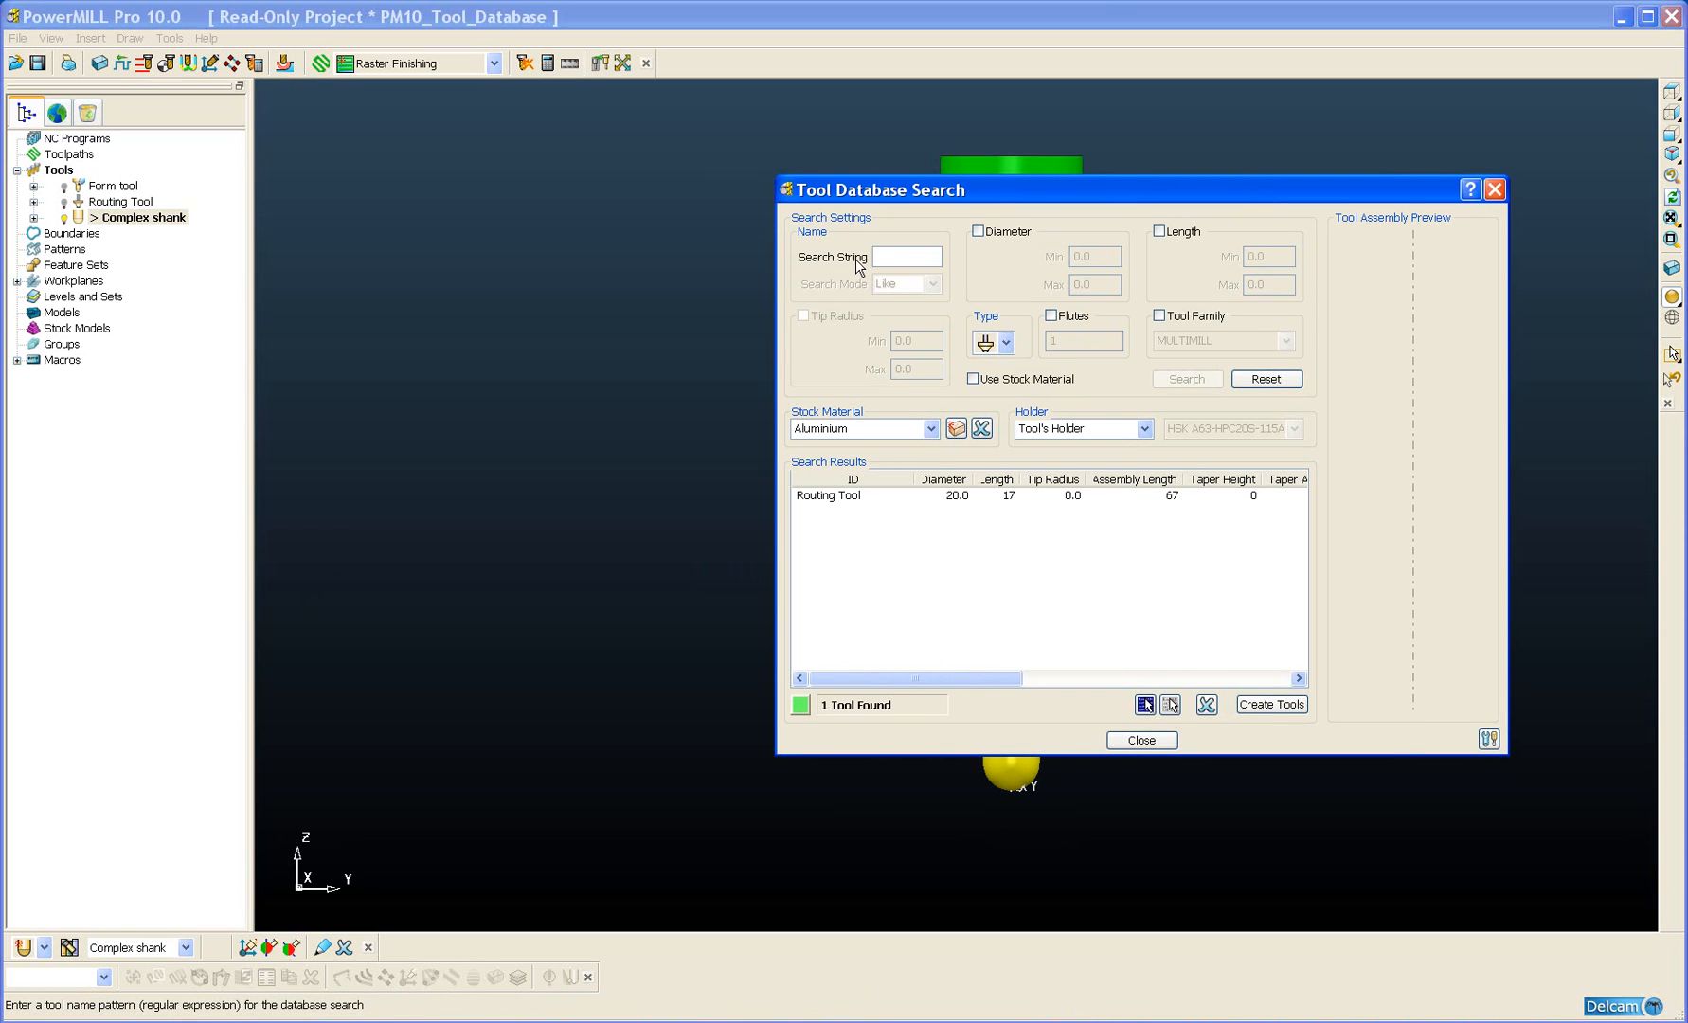
# Step: Search the database for 'Complex shank' by tool type and preview the single result's assembly
pyautogui.write('Complex')
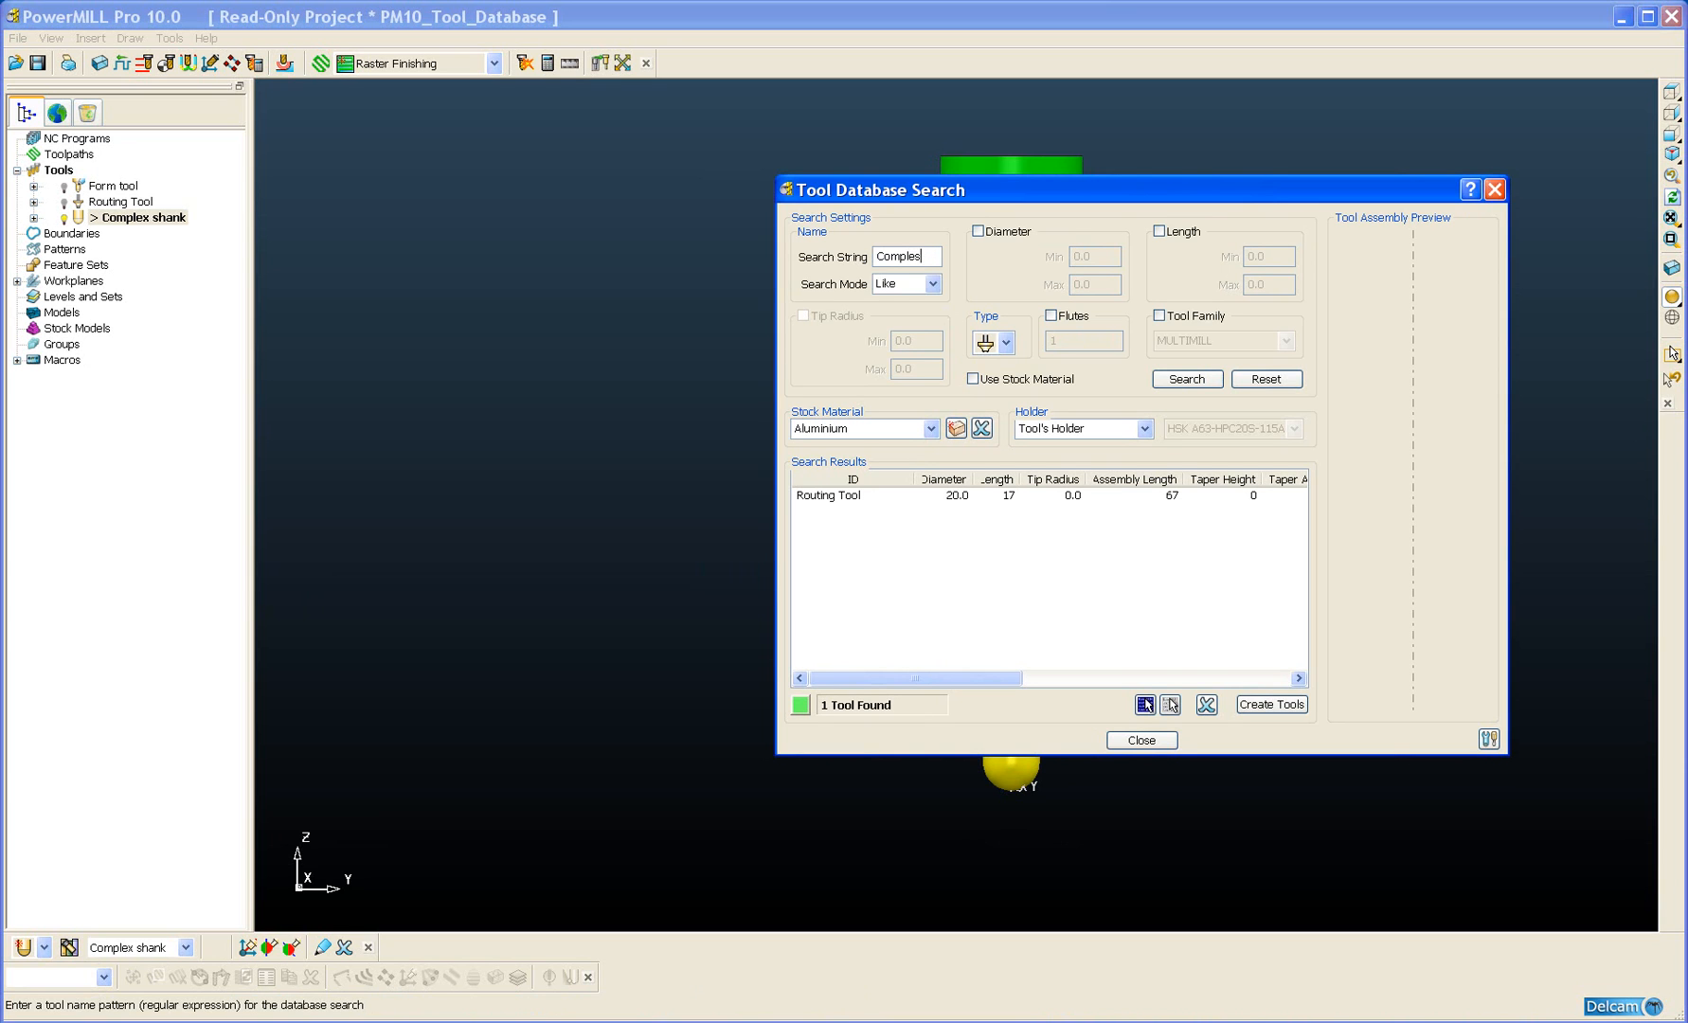
pyautogui.write('mplex shank')
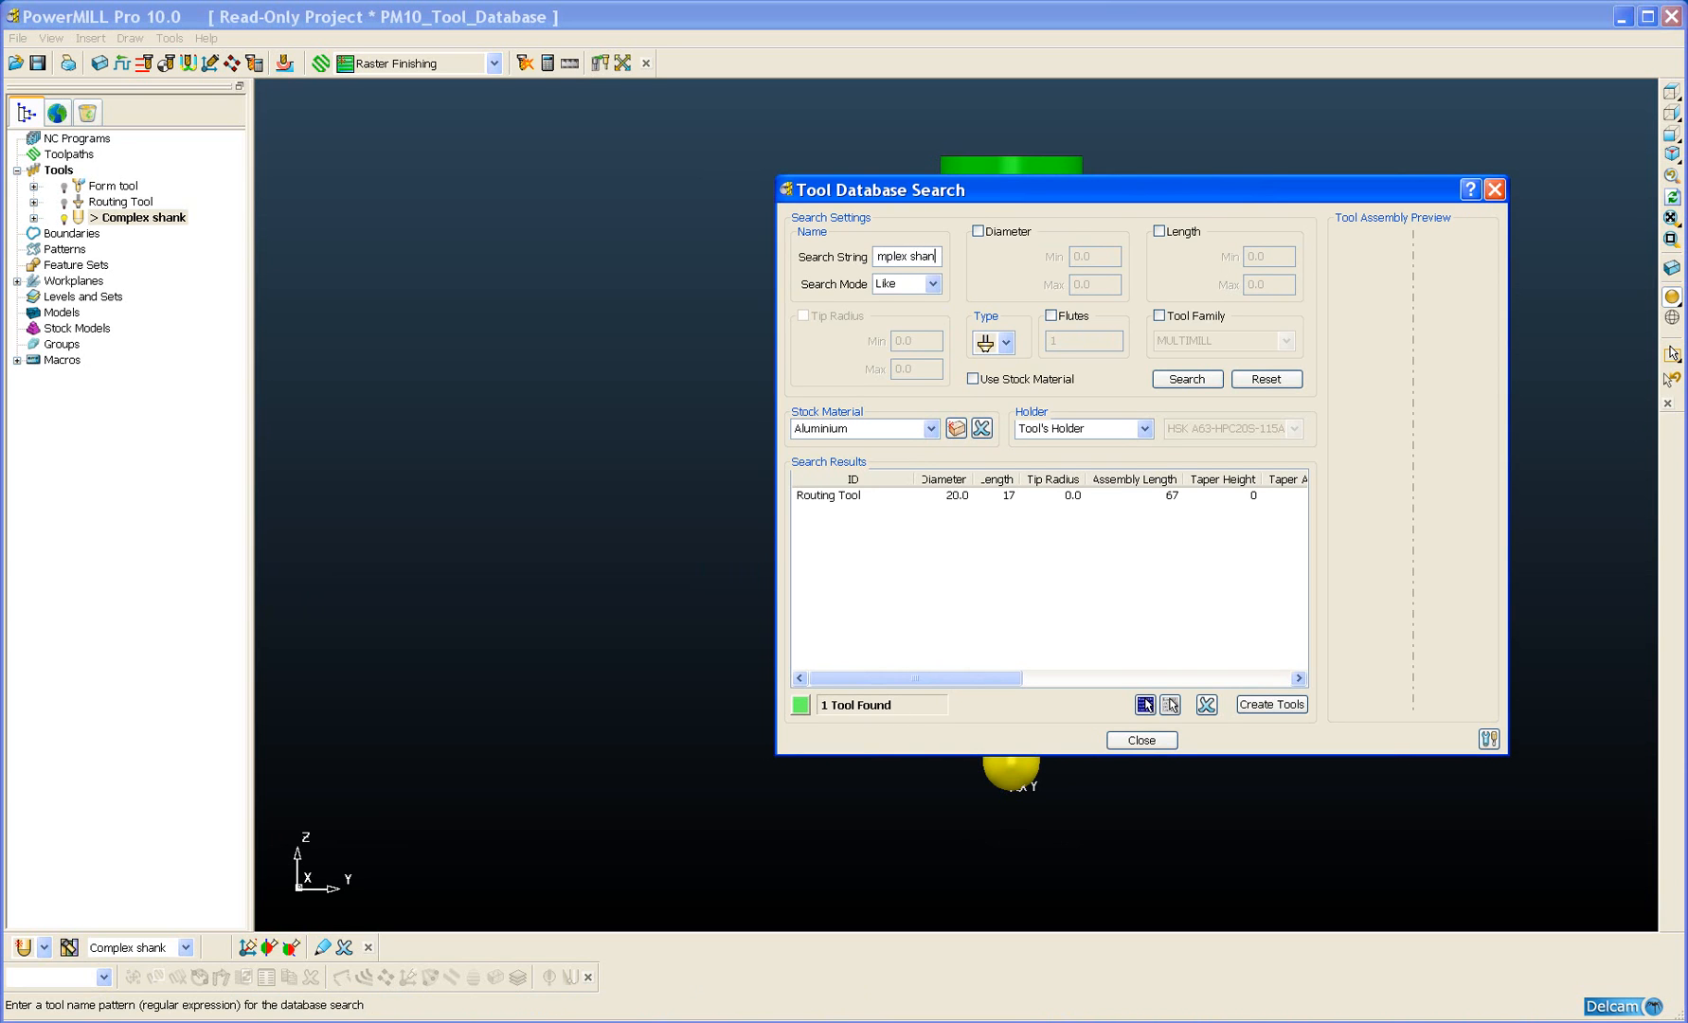
pyautogui.click(1017, 339)
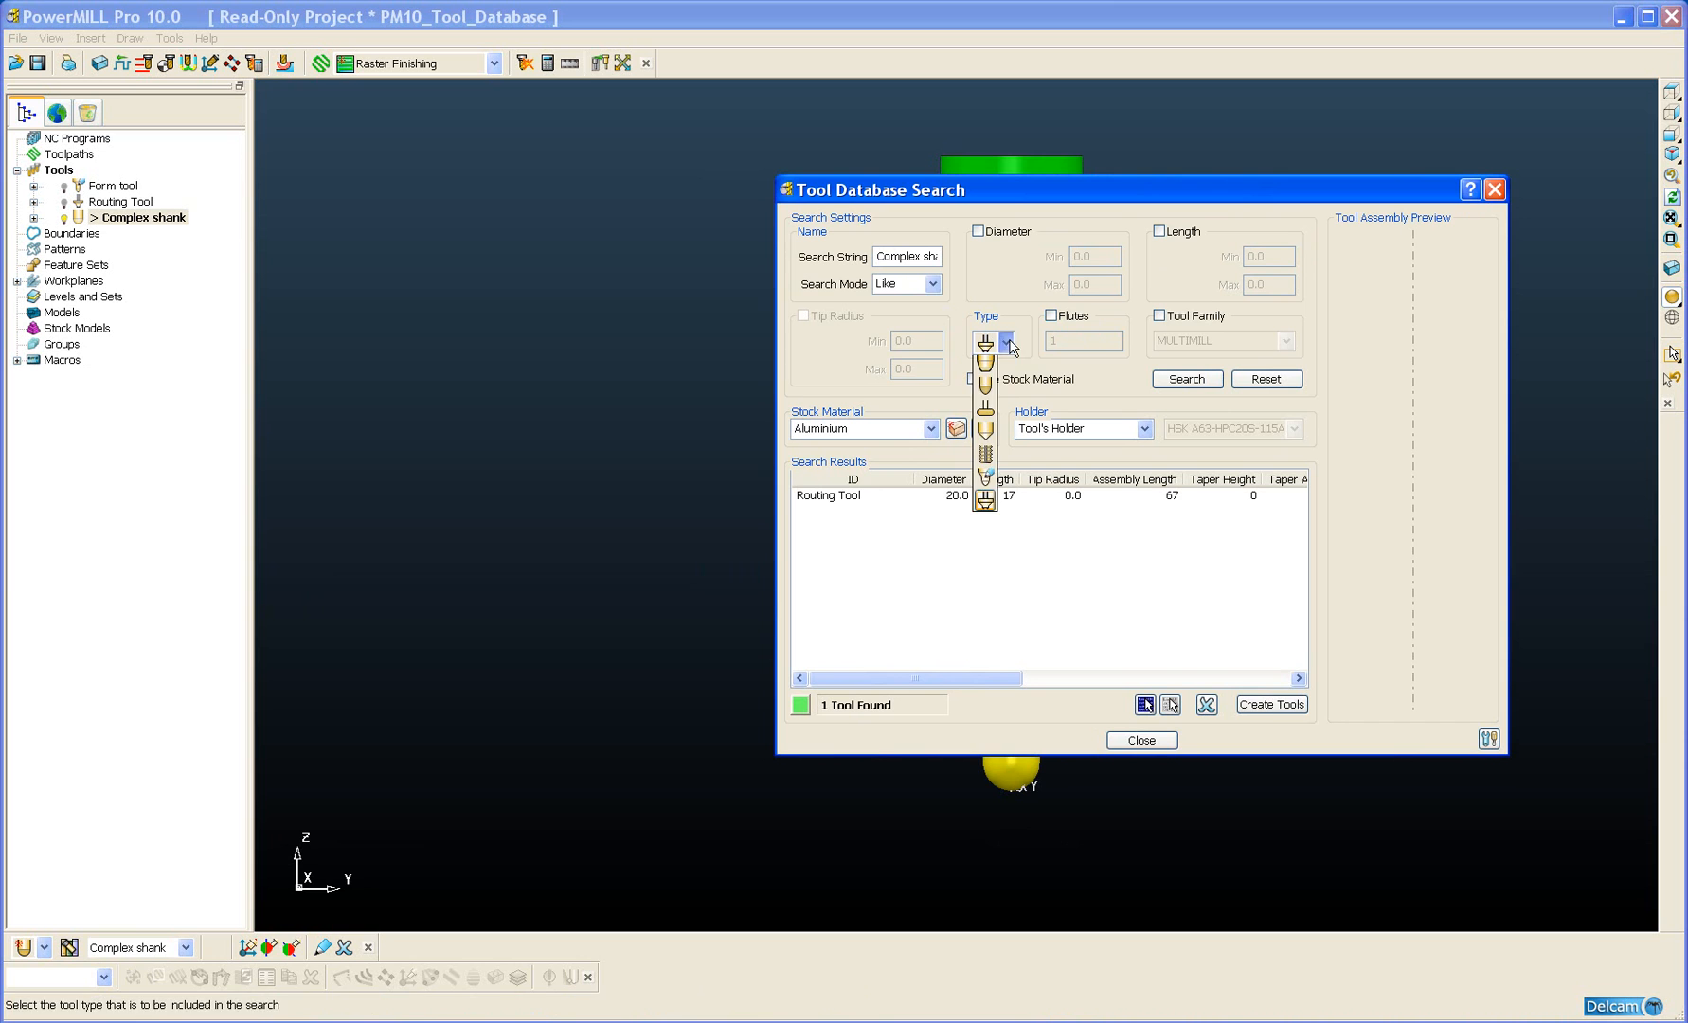
pyautogui.click(985, 343)
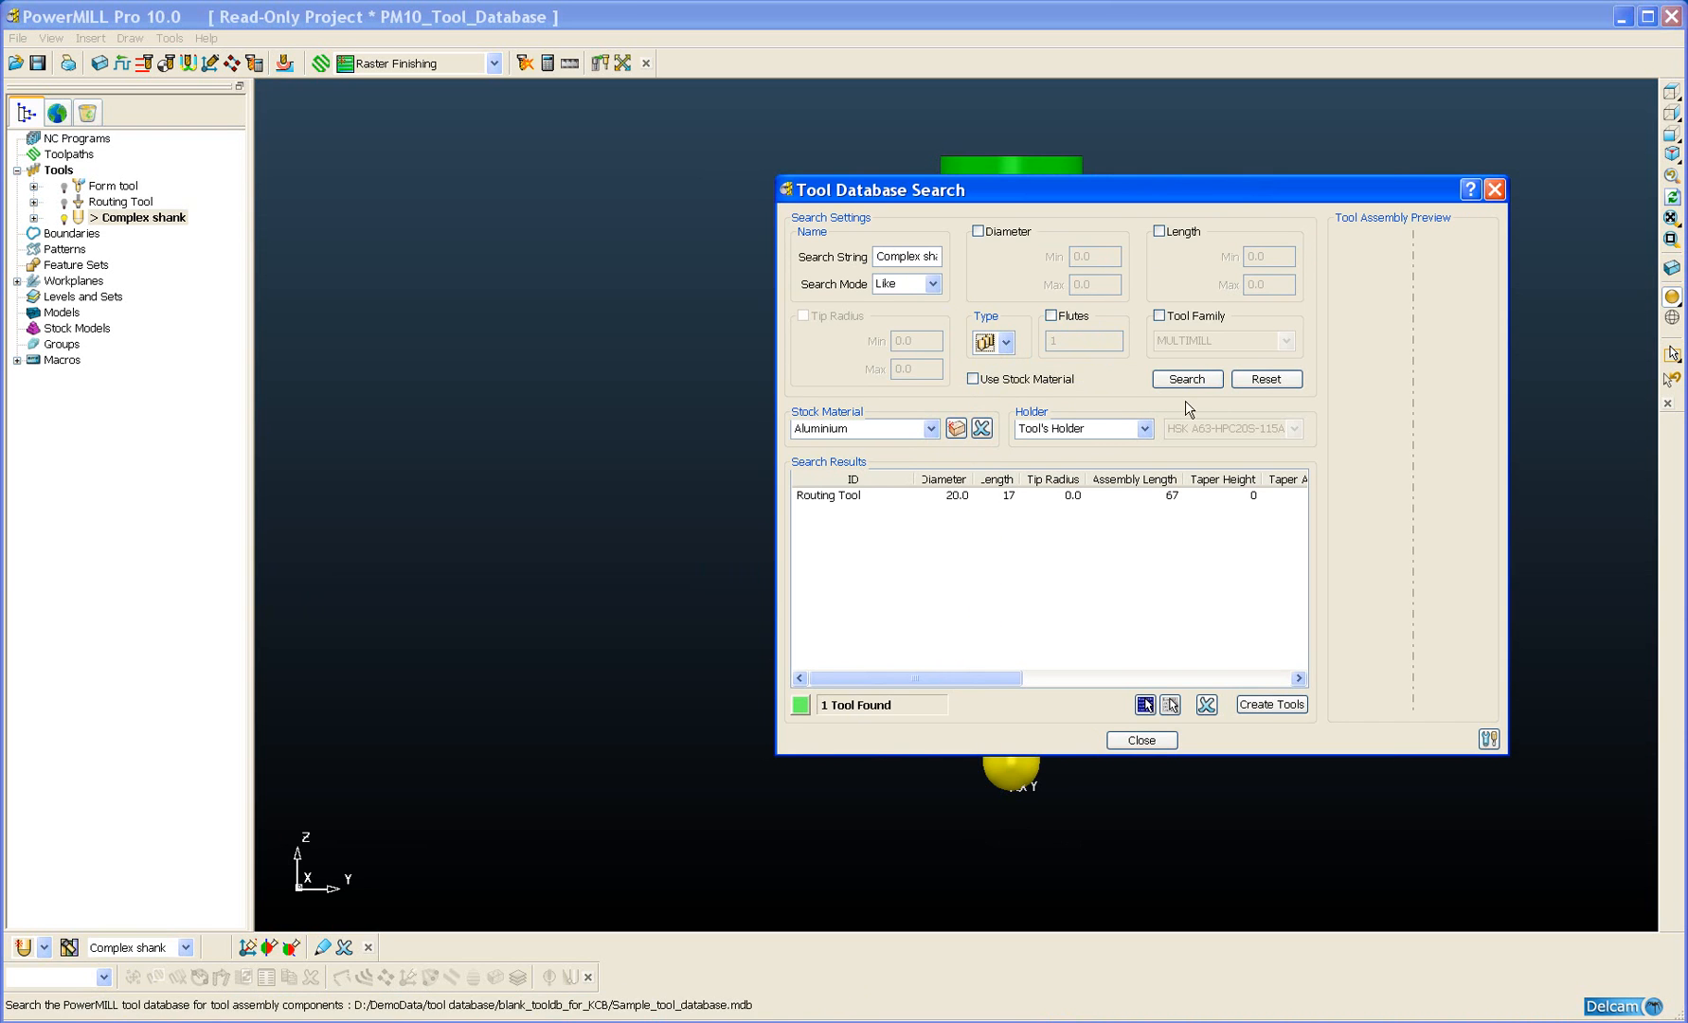
pyautogui.click(834, 494)
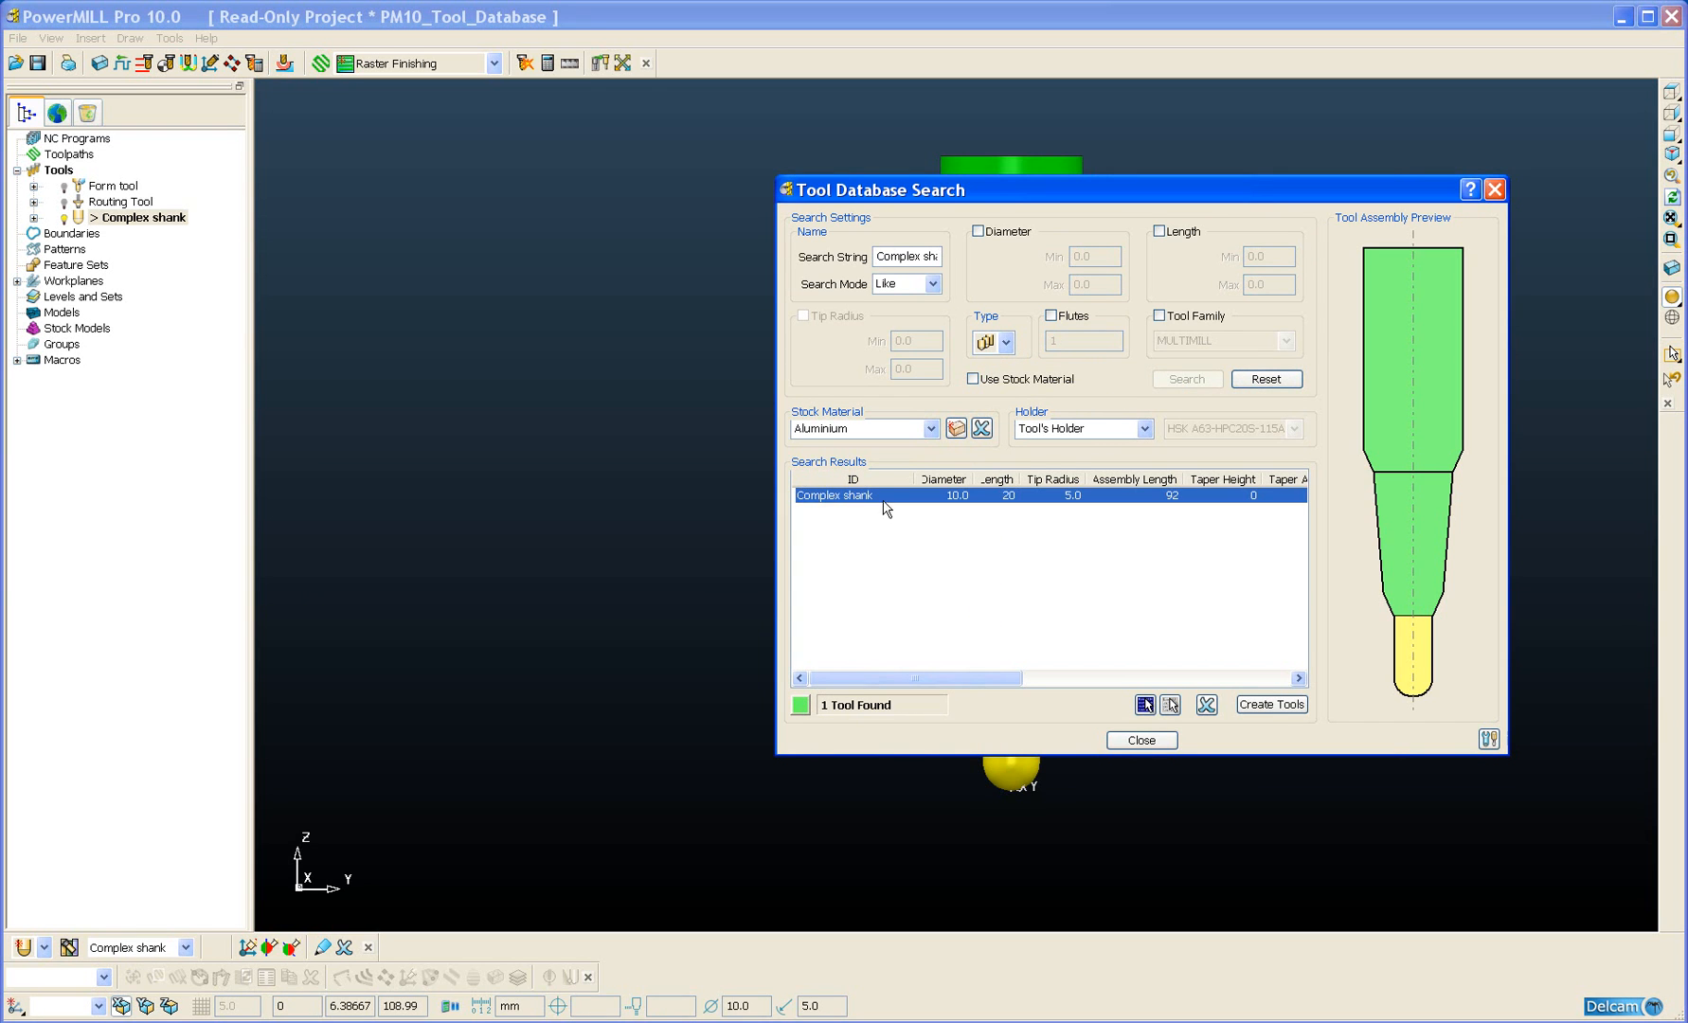
pyautogui.moveTo(1236, 542)
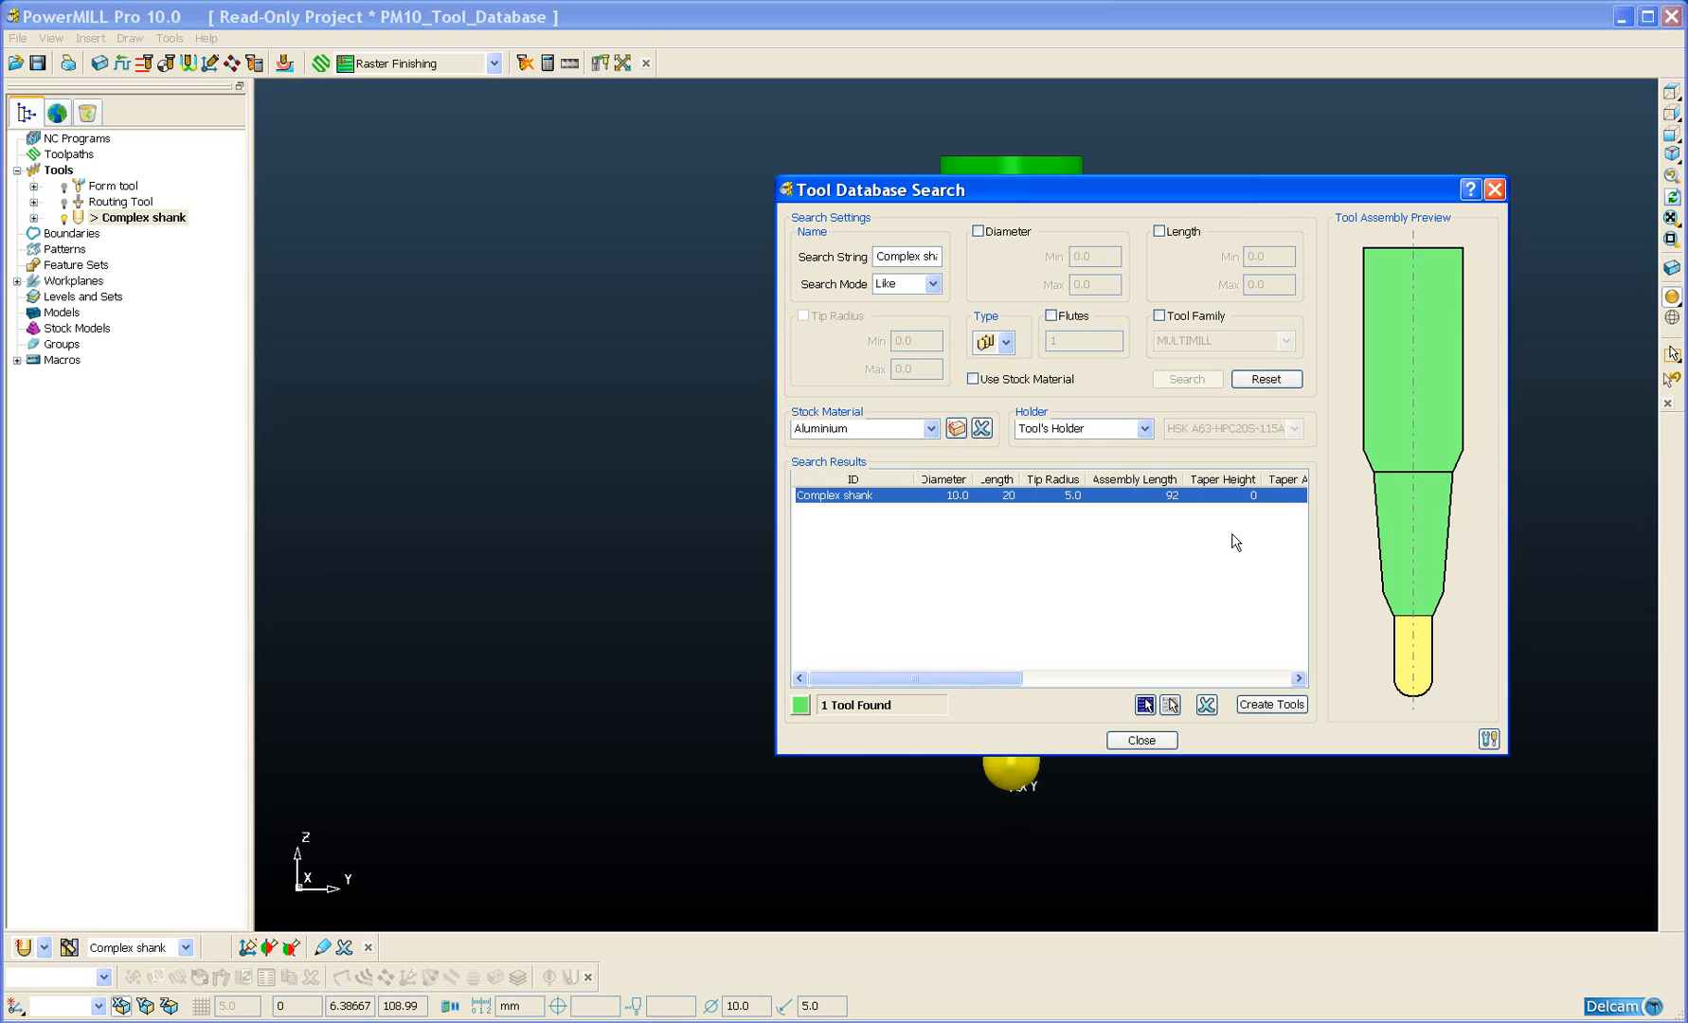
pyautogui.moveTo(1220, 546)
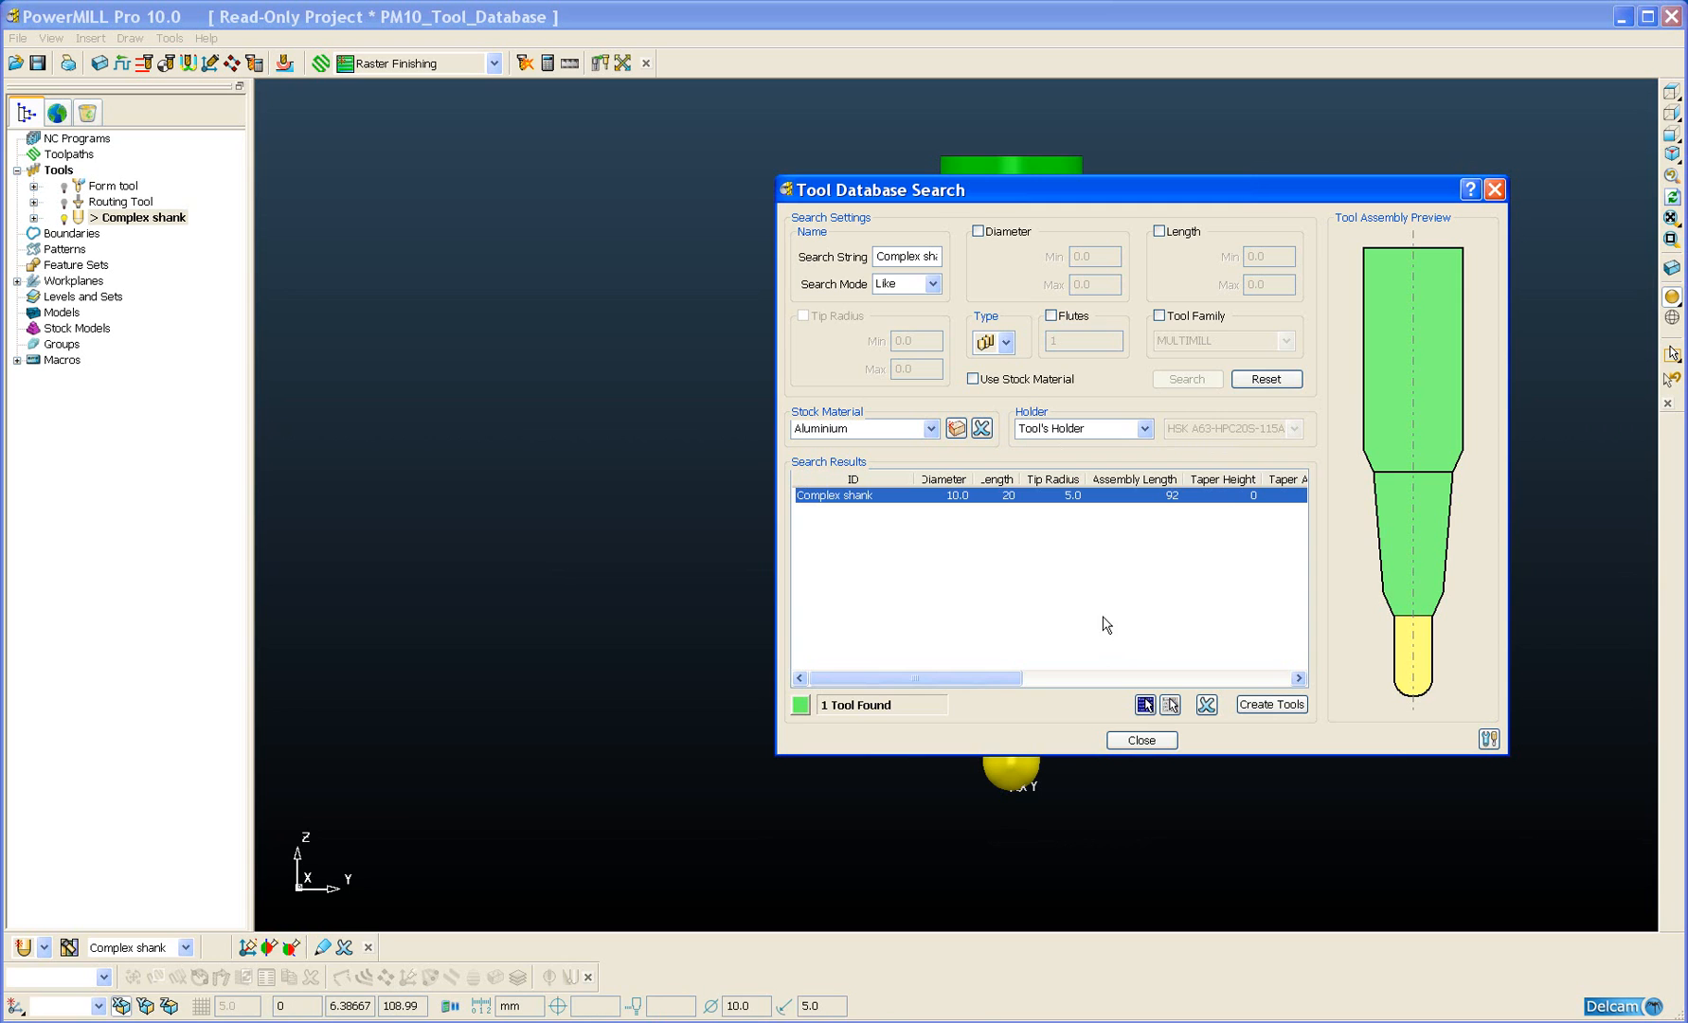
pyautogui.moveTo(1099, 610)
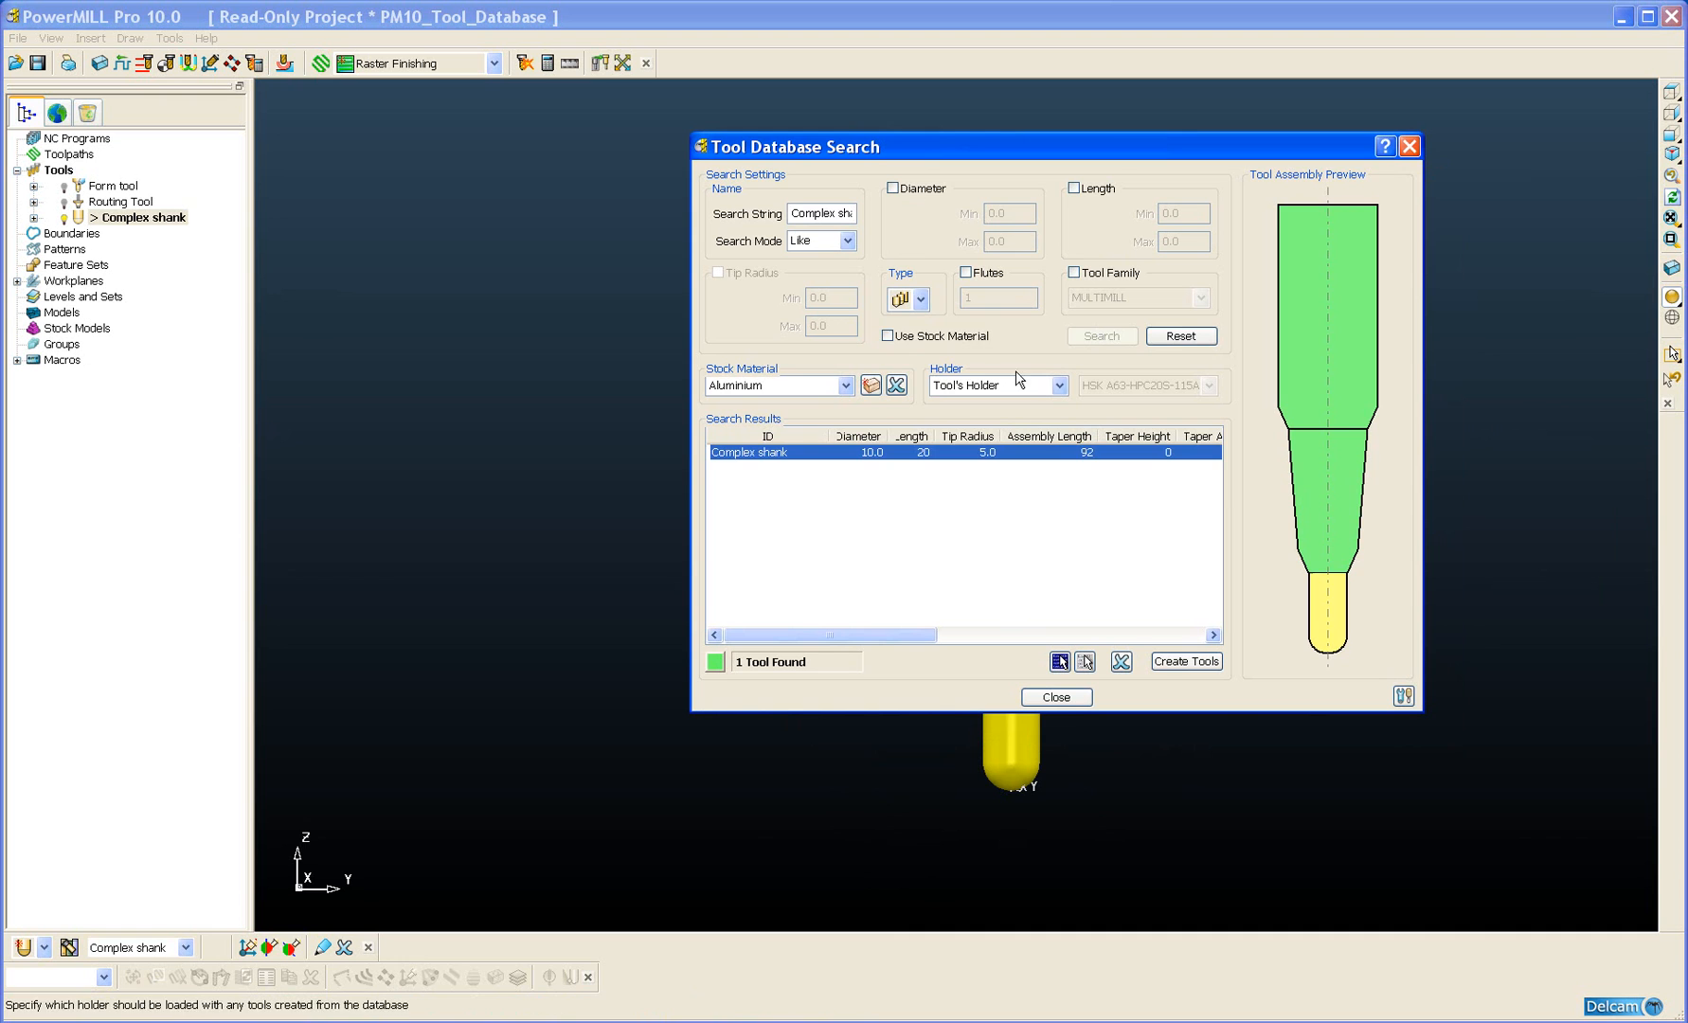
# Step: Clear the name search string and search again so all 25 database tools are listed
pyautogui.click(932, 297)
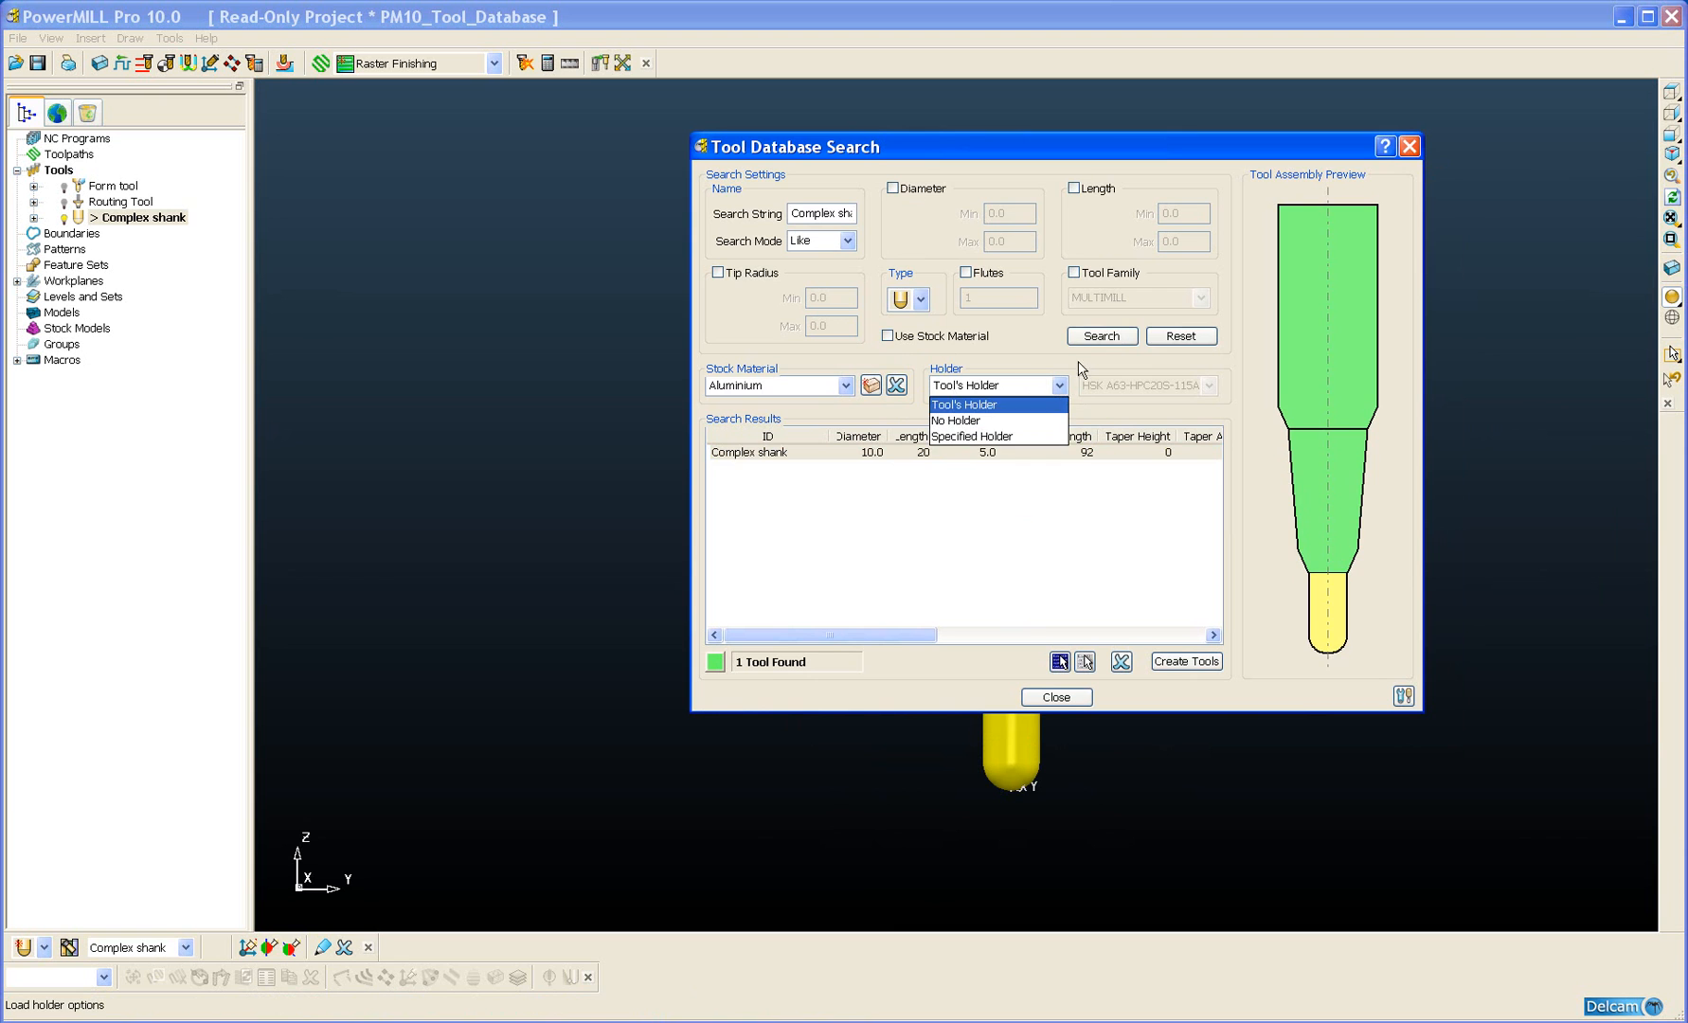
pyautogui.click(963, 405)
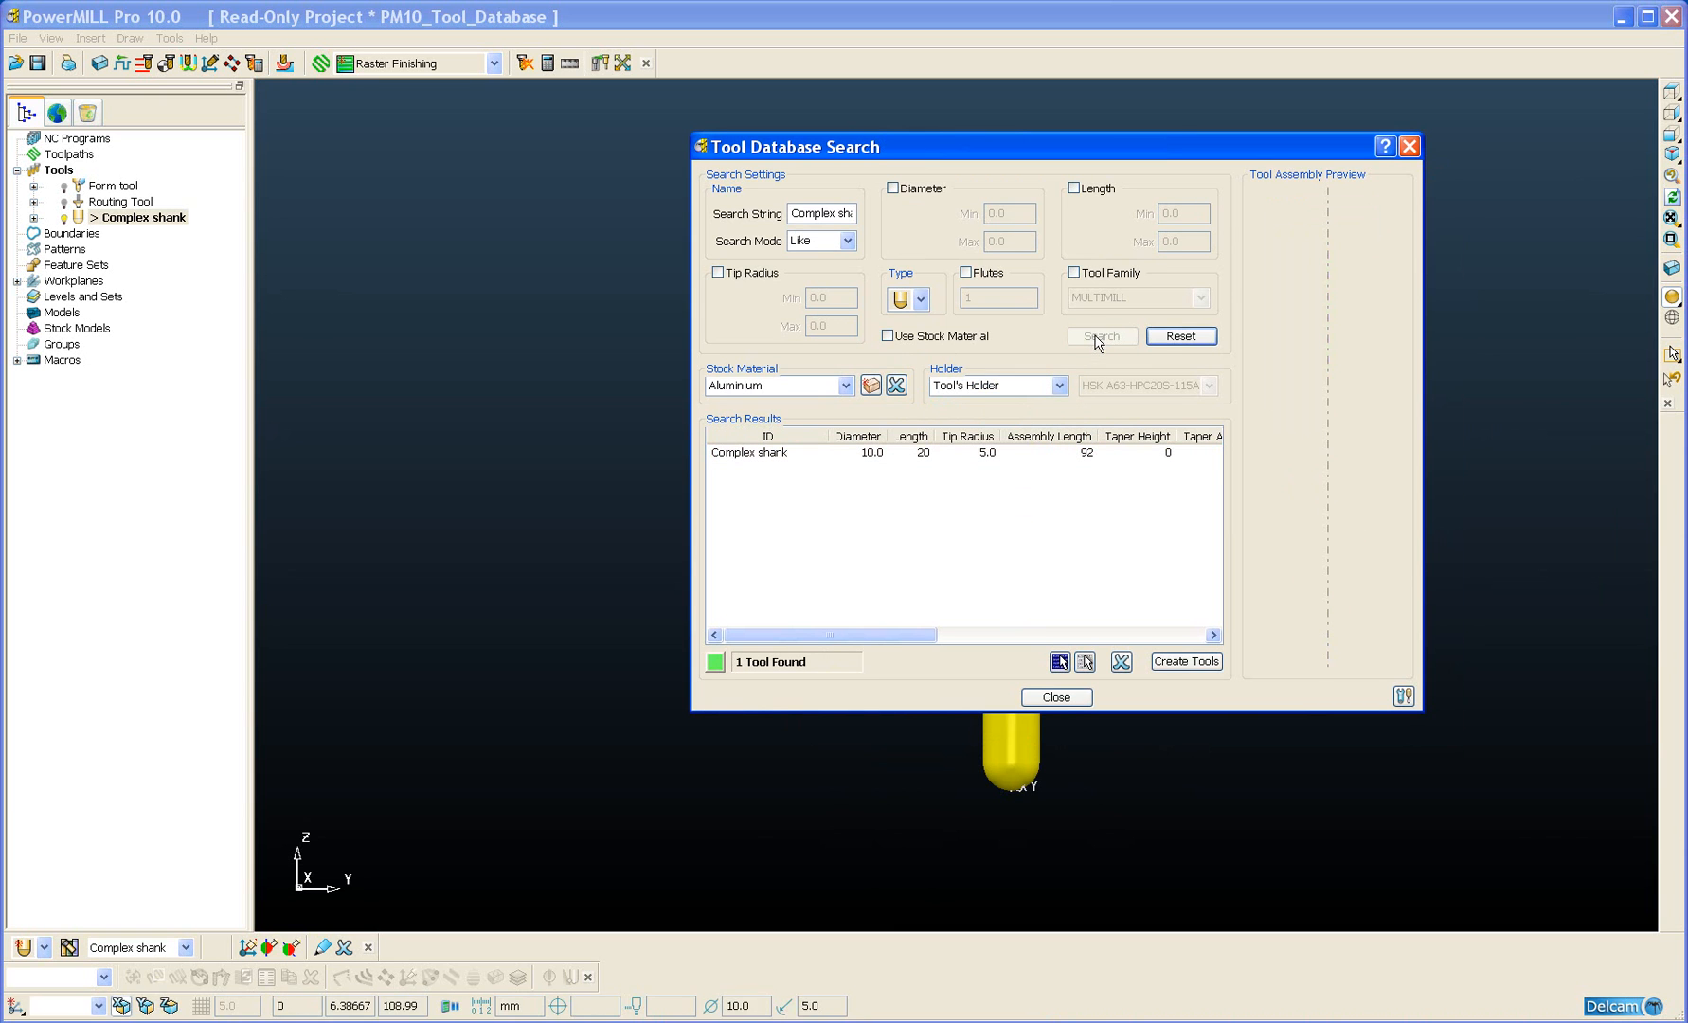
pyautogui.click(821, 214)
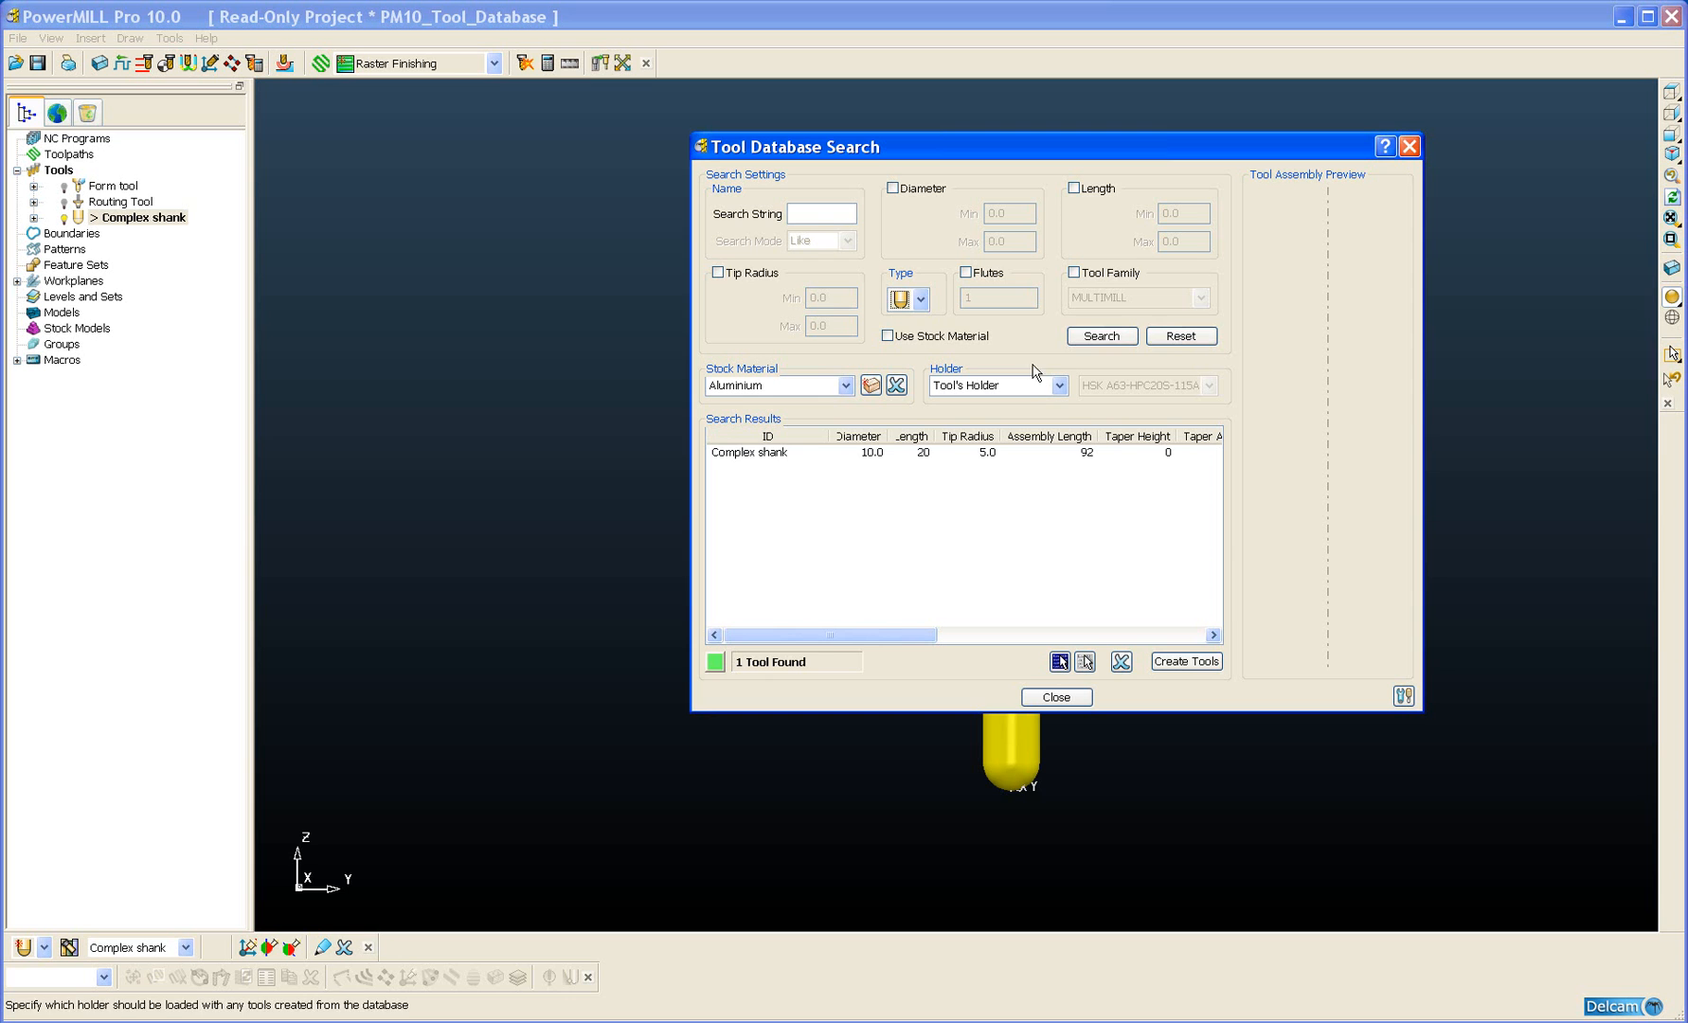
pyautogui.click(1103, 336)
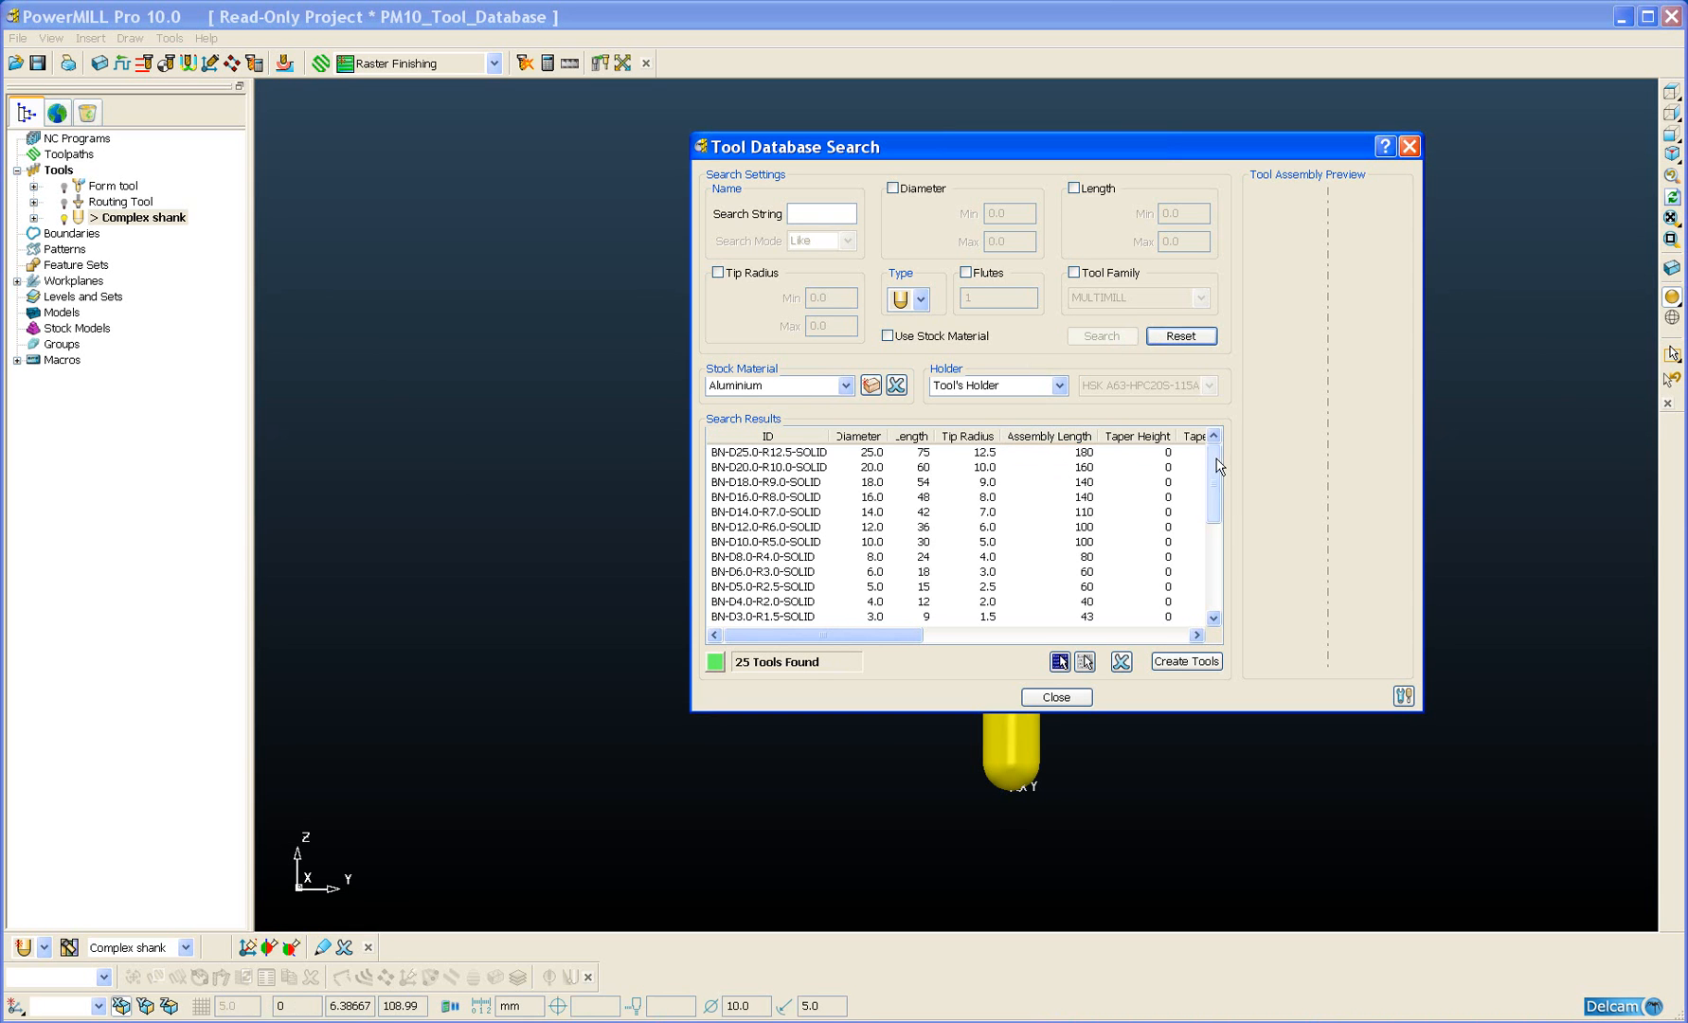
# Step: Preview the 30 mm ball-nosed insert tool, keeping each tool's own holder loaded
pyautogui.scroll(-3)
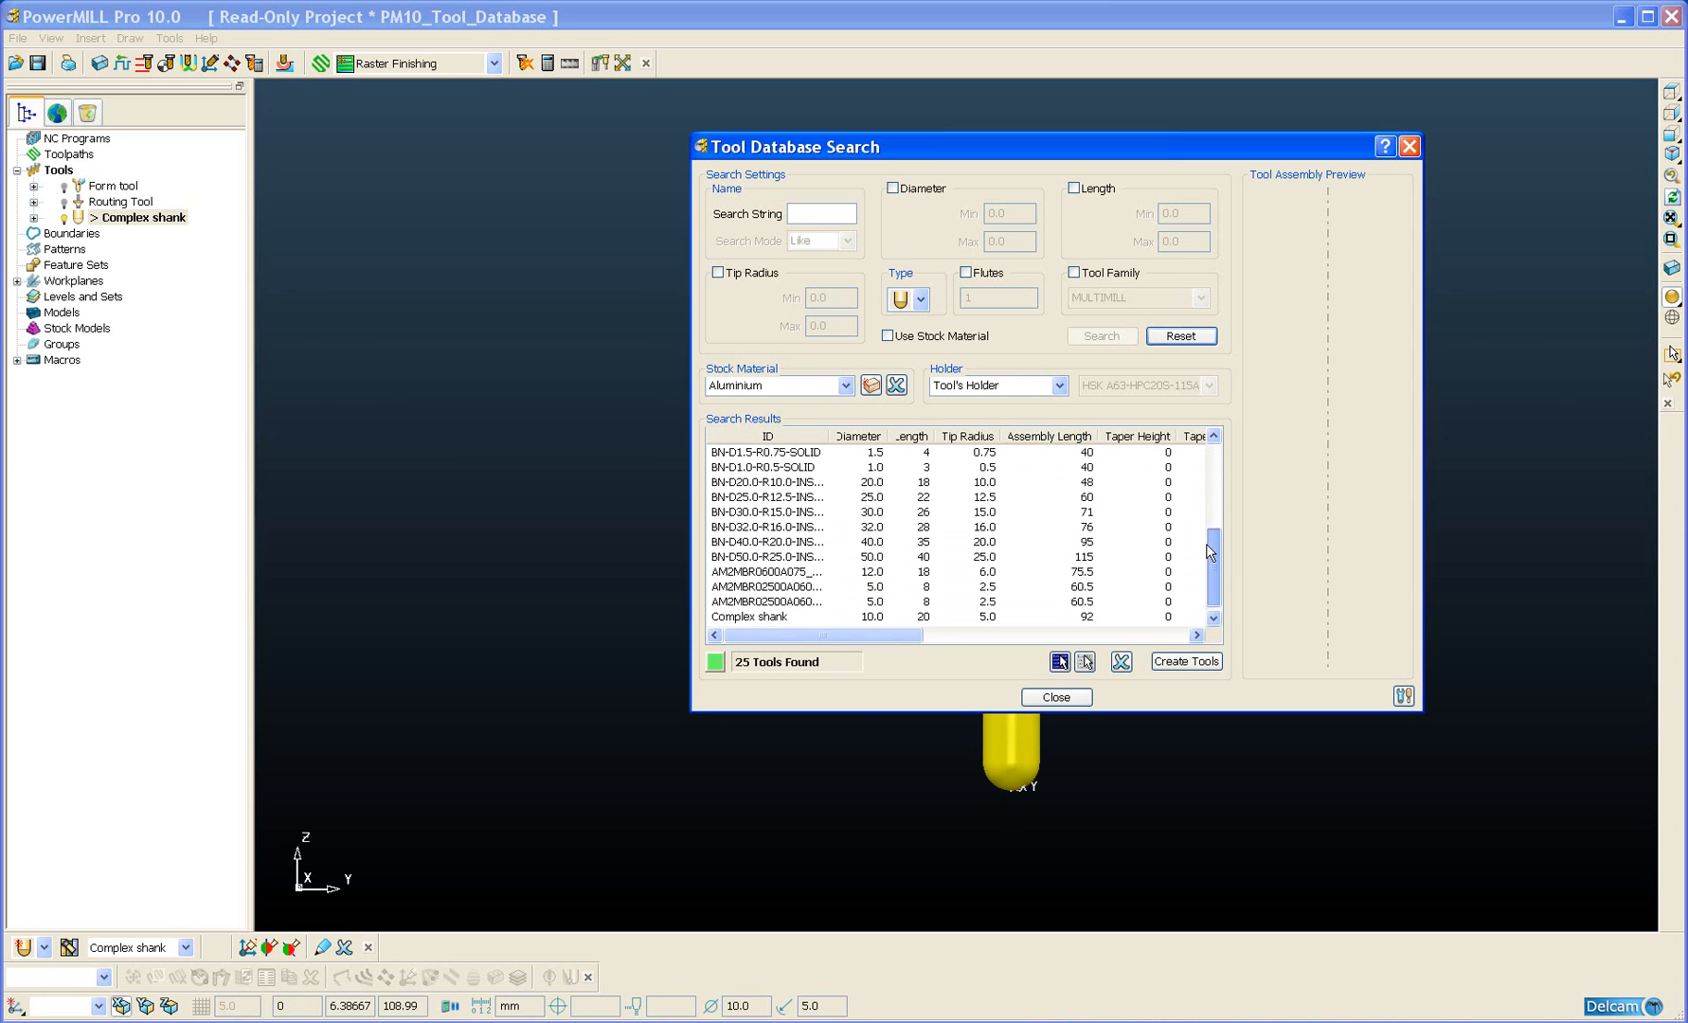
pyautogui.click(764, 542)
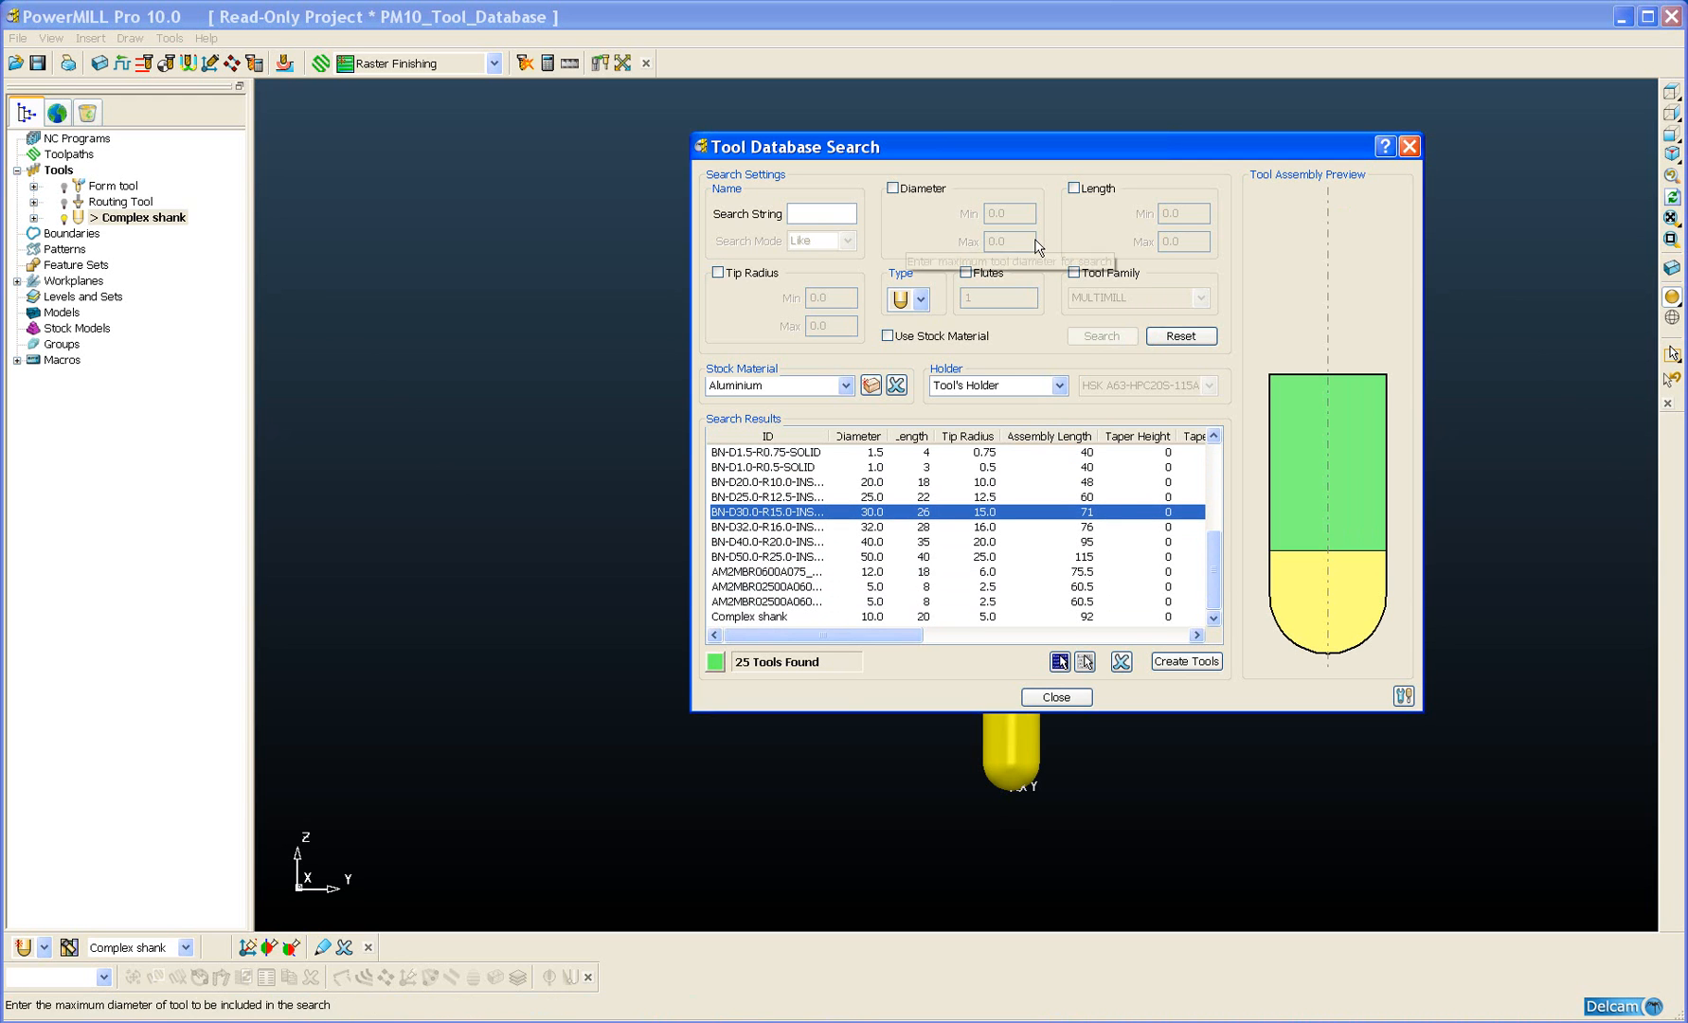
pyautogui.moveTo(1034, 245)
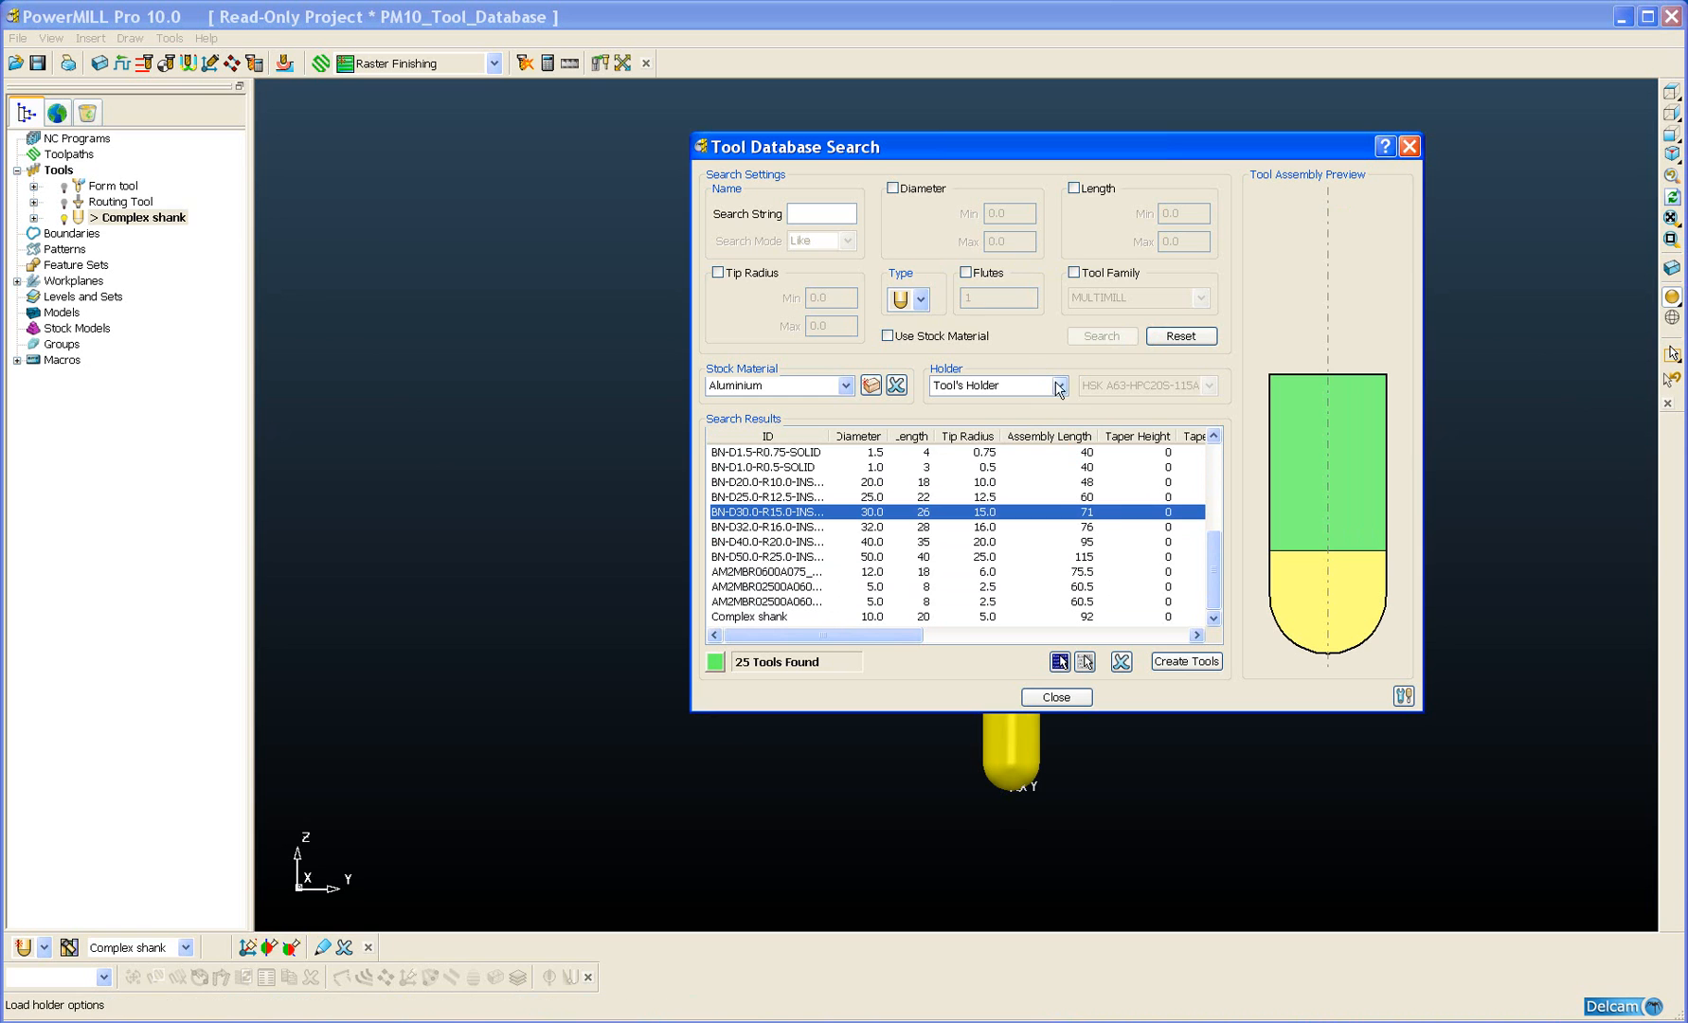
pyautogui.click(1061, 387)
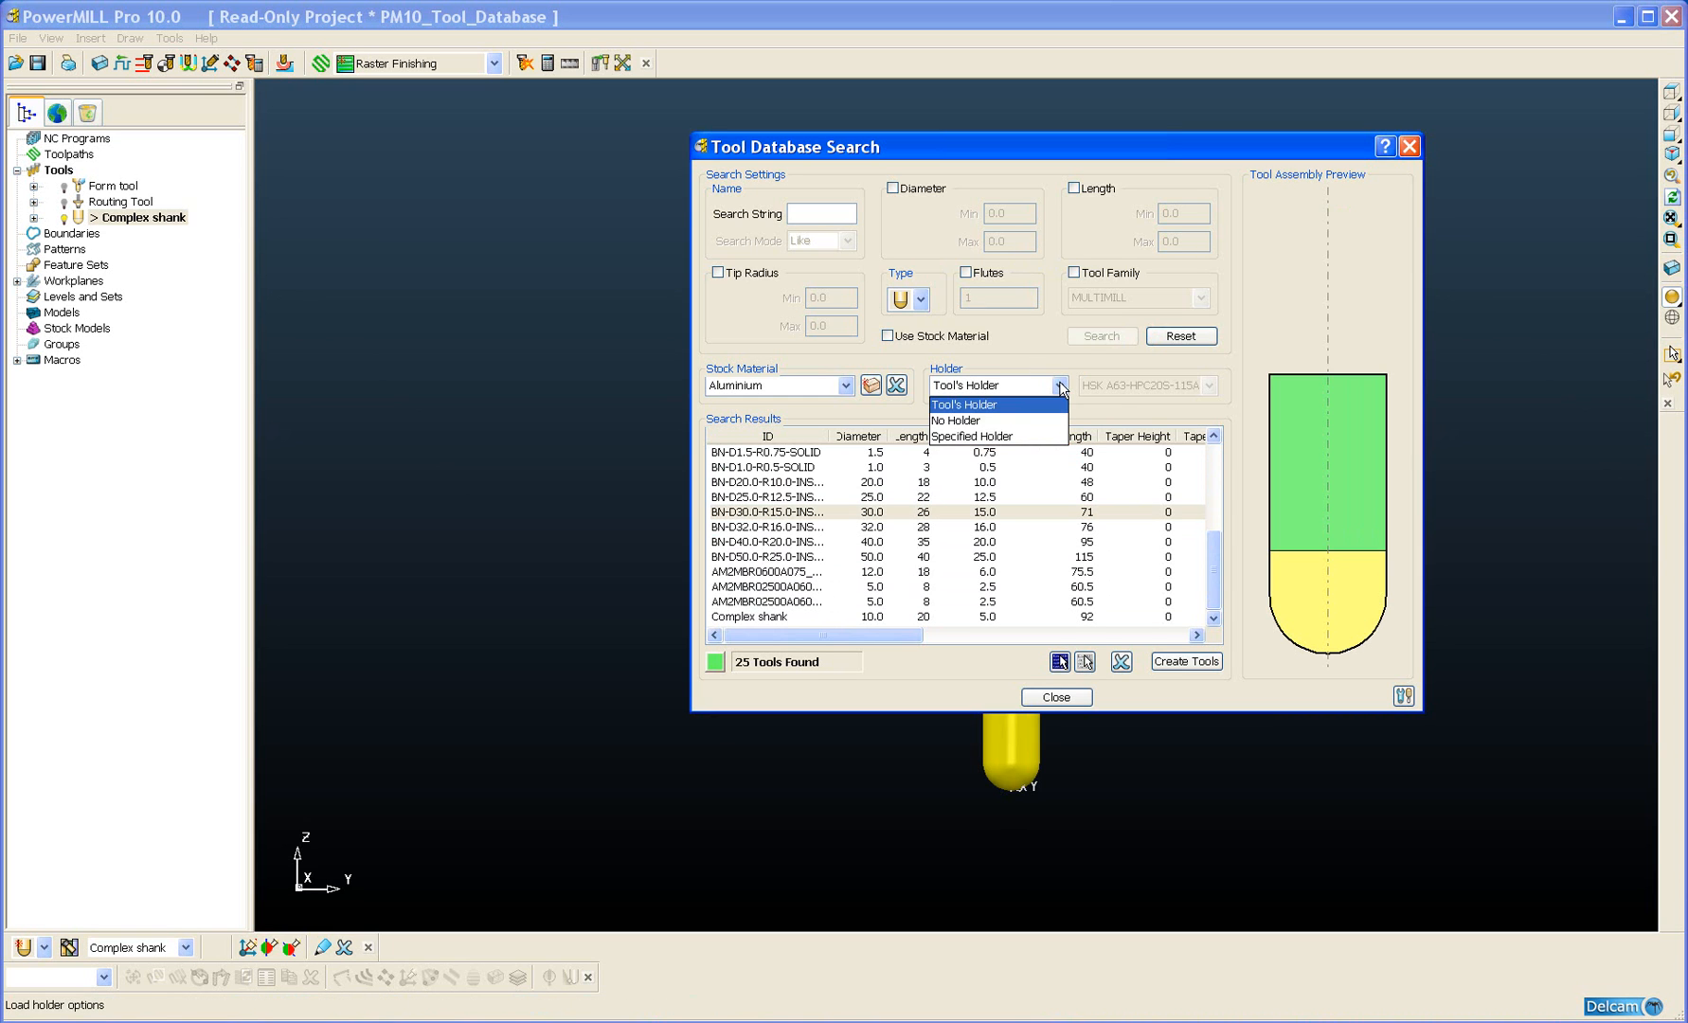
pyautogui.click(963, 406)
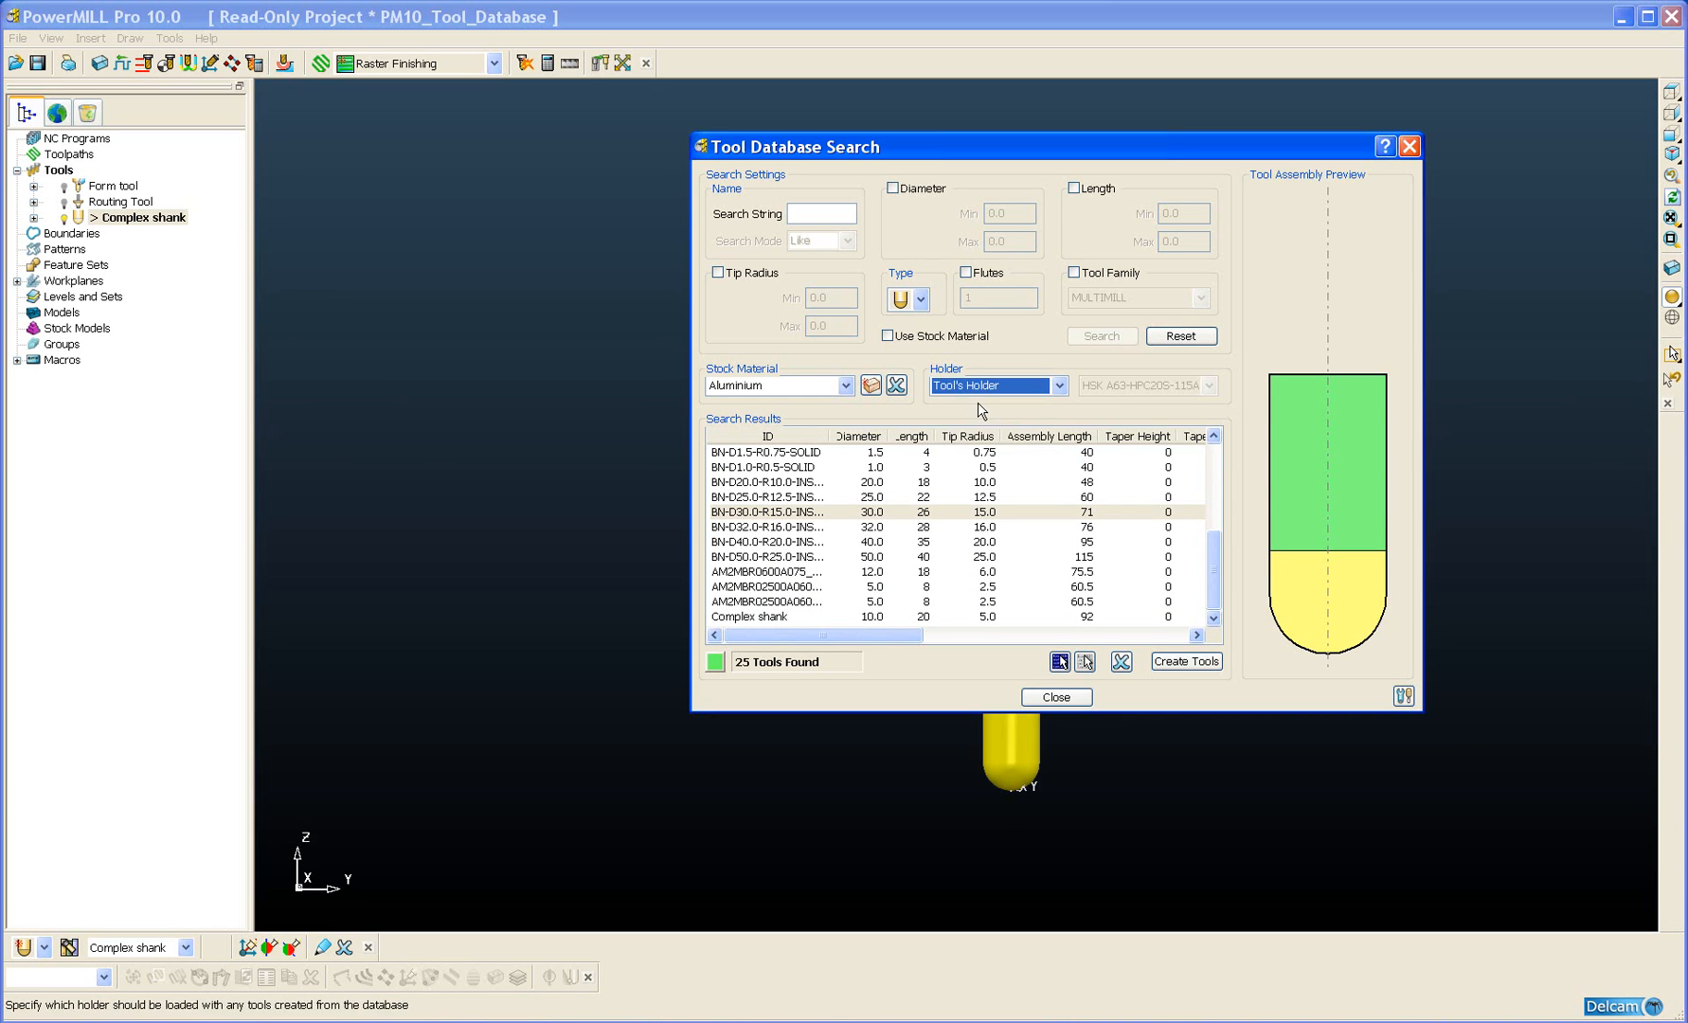
# Step: Preview the 12 mm and 5 mm AM2MBR assemblies, settling on the 12 mm AM2MBR0600 tool
pyautogui.click(766, 603)
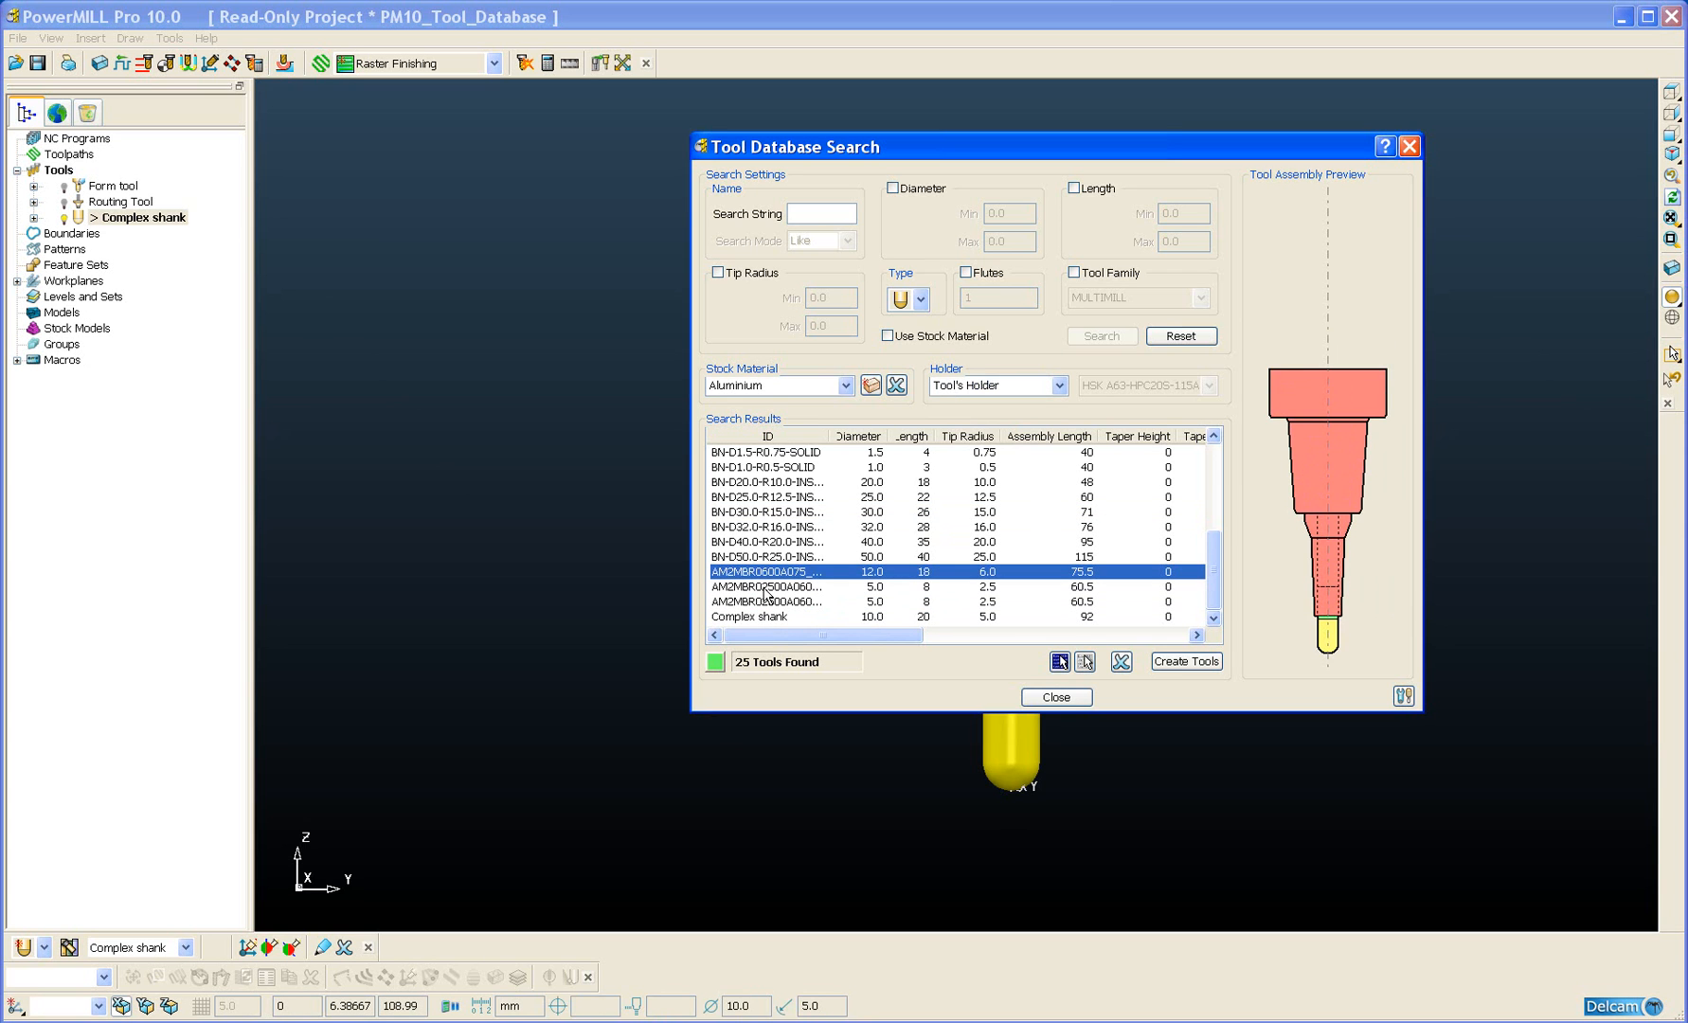
pyautogui.click(776, 602)
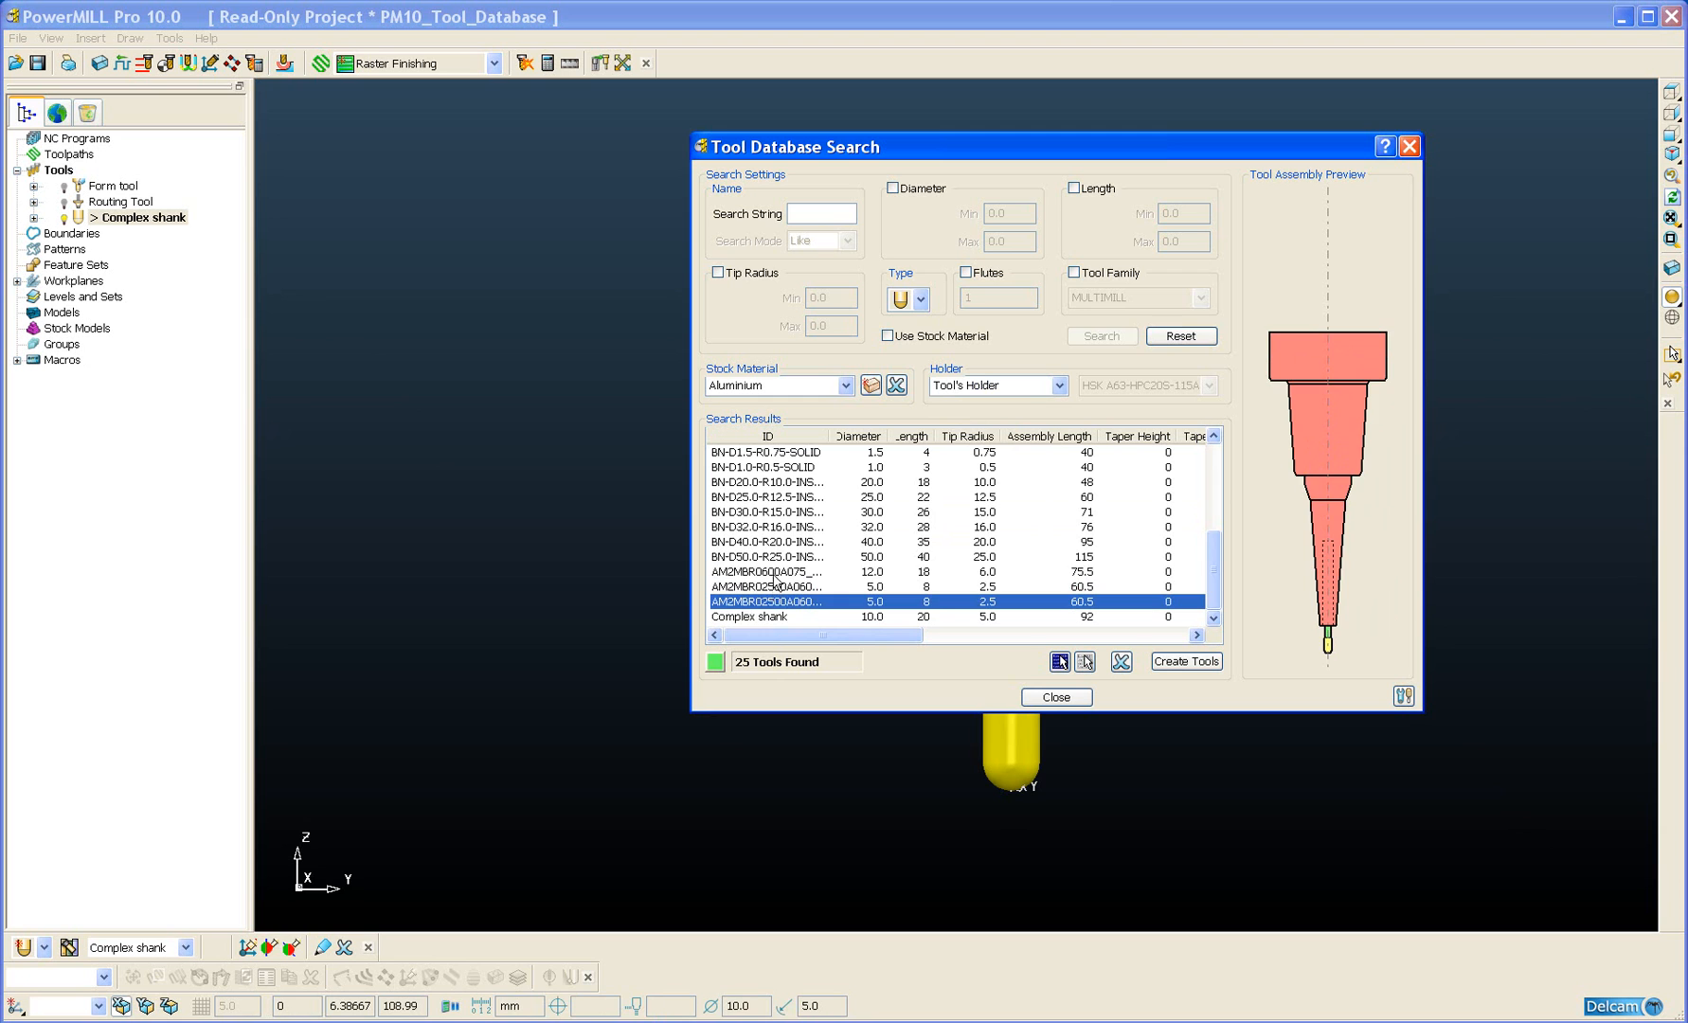
pyautogui.click(780, 572)
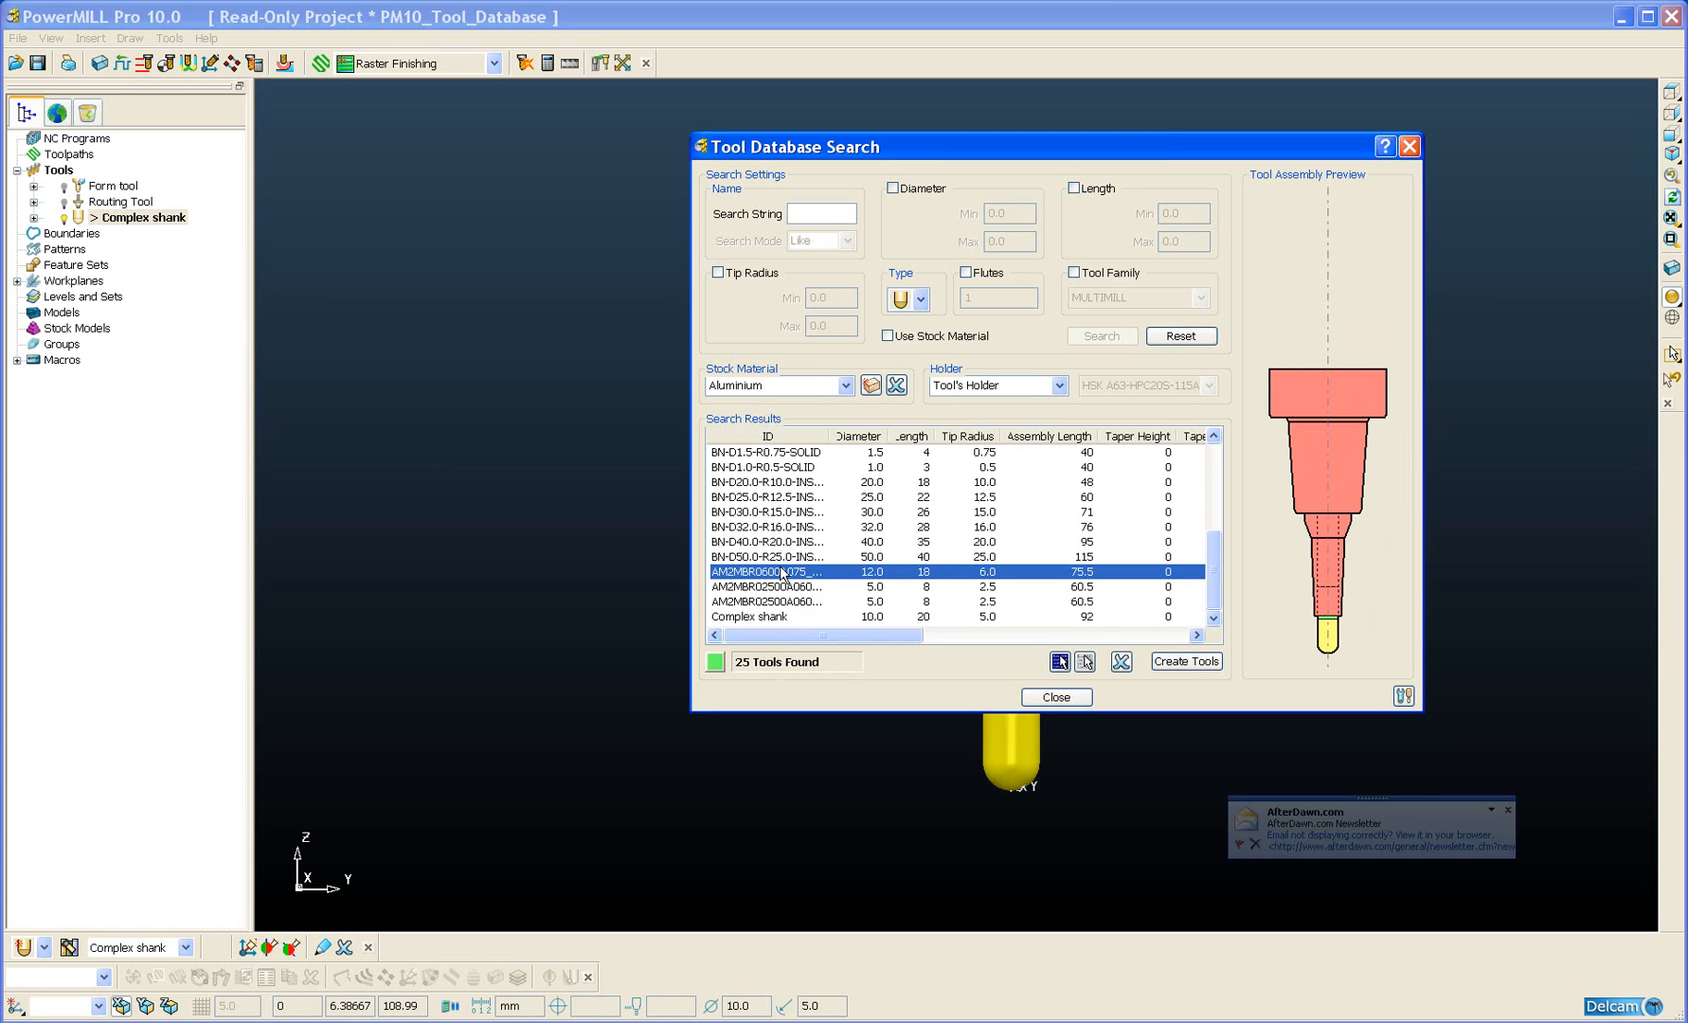
pyautogui.moveTo(803, 575)
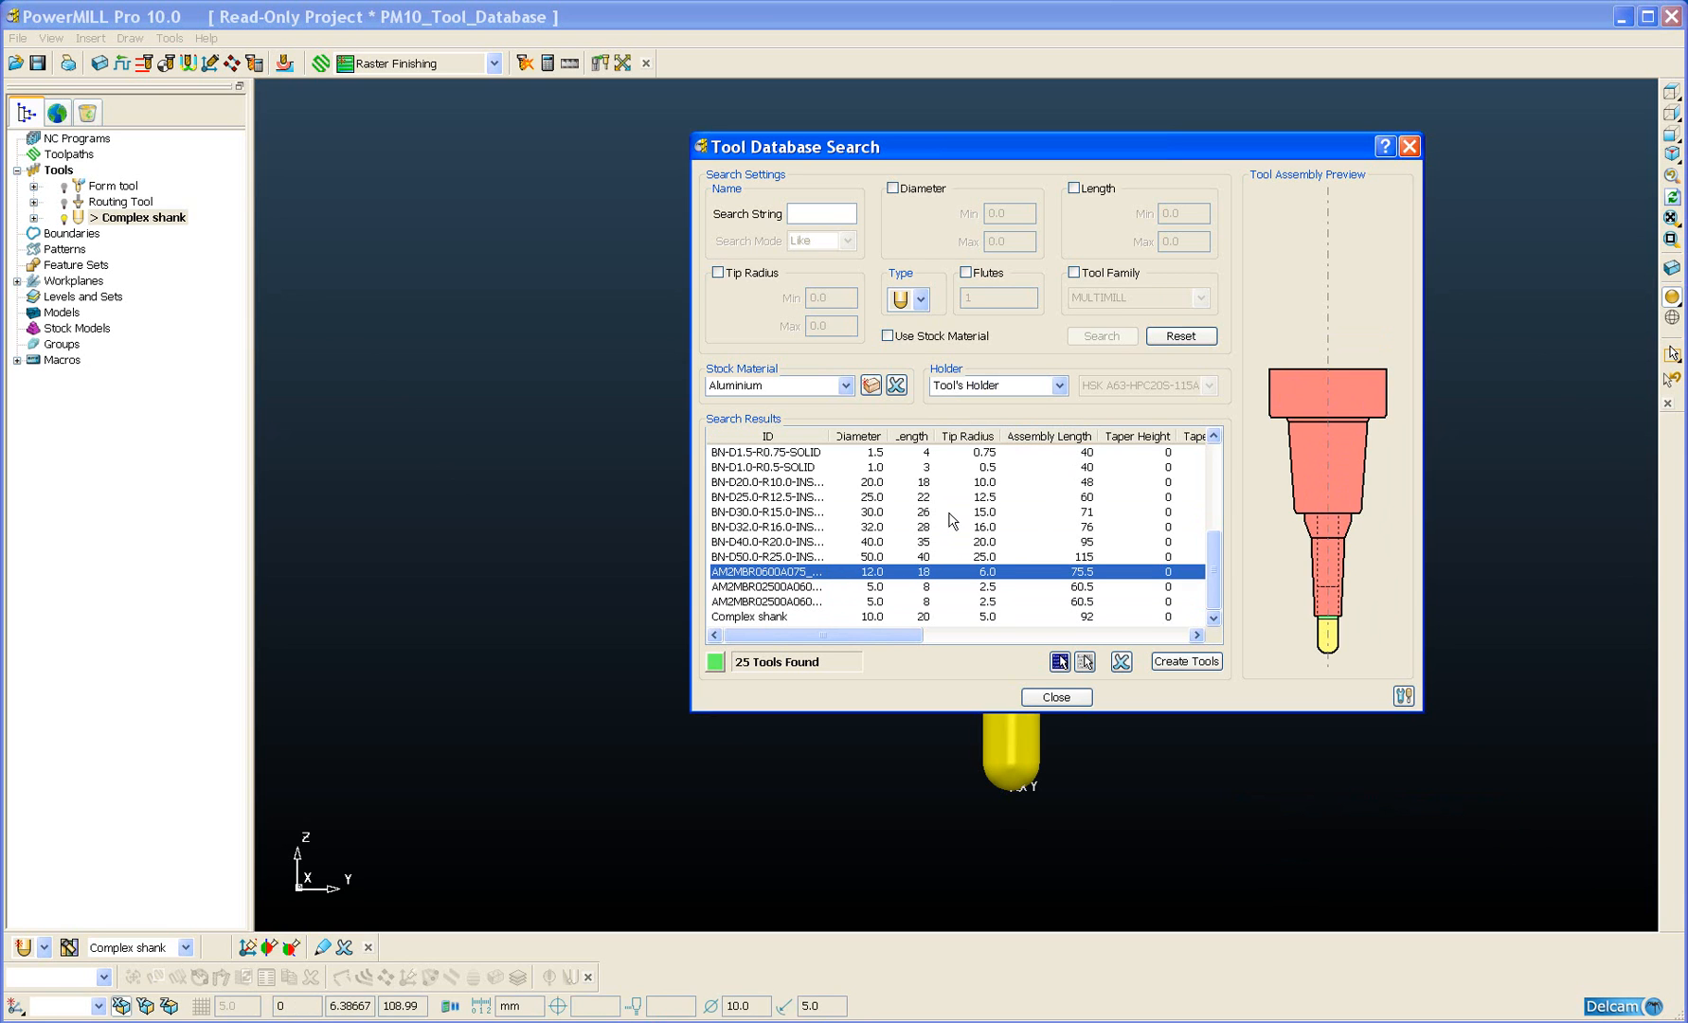
pyautogui.click(1062, 387)
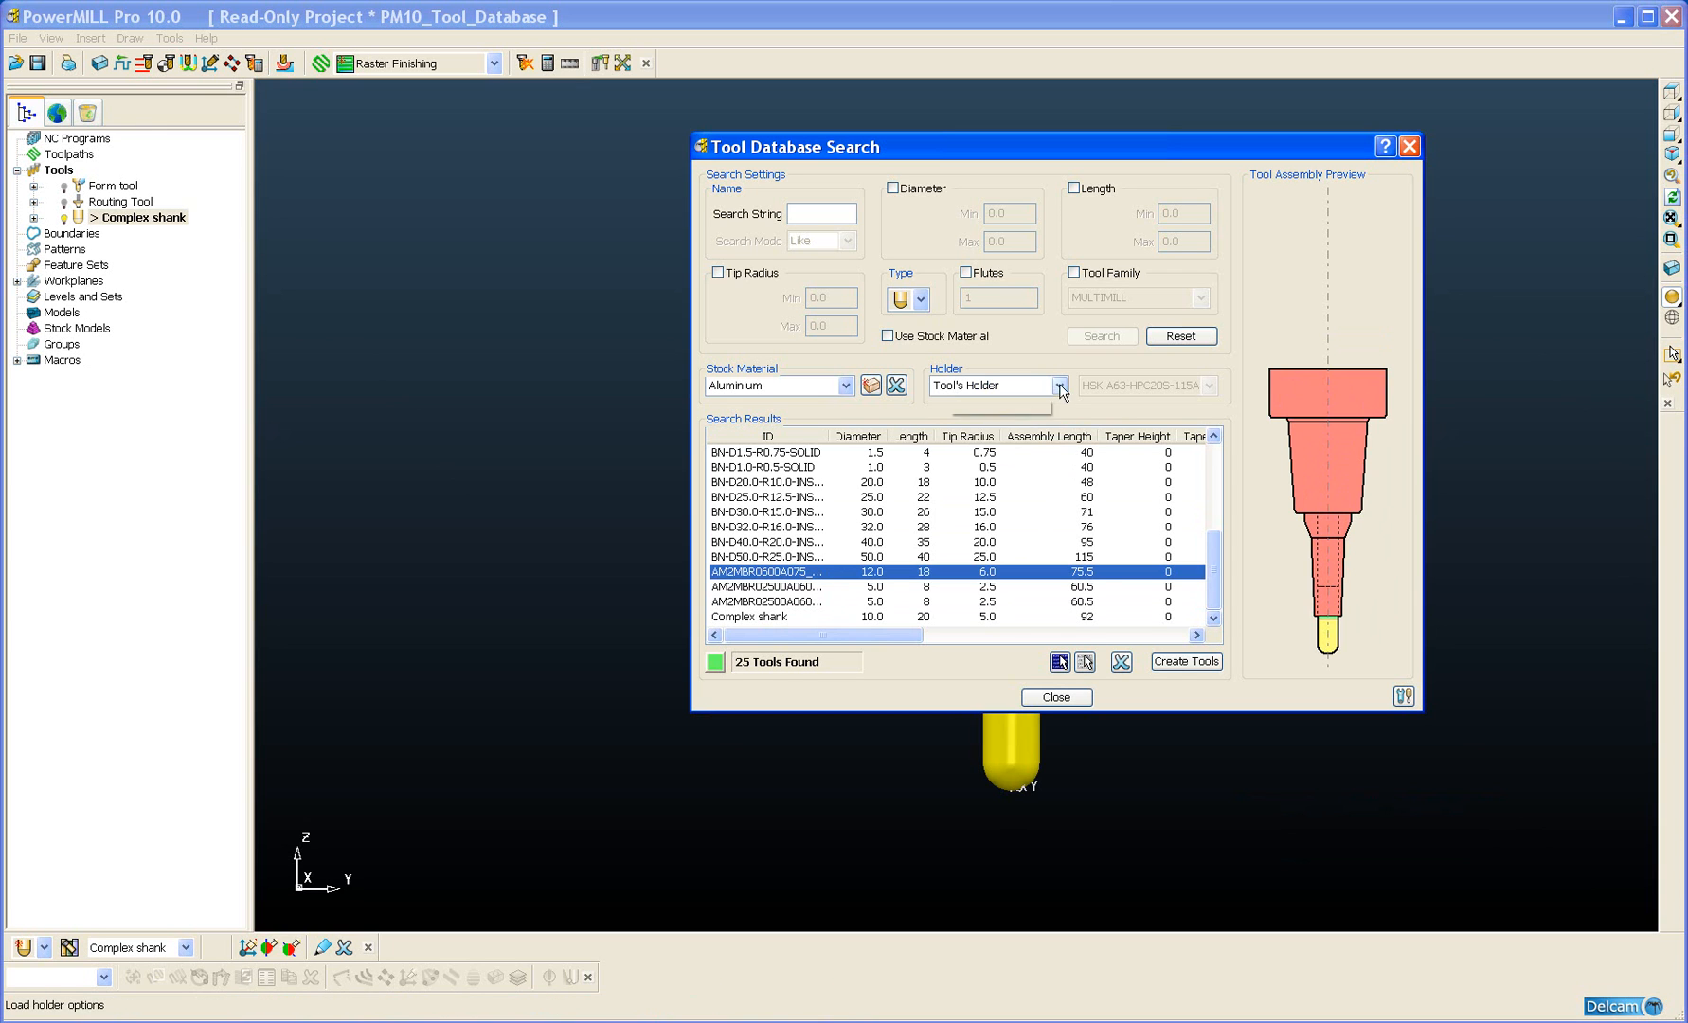
# Step: Preview the 12 mm tool without a holder, then switch to loading a specified holder
pyautogui.click(1059, 387)
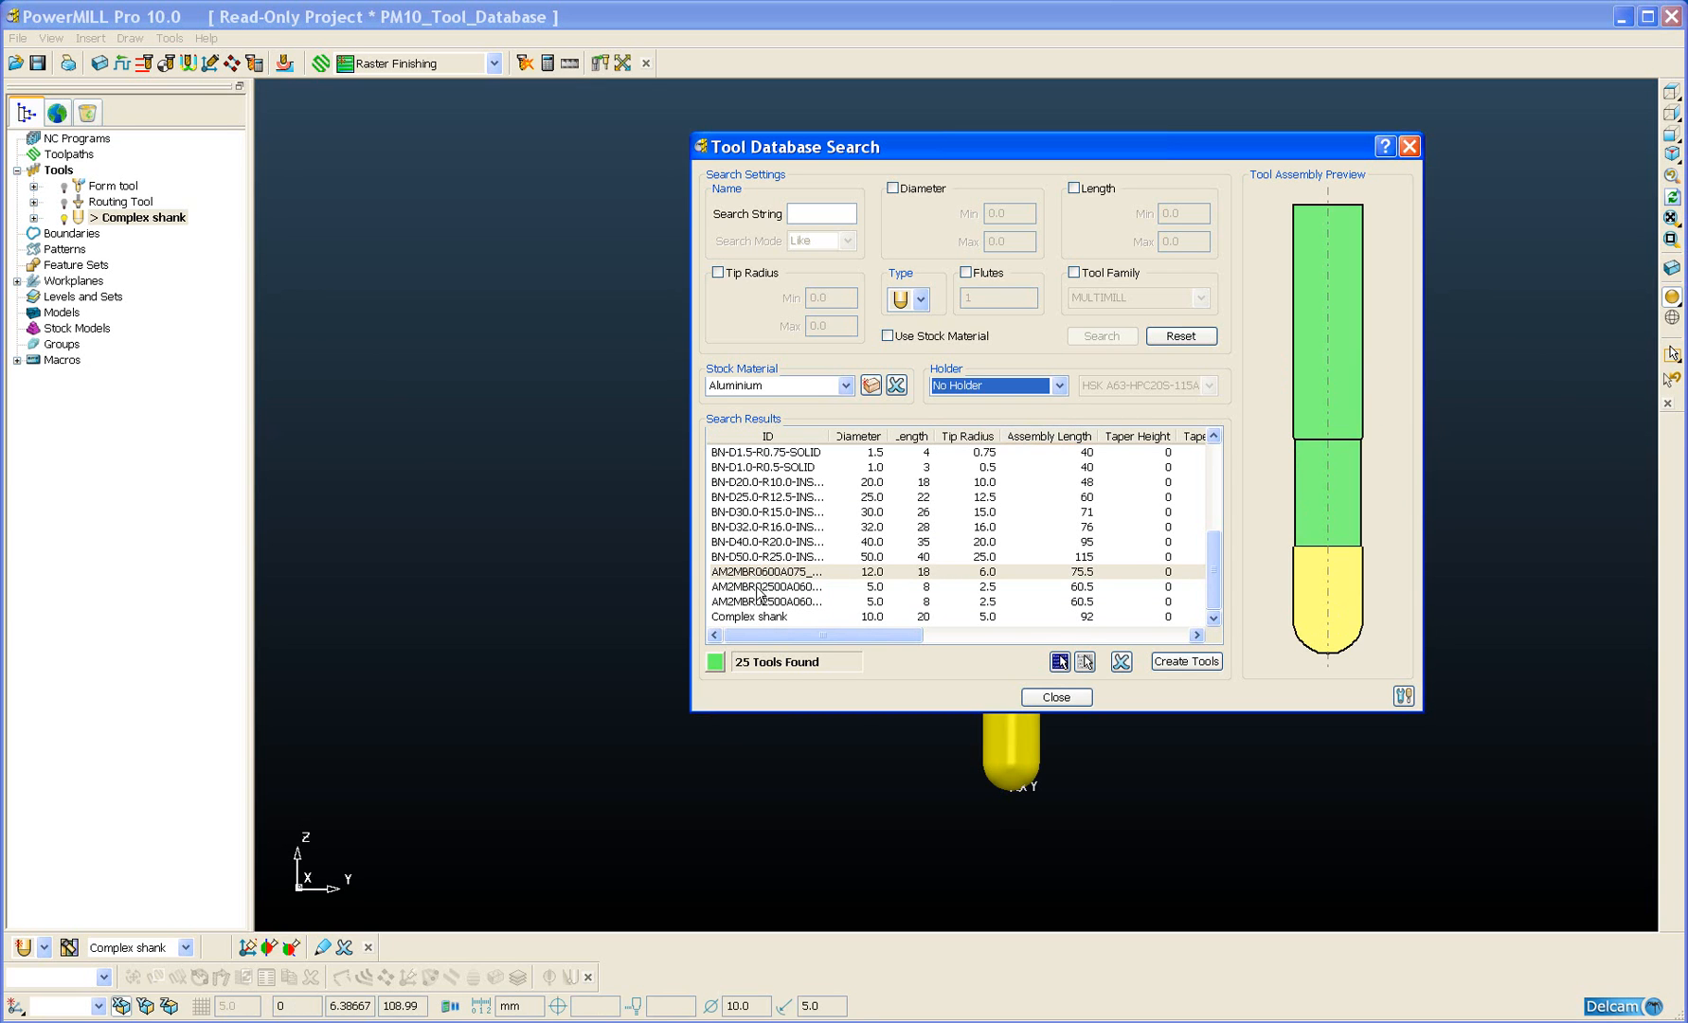
pyautogui.click(765, 572)
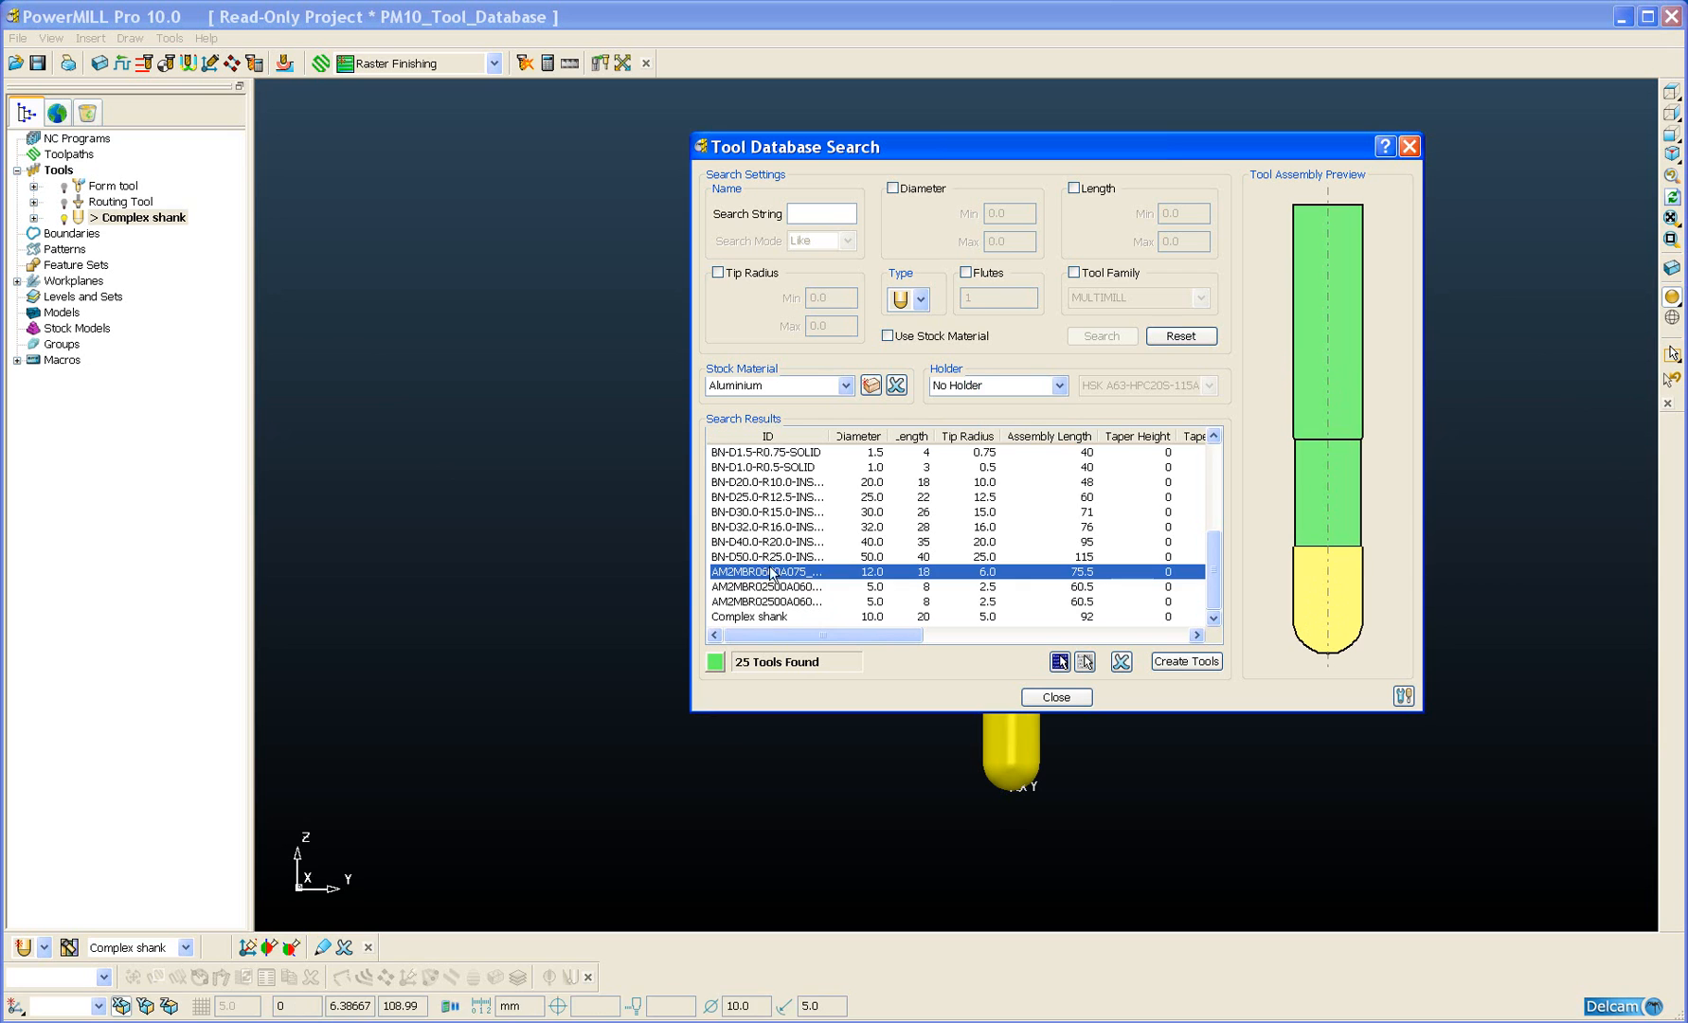
pyautogui.moveTo(1057, 387)
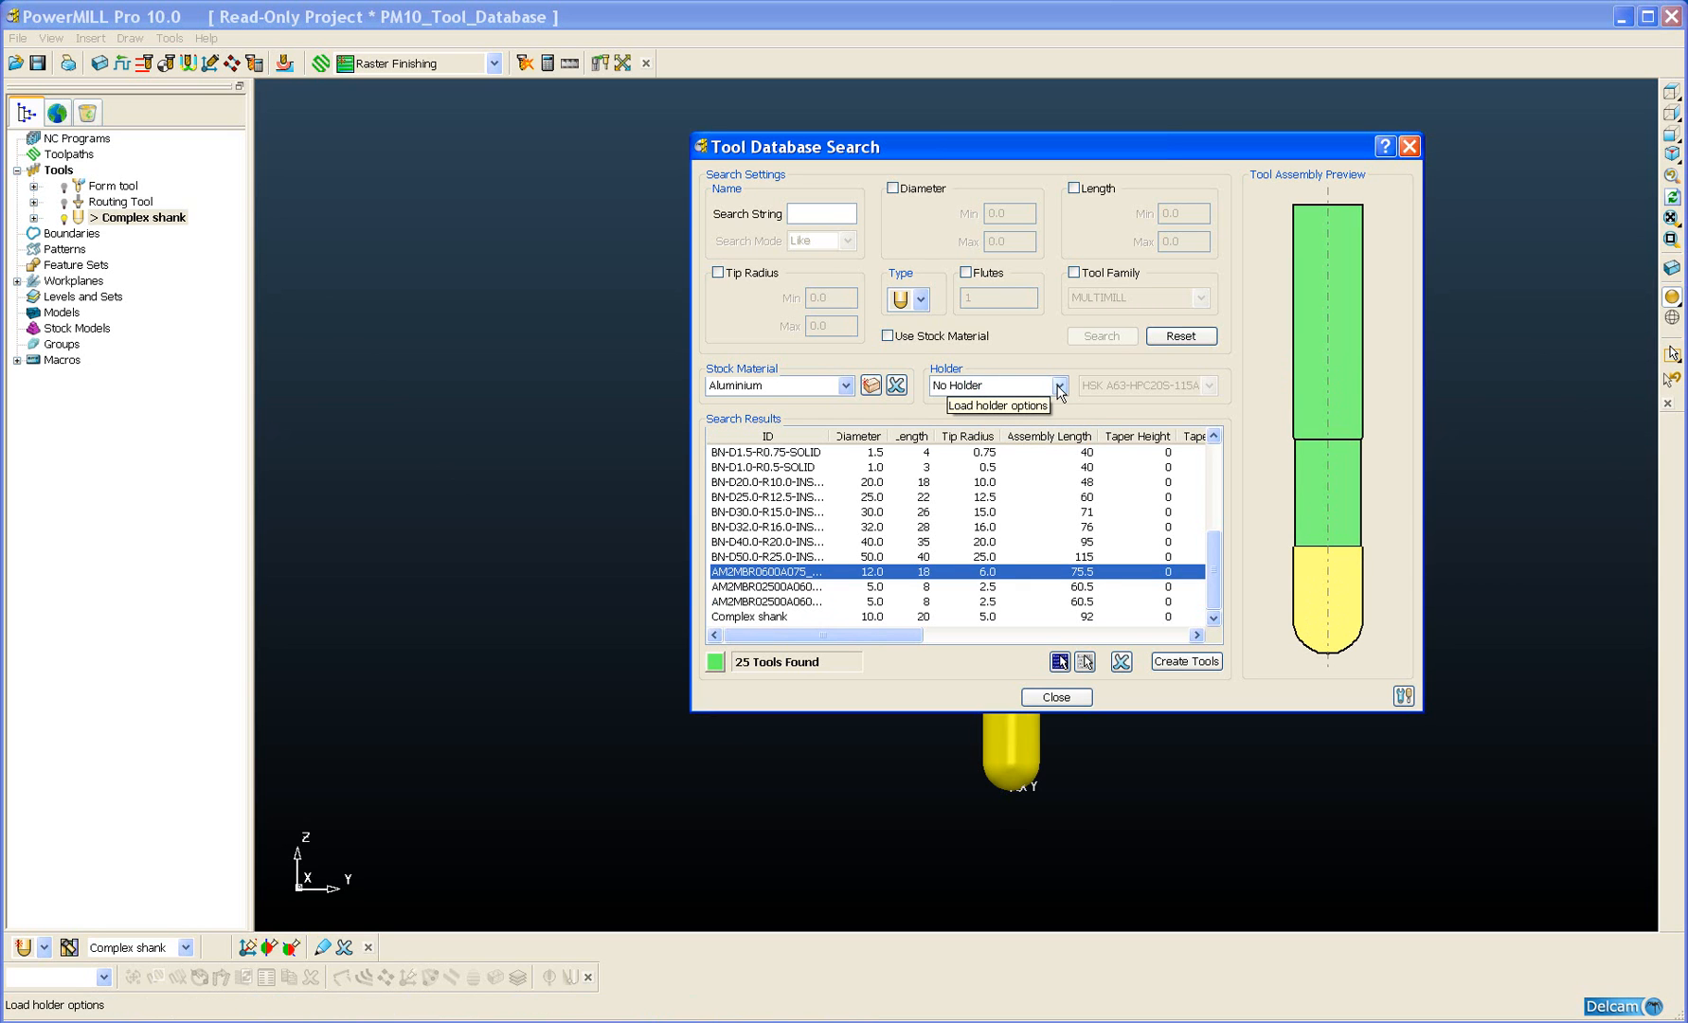
pyautogui.click(1057, 387)
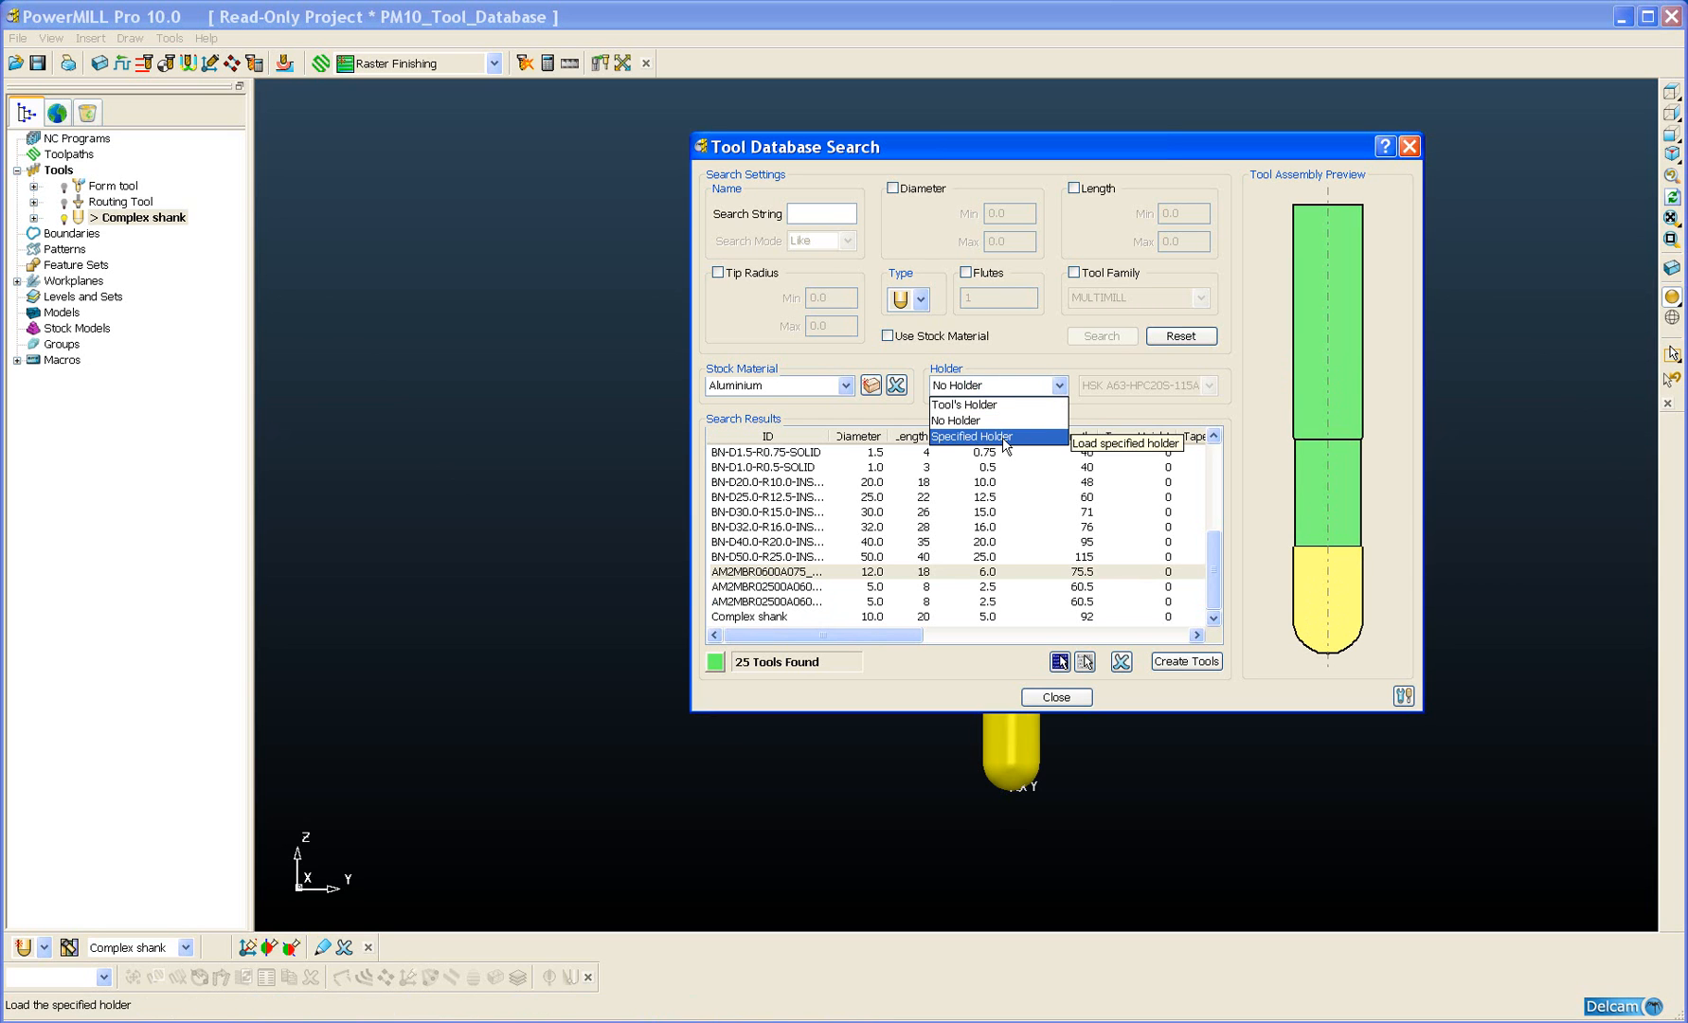
pyautogui.click(970, 436)
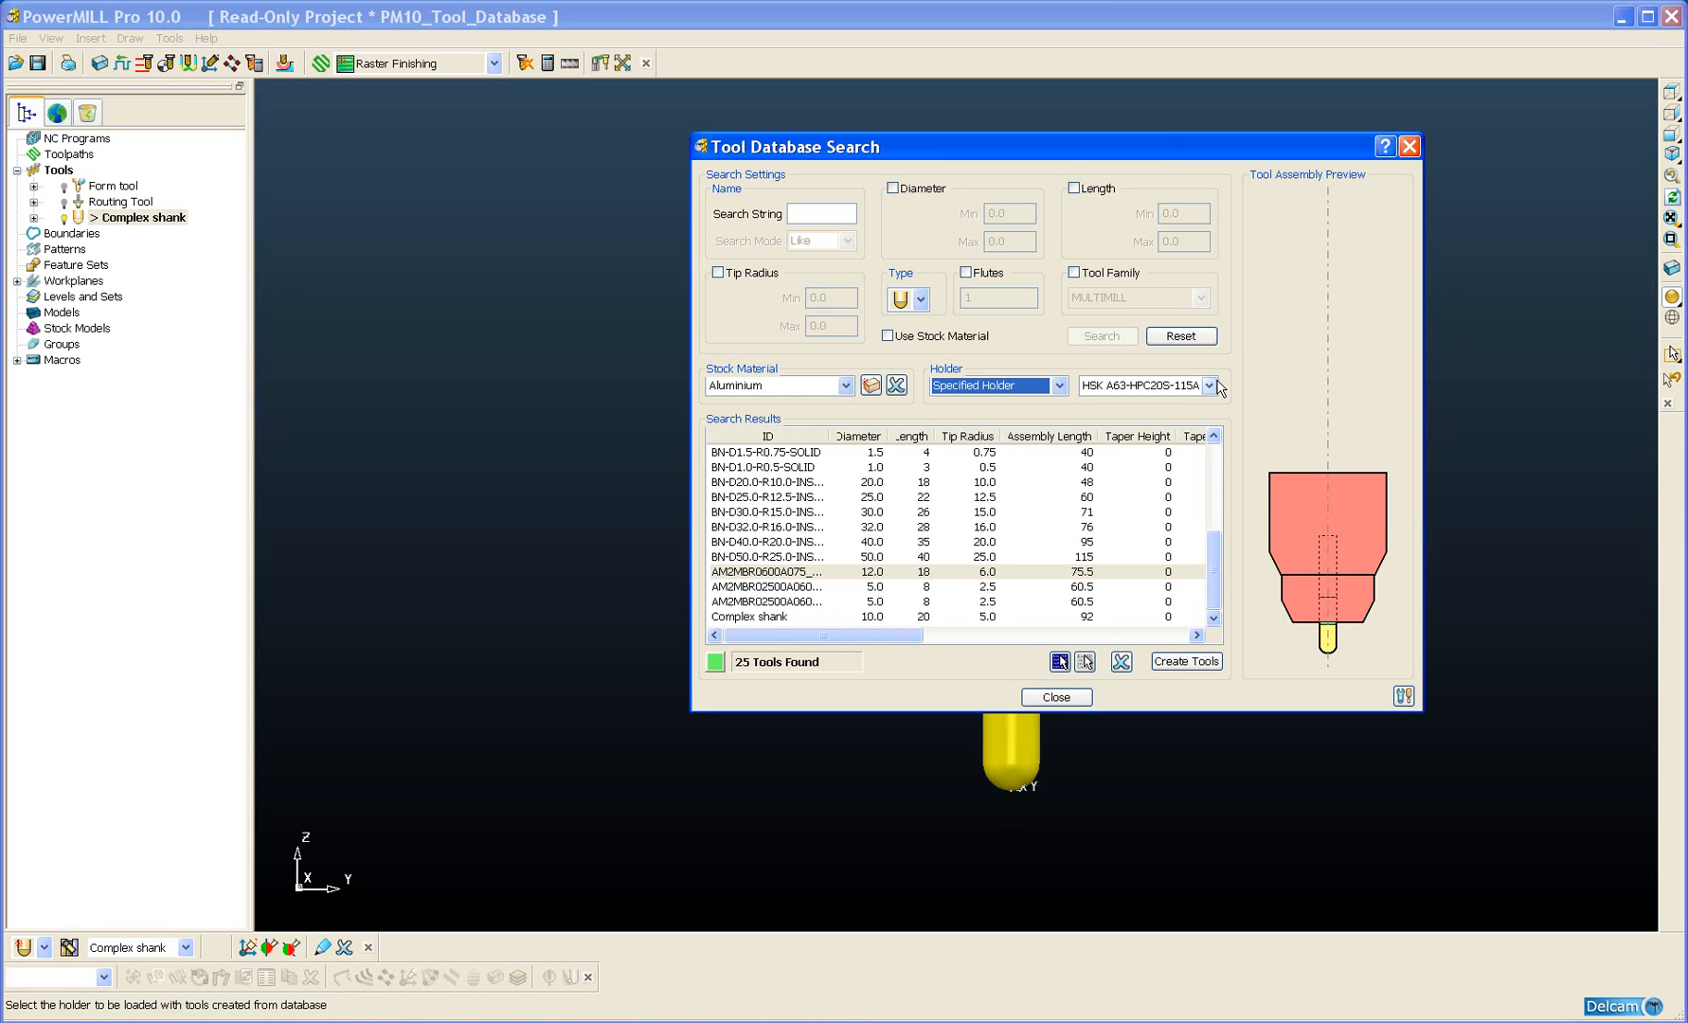
# Step: Choose the HSK A63-HPC20S-115A chuck as the specified holder for loaded tools
pyautogui.click(1209, 387)
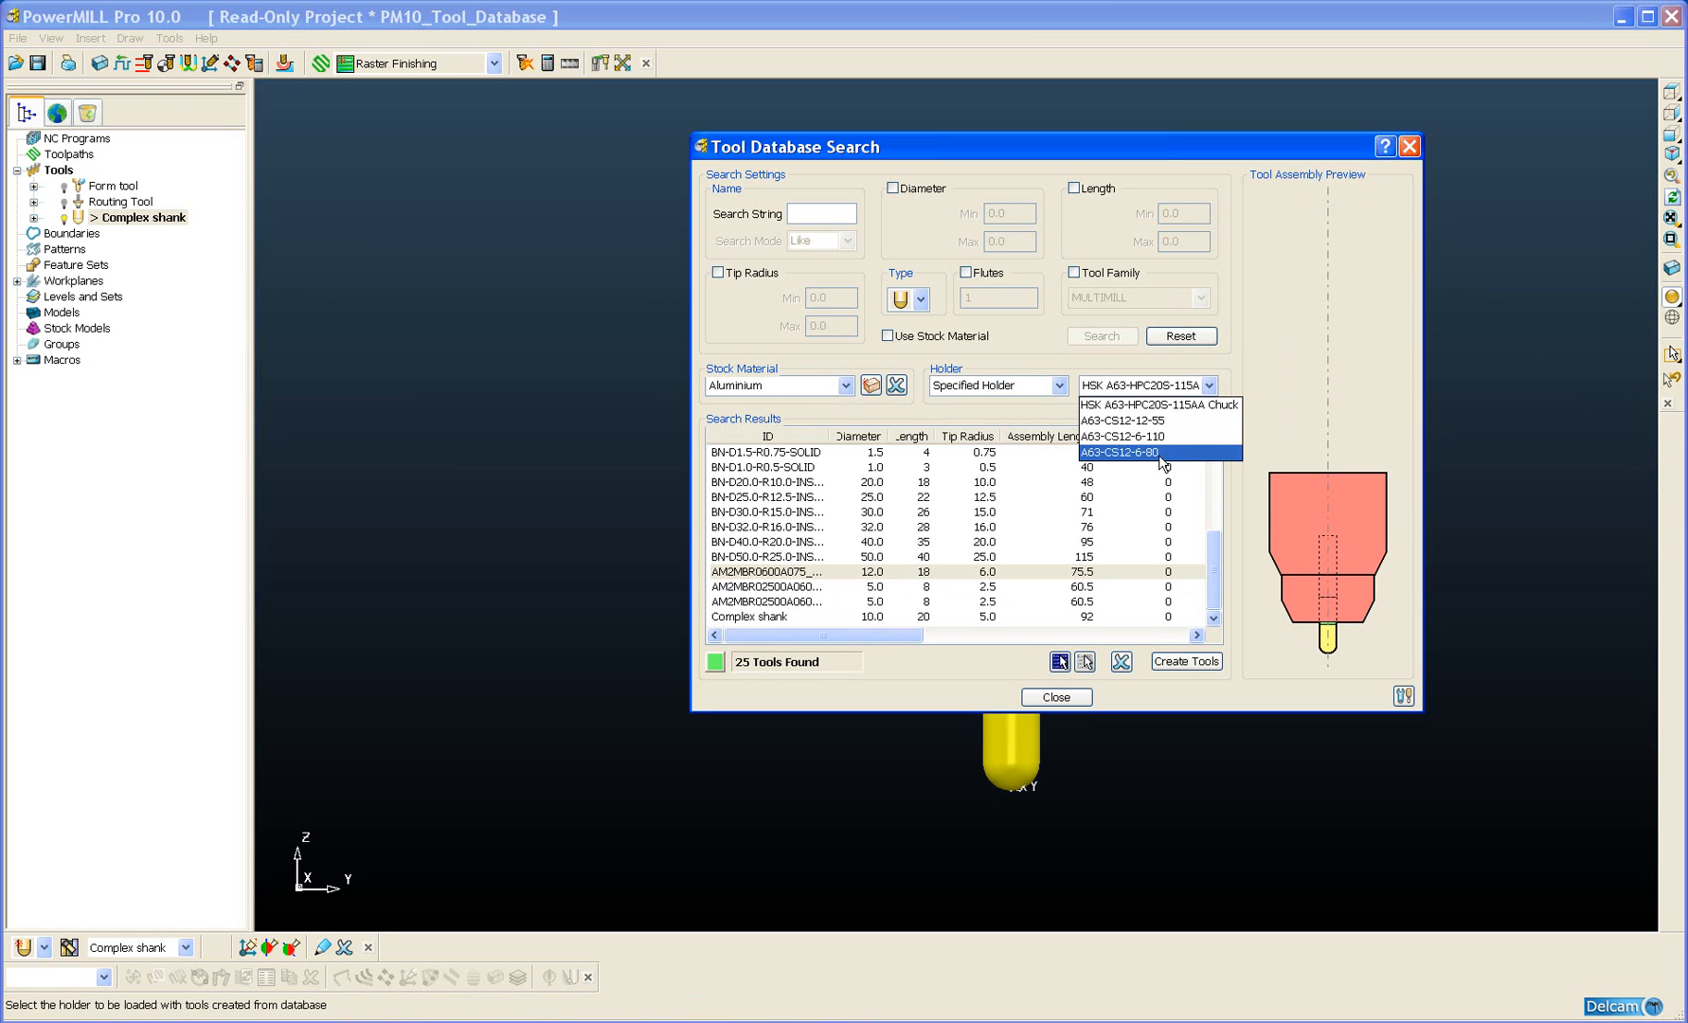
pyautogui.click(1157, 453)
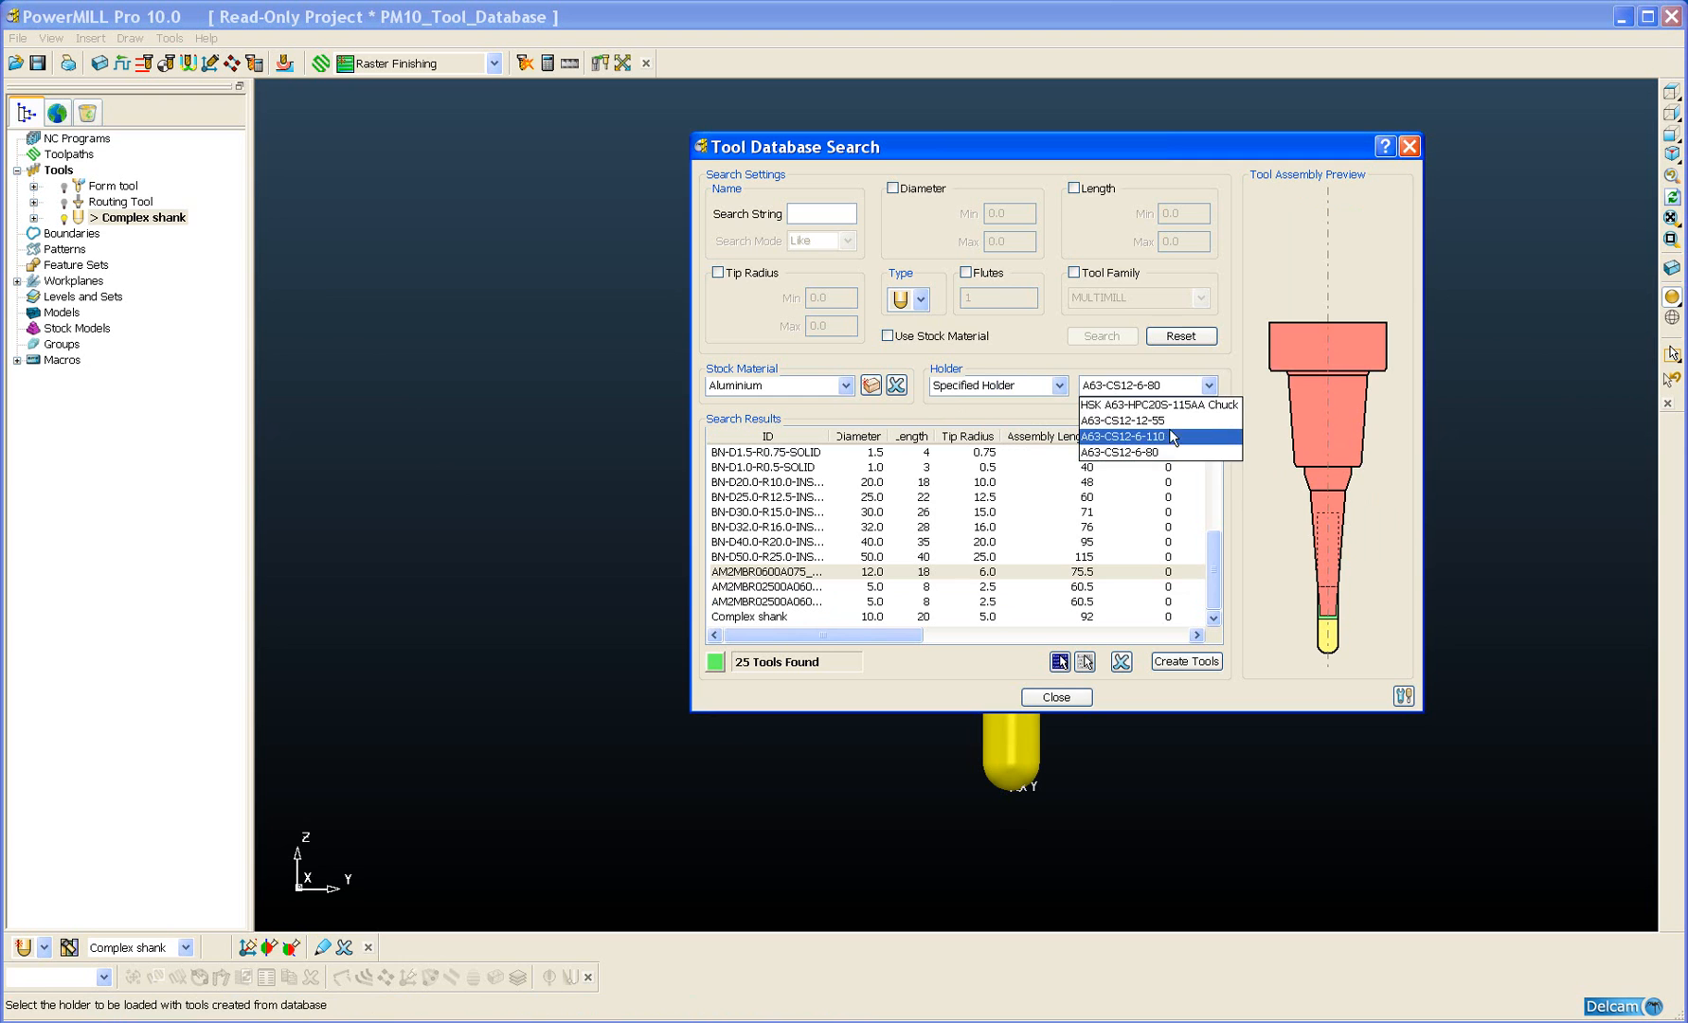
pyautogui.click(1120, 420)
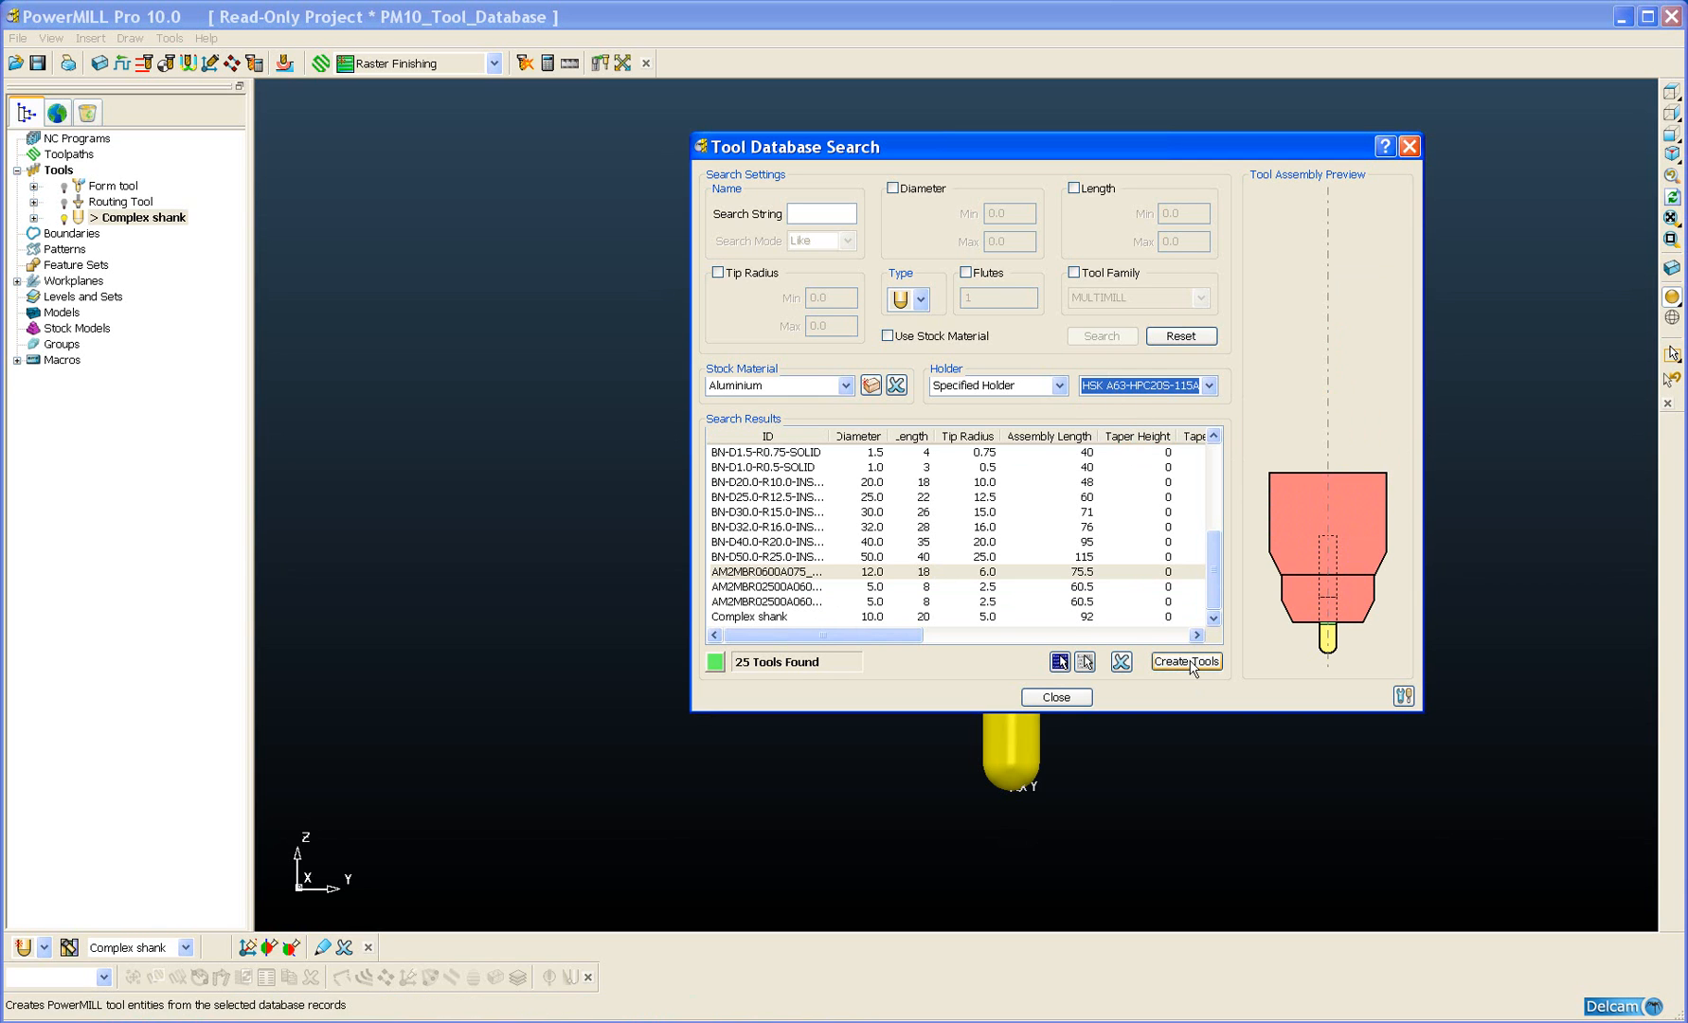
# Step: Create tool AM2MBR0600A075_Short from the database record, close the search and select Complex shank
pyautogui.click(1186, 661)
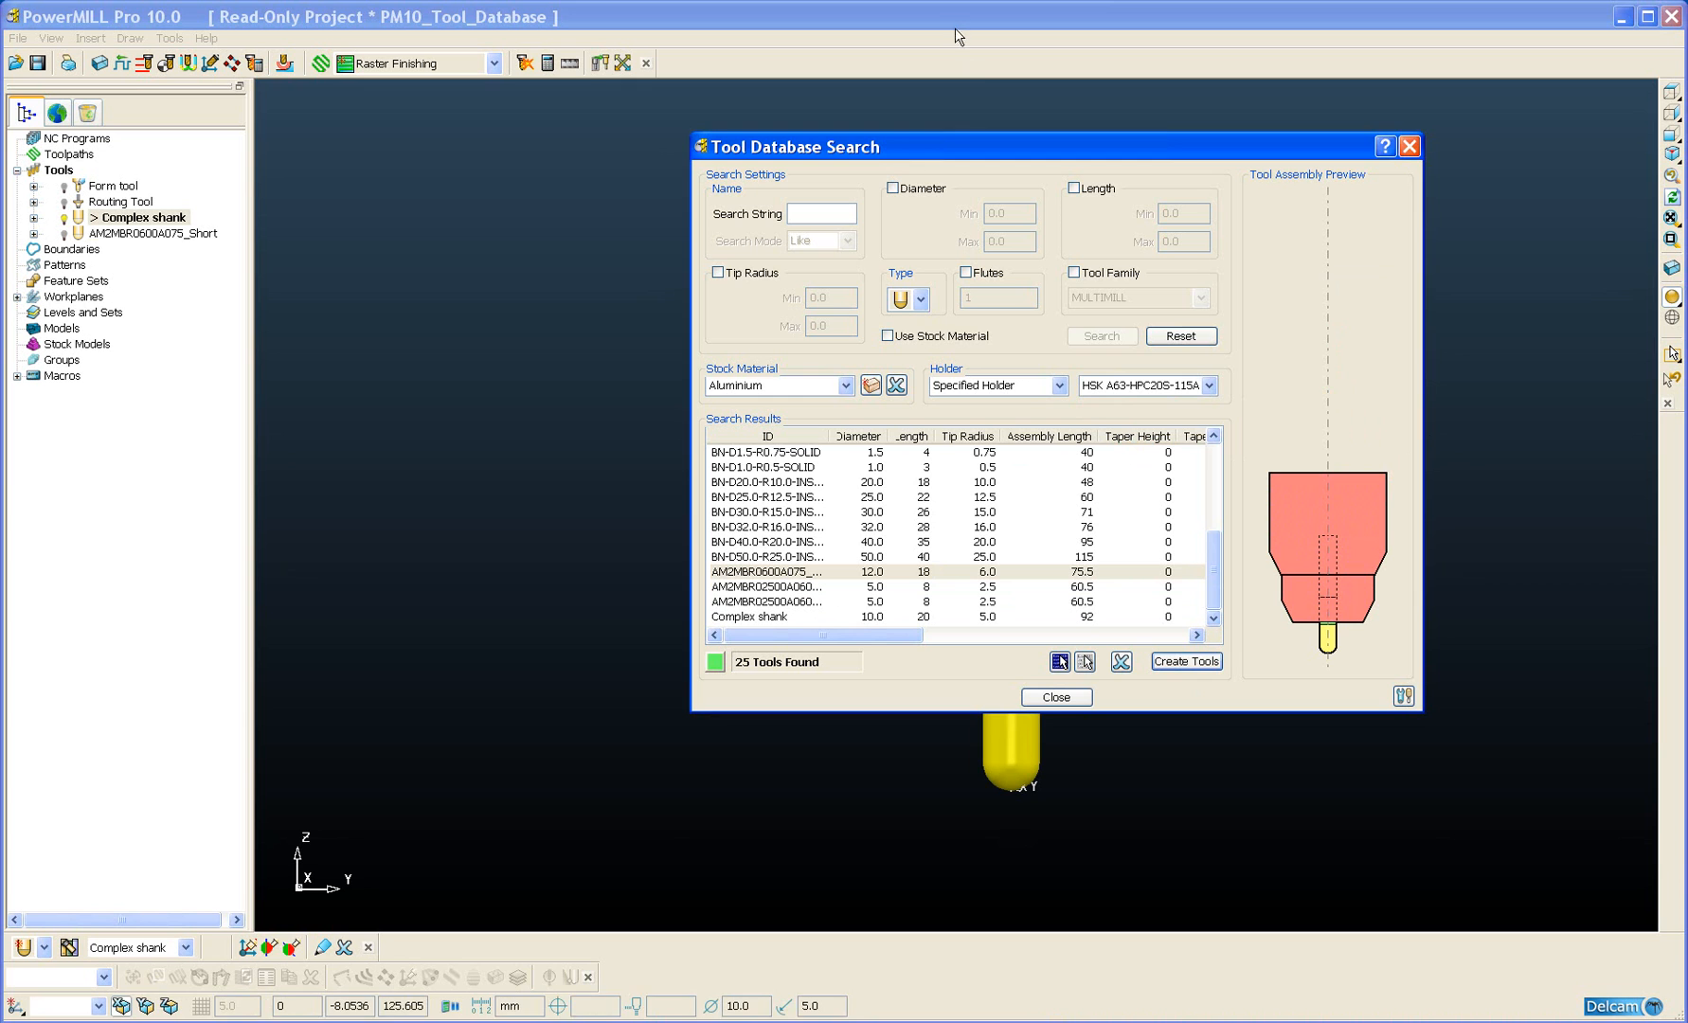
pyautogui.moveTo(1057, 703)
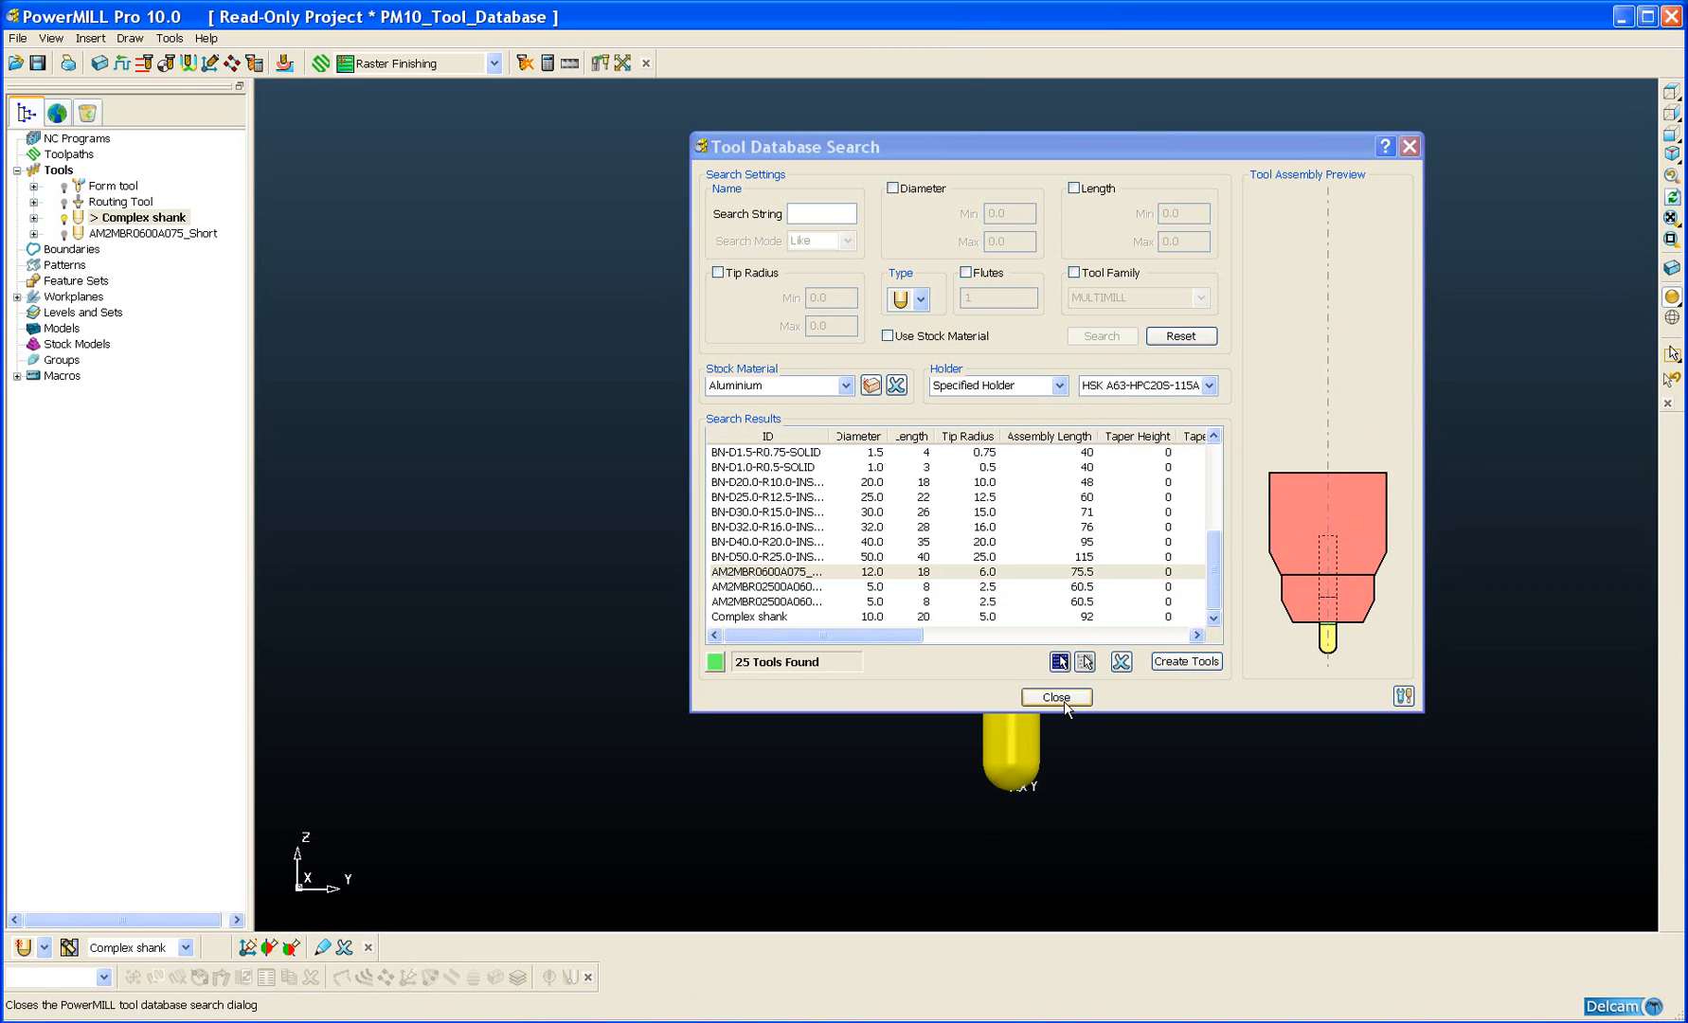
pyautogui.click(1057, 697)
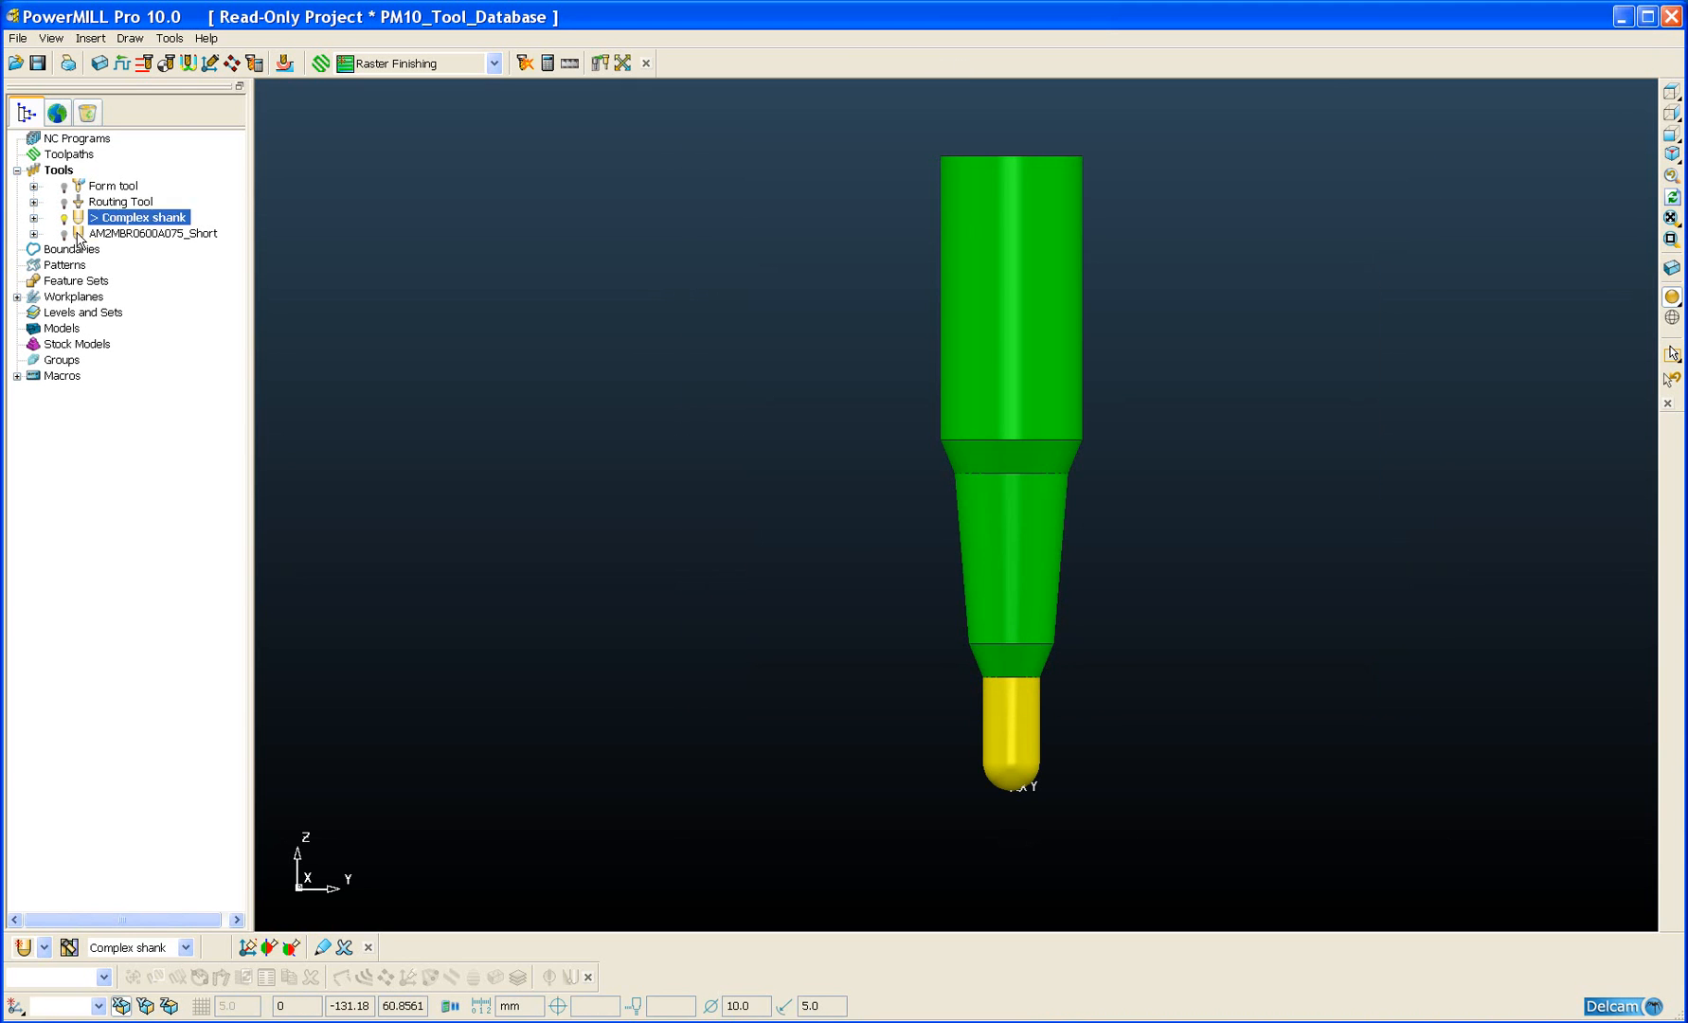
pyautogui.click(151, 233)
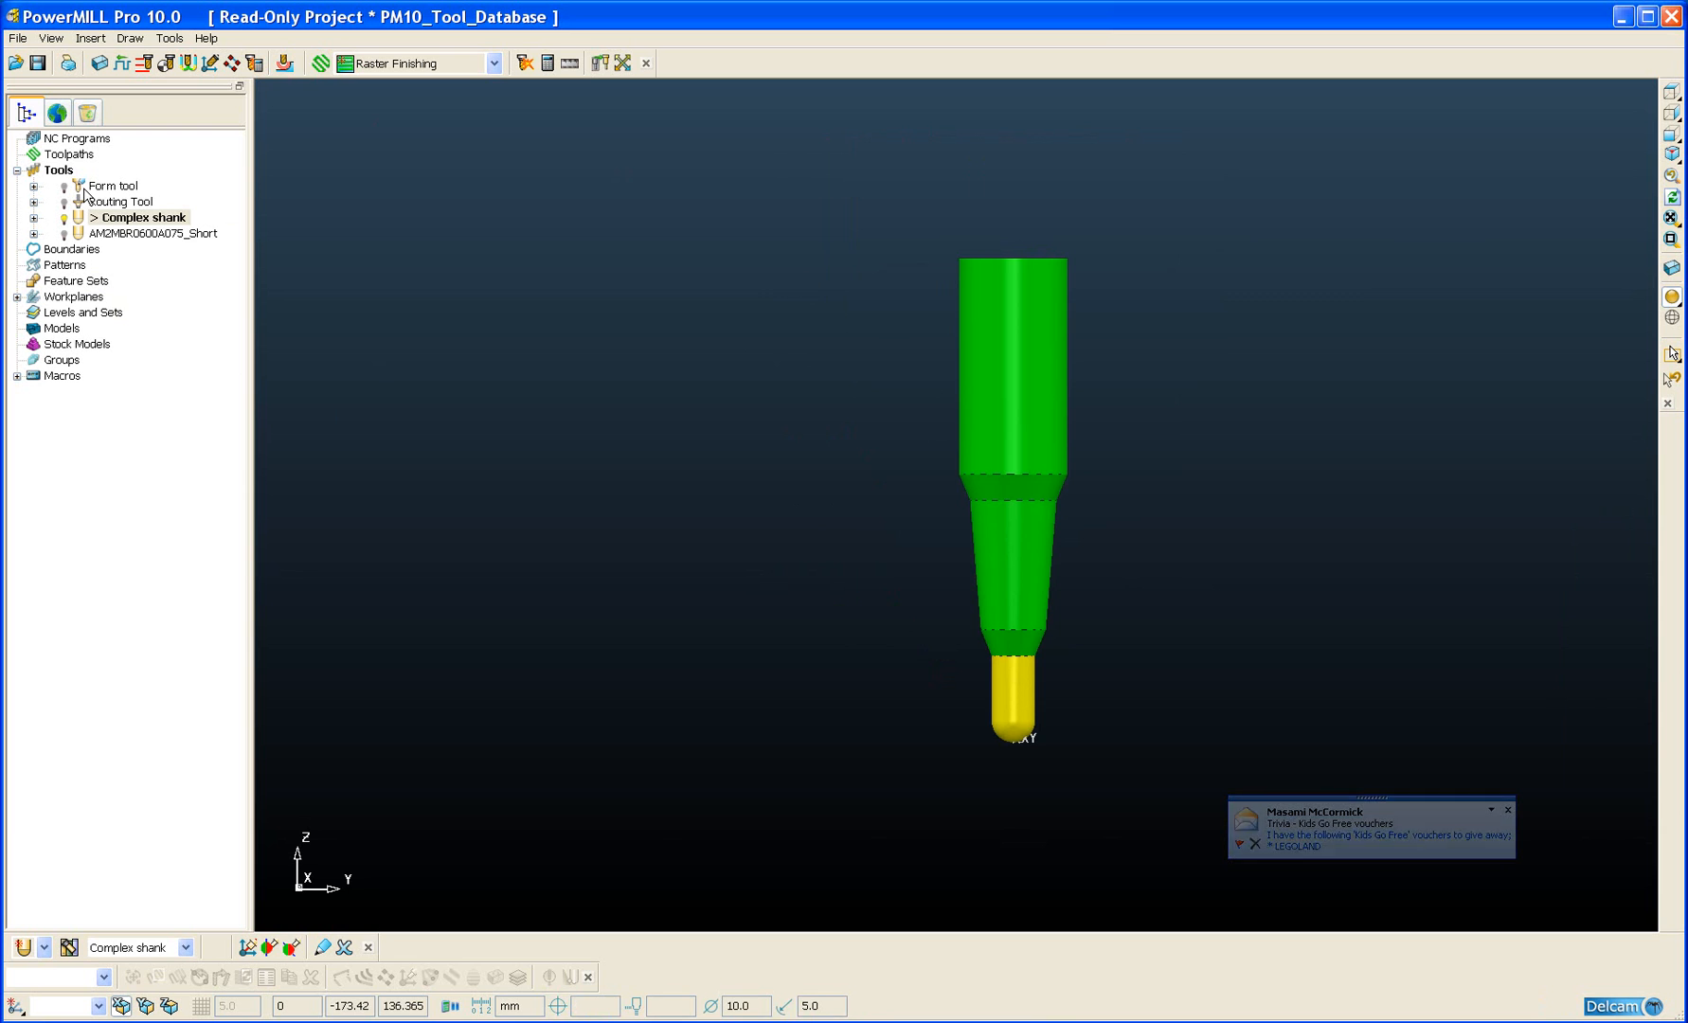
# Step: Open the Complex shank's holder settings and search the tool database for holders, listing 4
pyautogui.rightClick(142, 218)
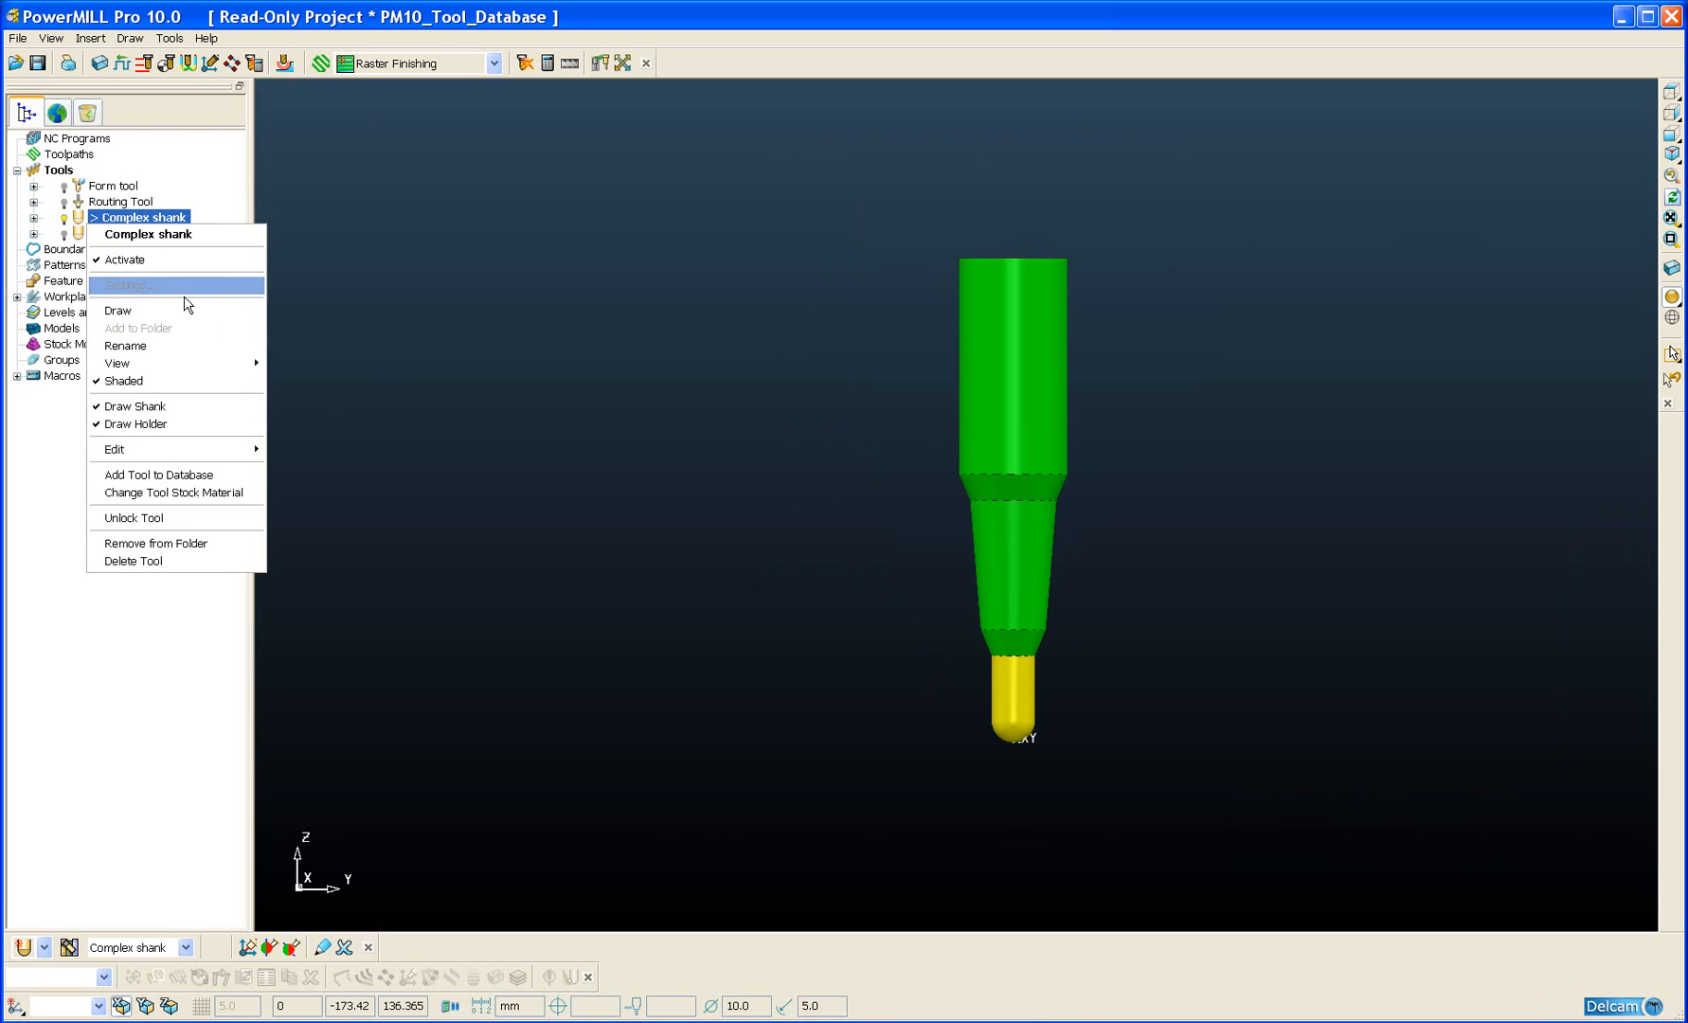
pyautogui.click(125, 284)
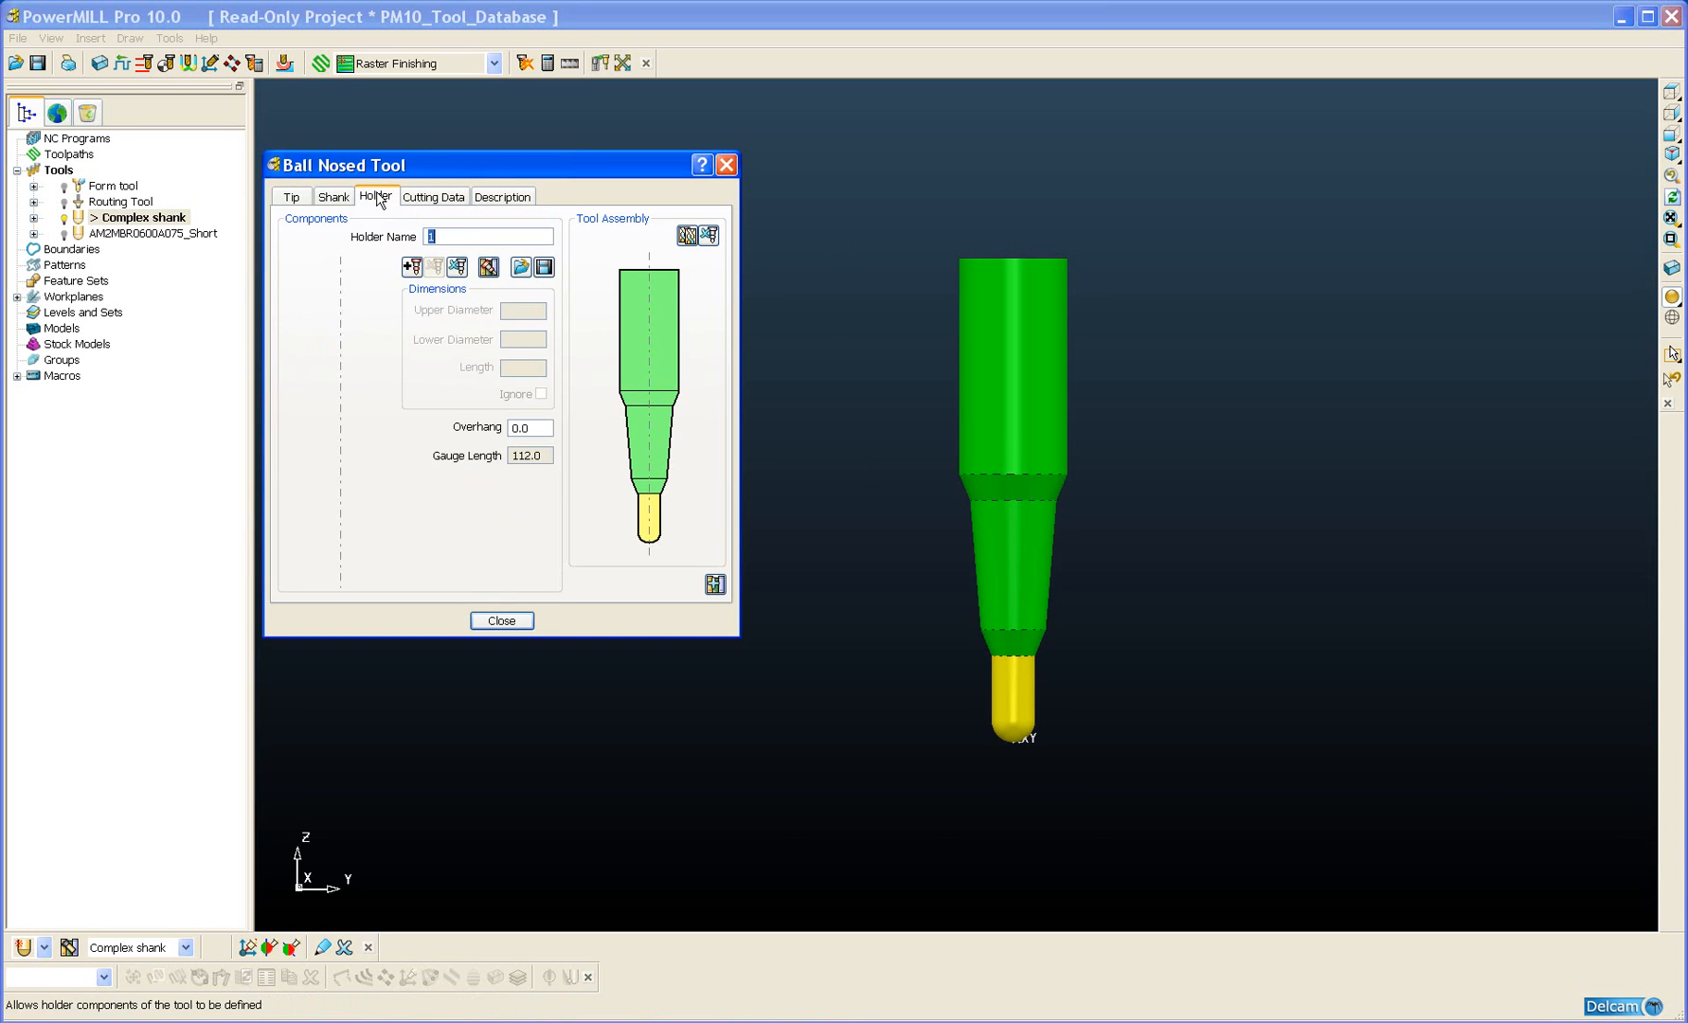
pyautogui.moveTo(487, 267)
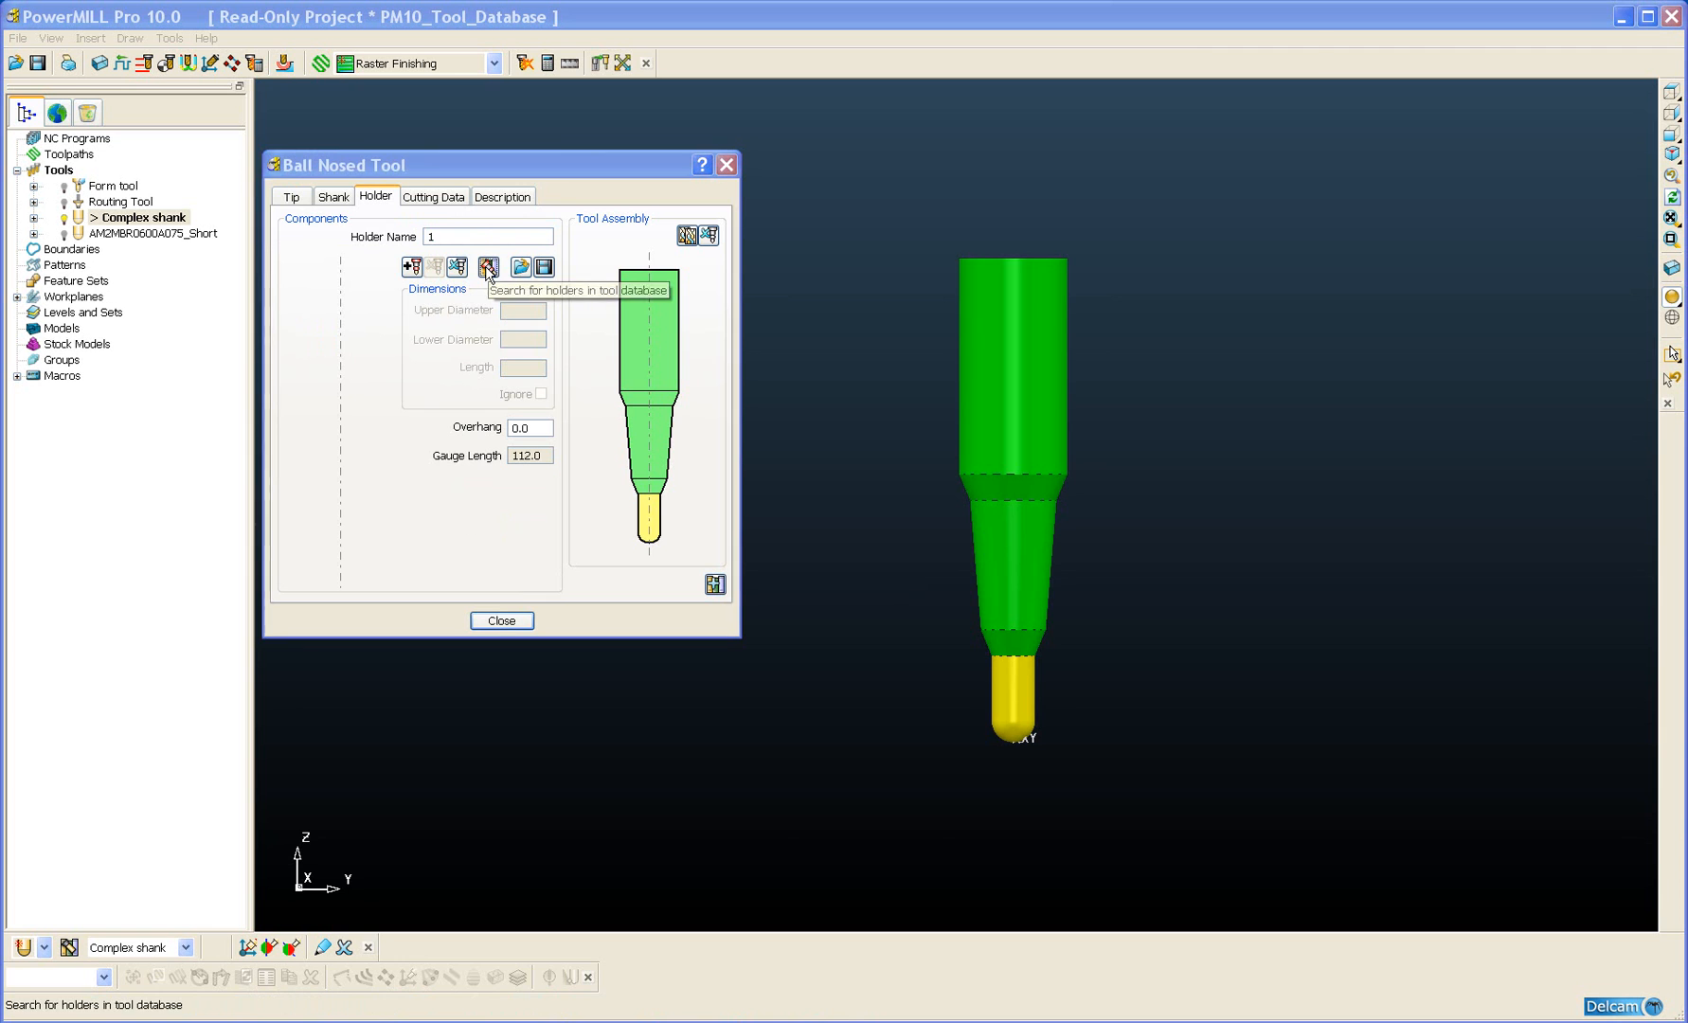
pyautogui.click(487, 267)
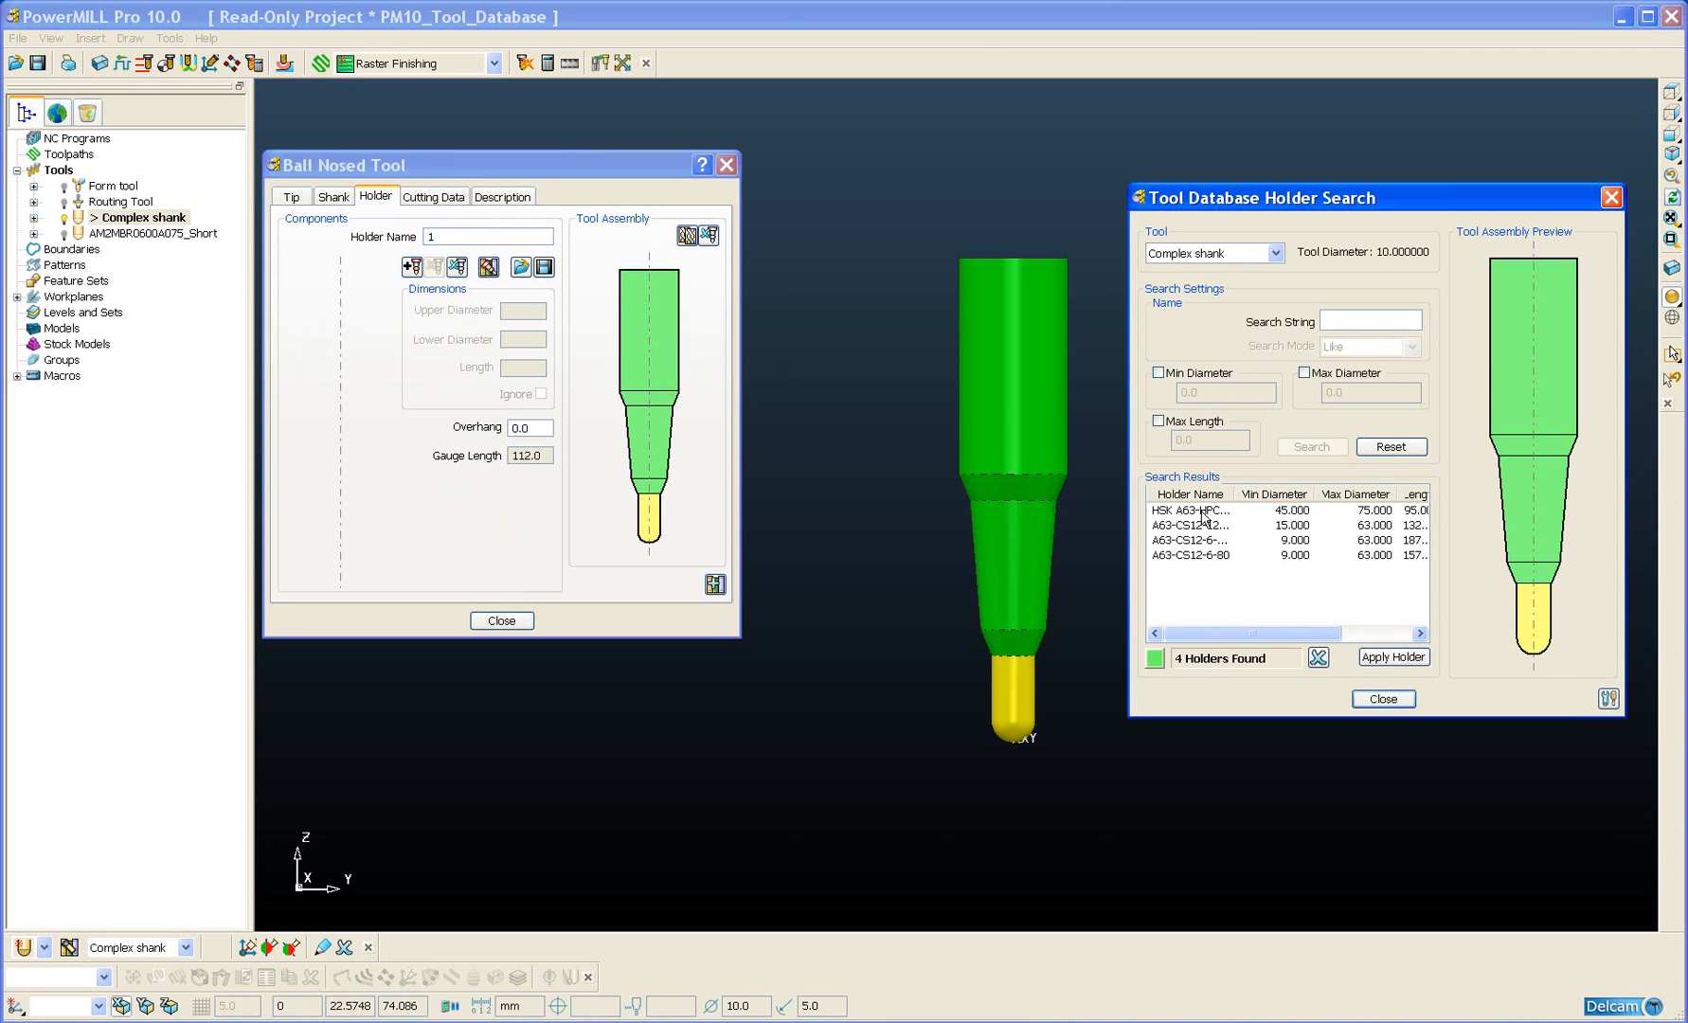
# Step: Preview the A63 holder results, settle on HSK A63-HPC, then view the 25.0 shank dimensions
pyautogui.click(1209, 510)
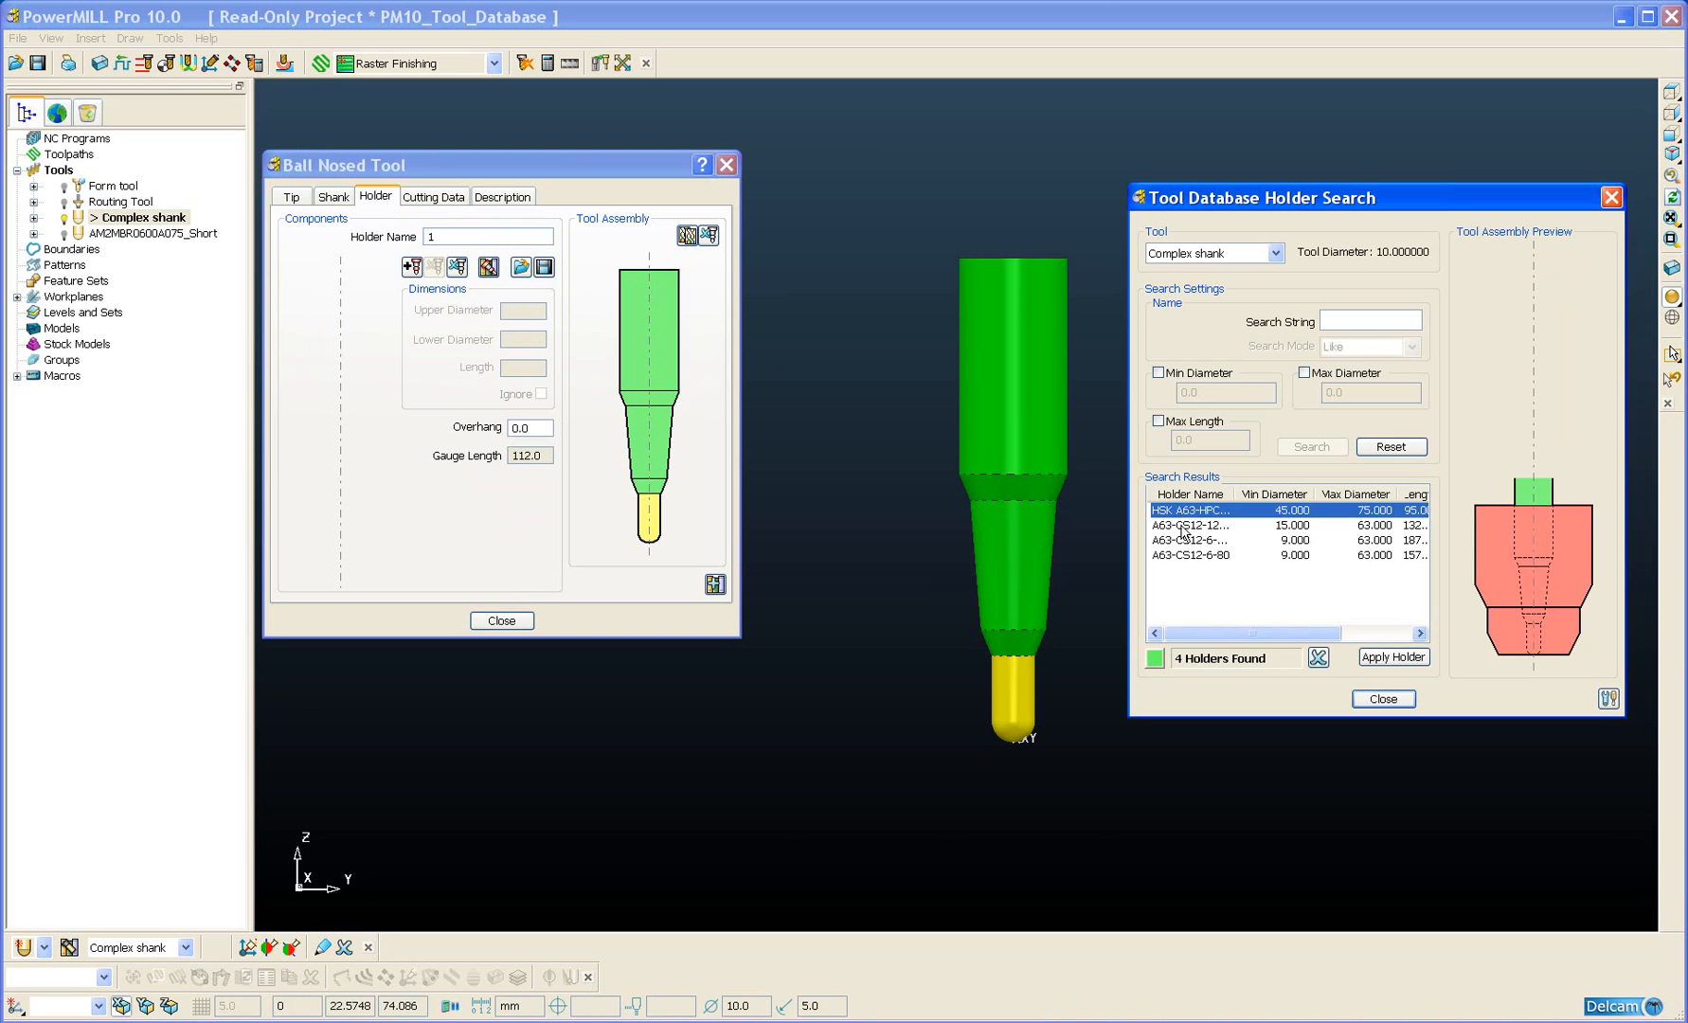
pyautogui.click(1192, 540)
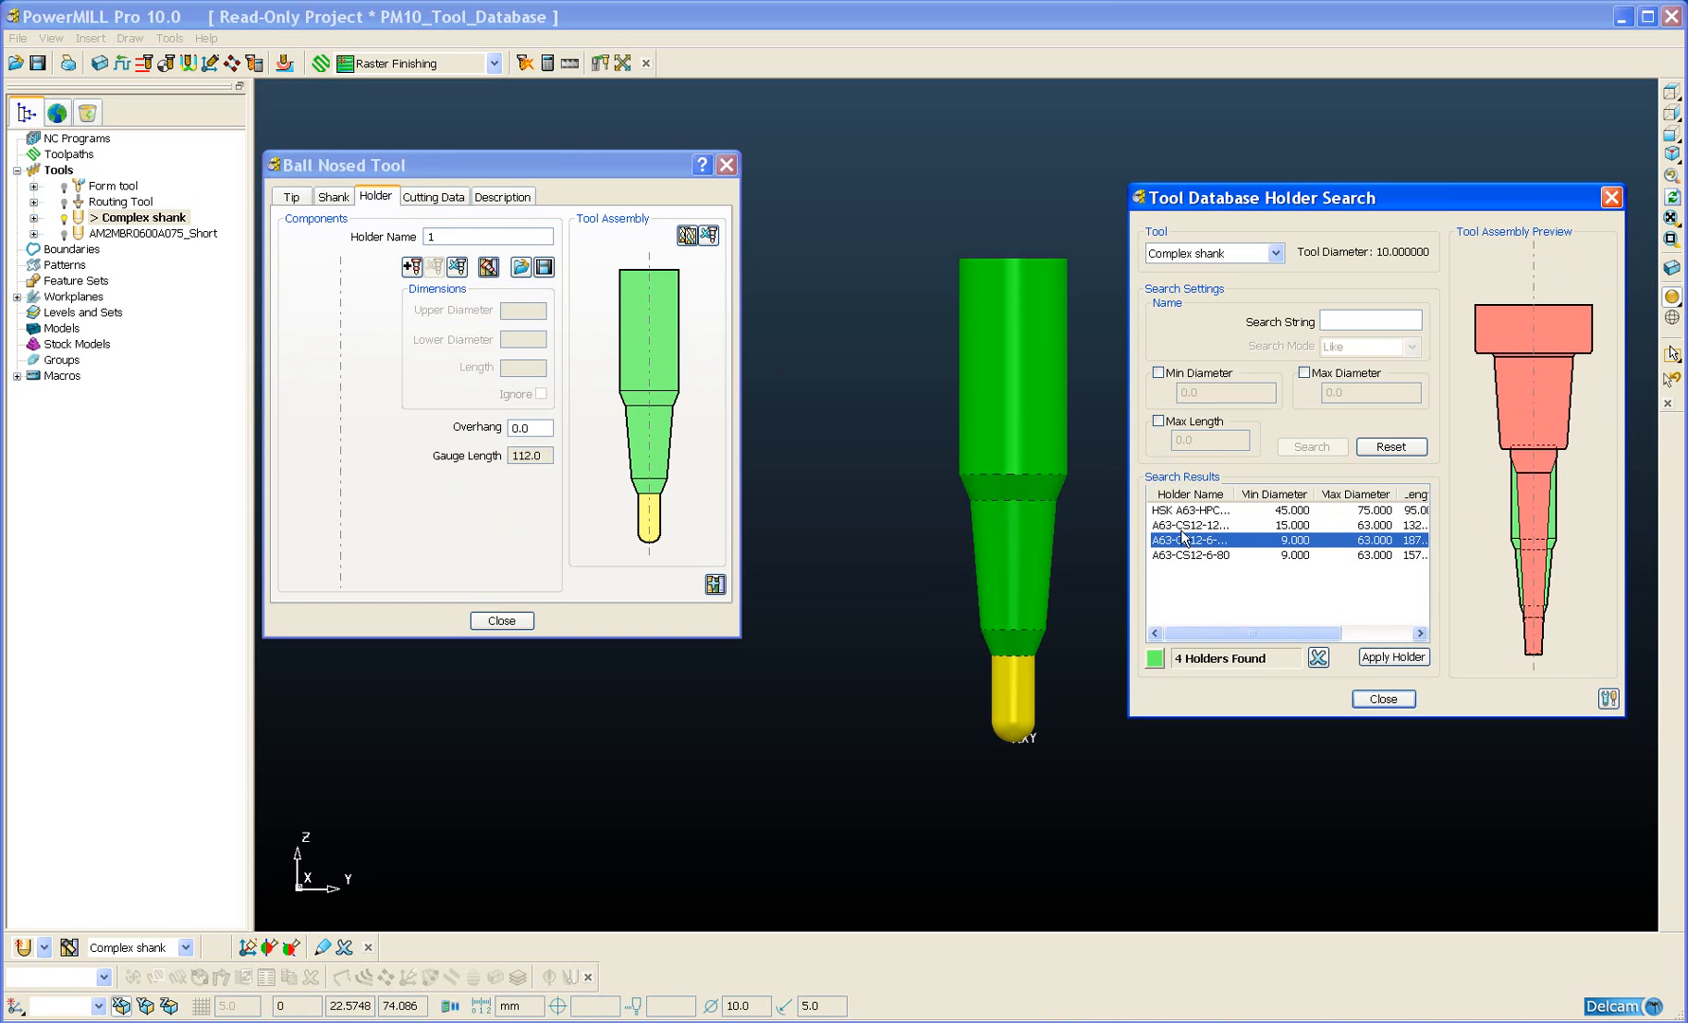
pyautogui.click(1190, 510)
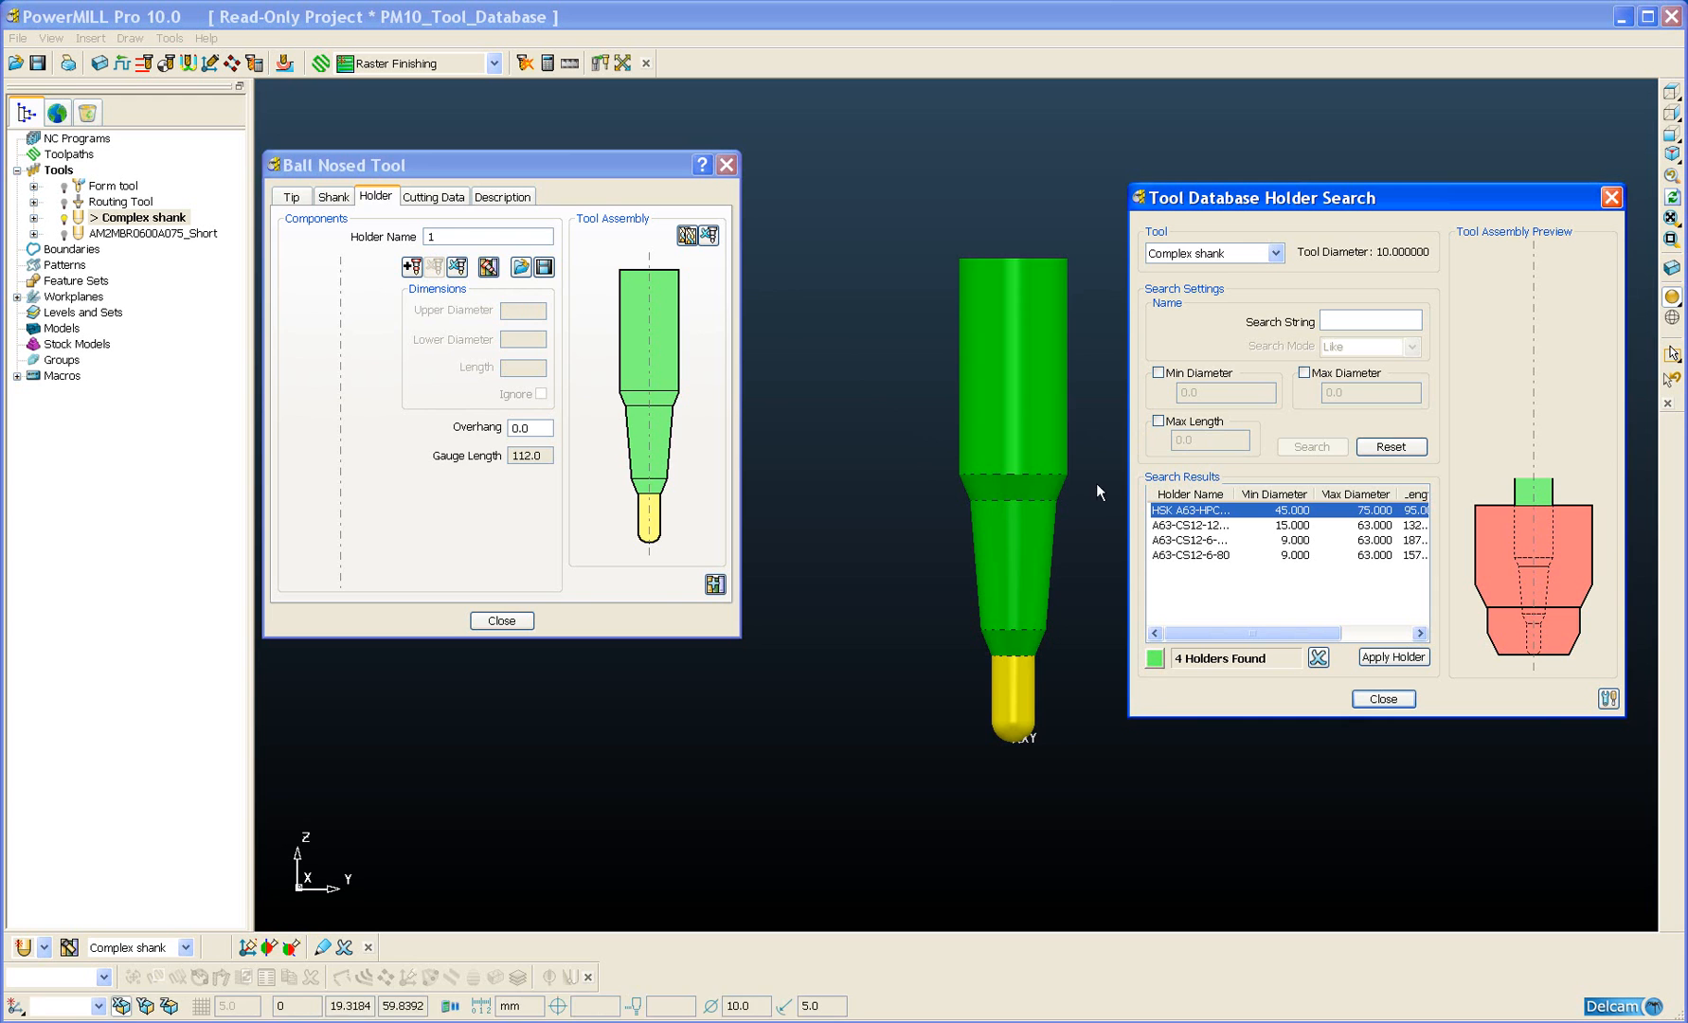
pyautogui.click(334, 197)
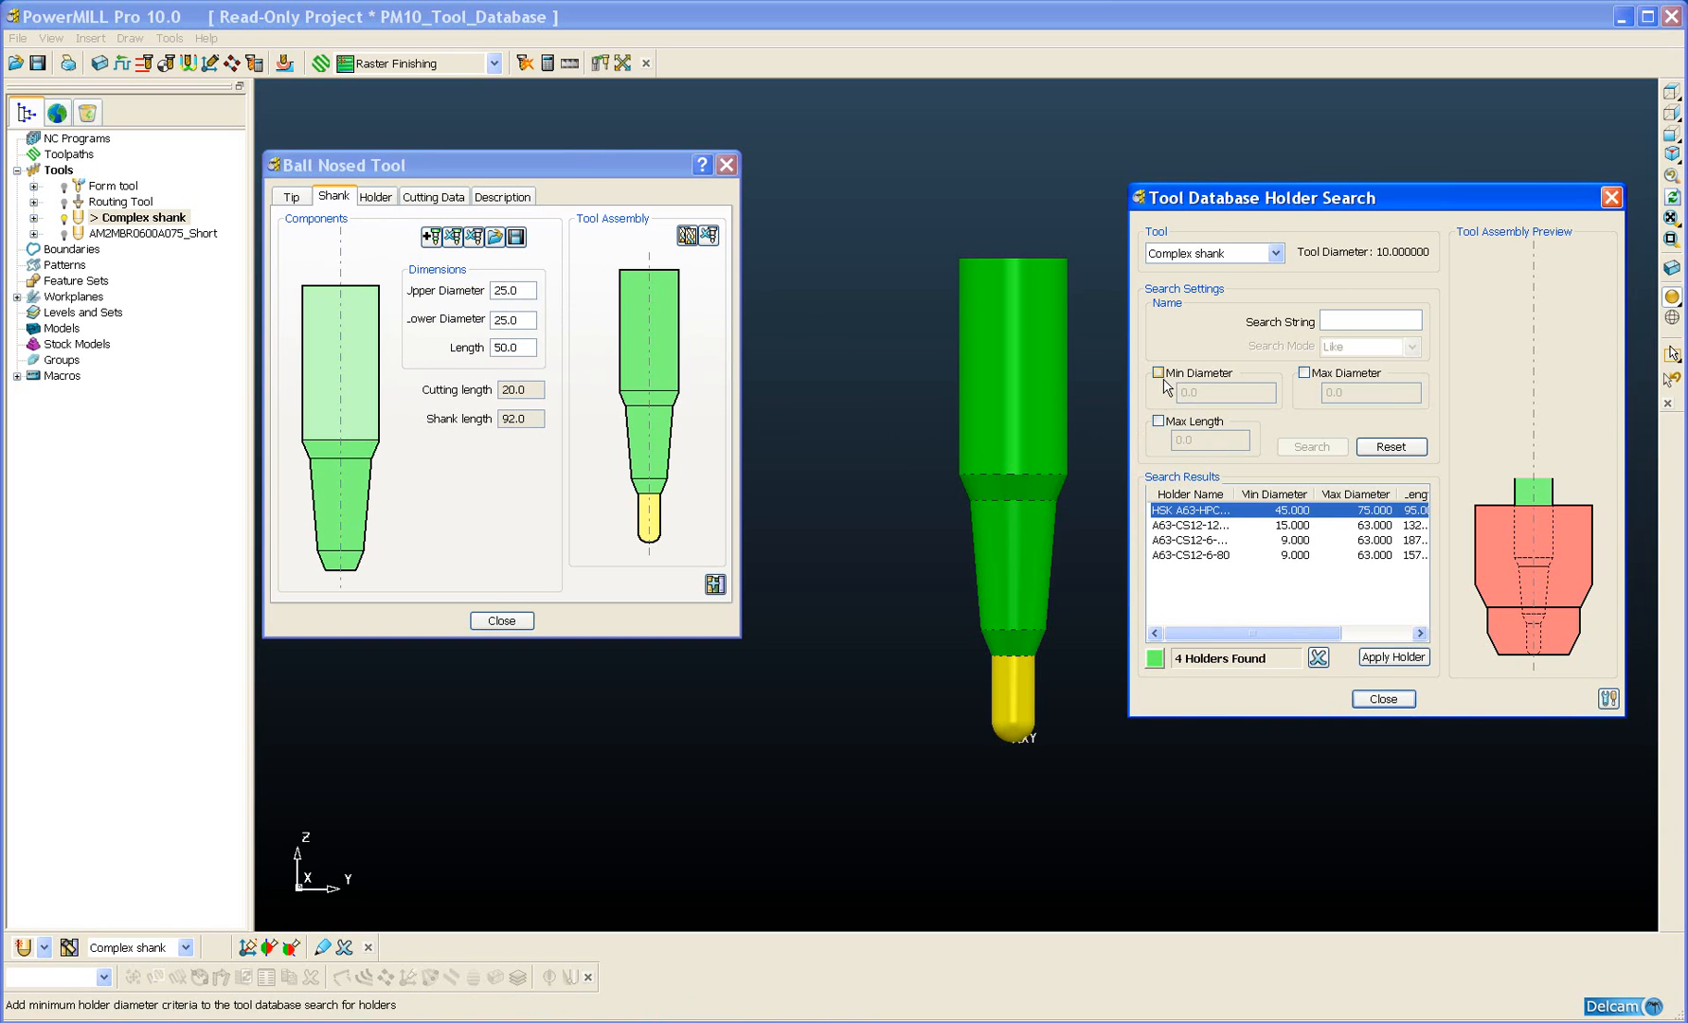
# Step: Filter holders to a 25 minimum diameter and preview the sole HSK A63-HPC result
pyautogui.click(1158, 374)
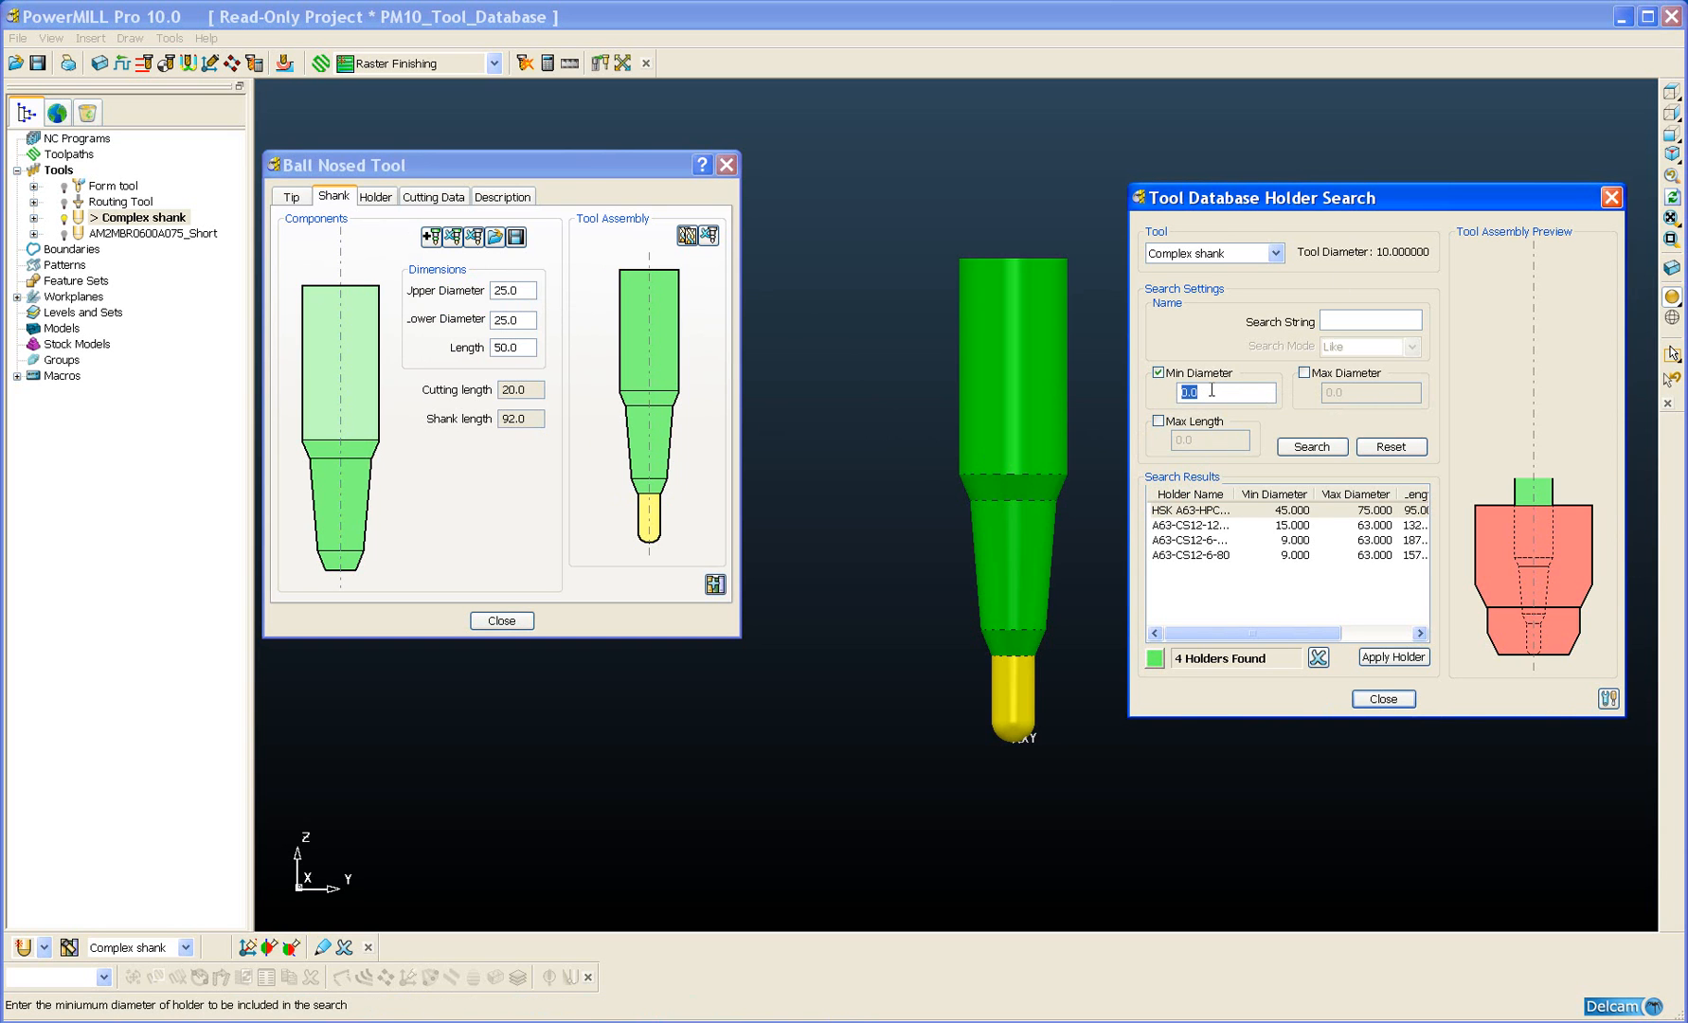
pyautogui.write('25')
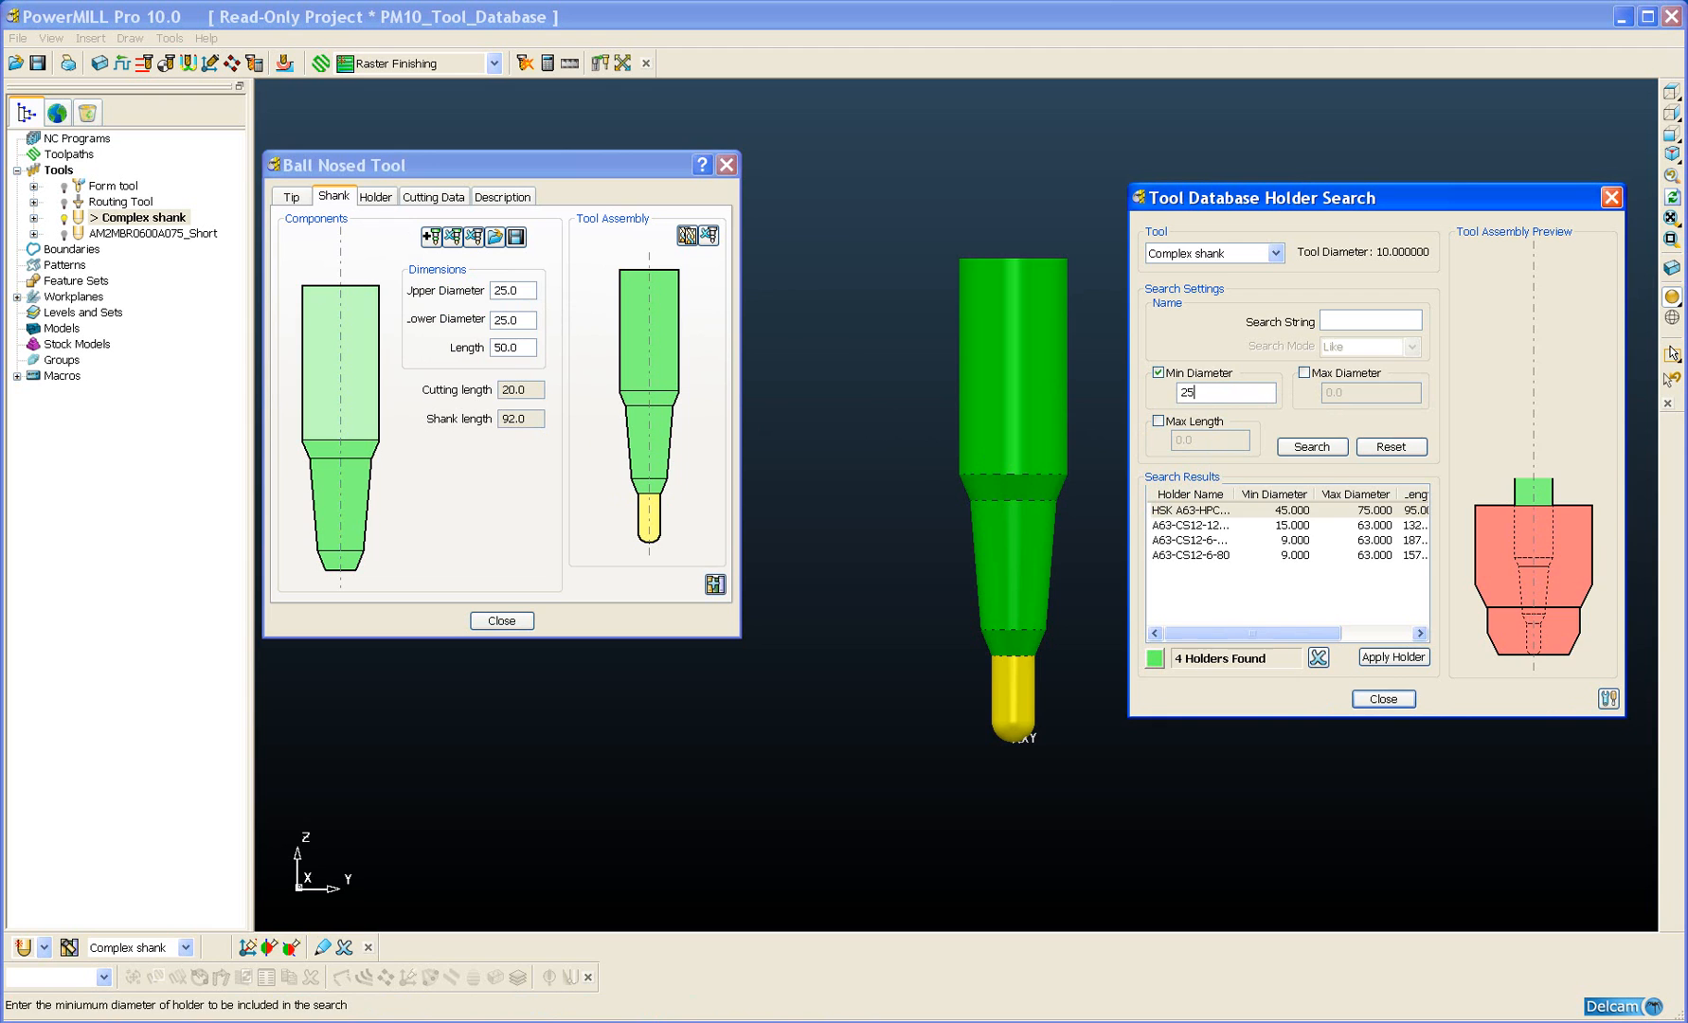
pyautogui.click(1312, 447)
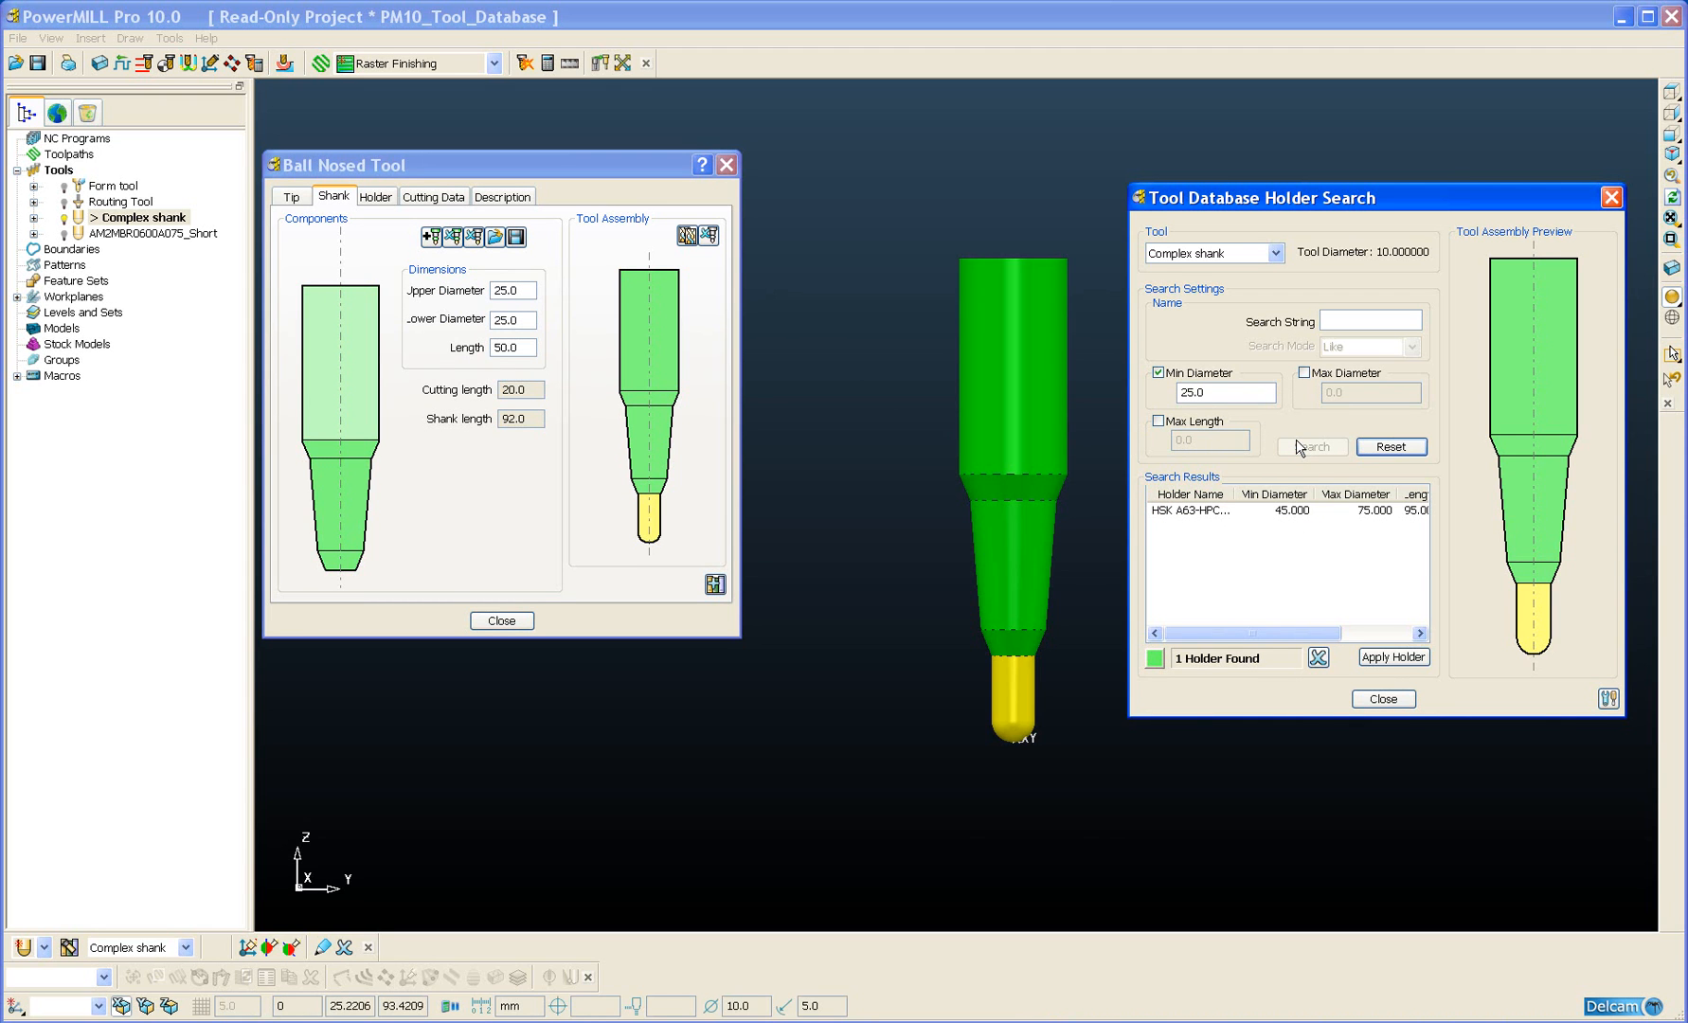
pyautogui.click(1205, 511)
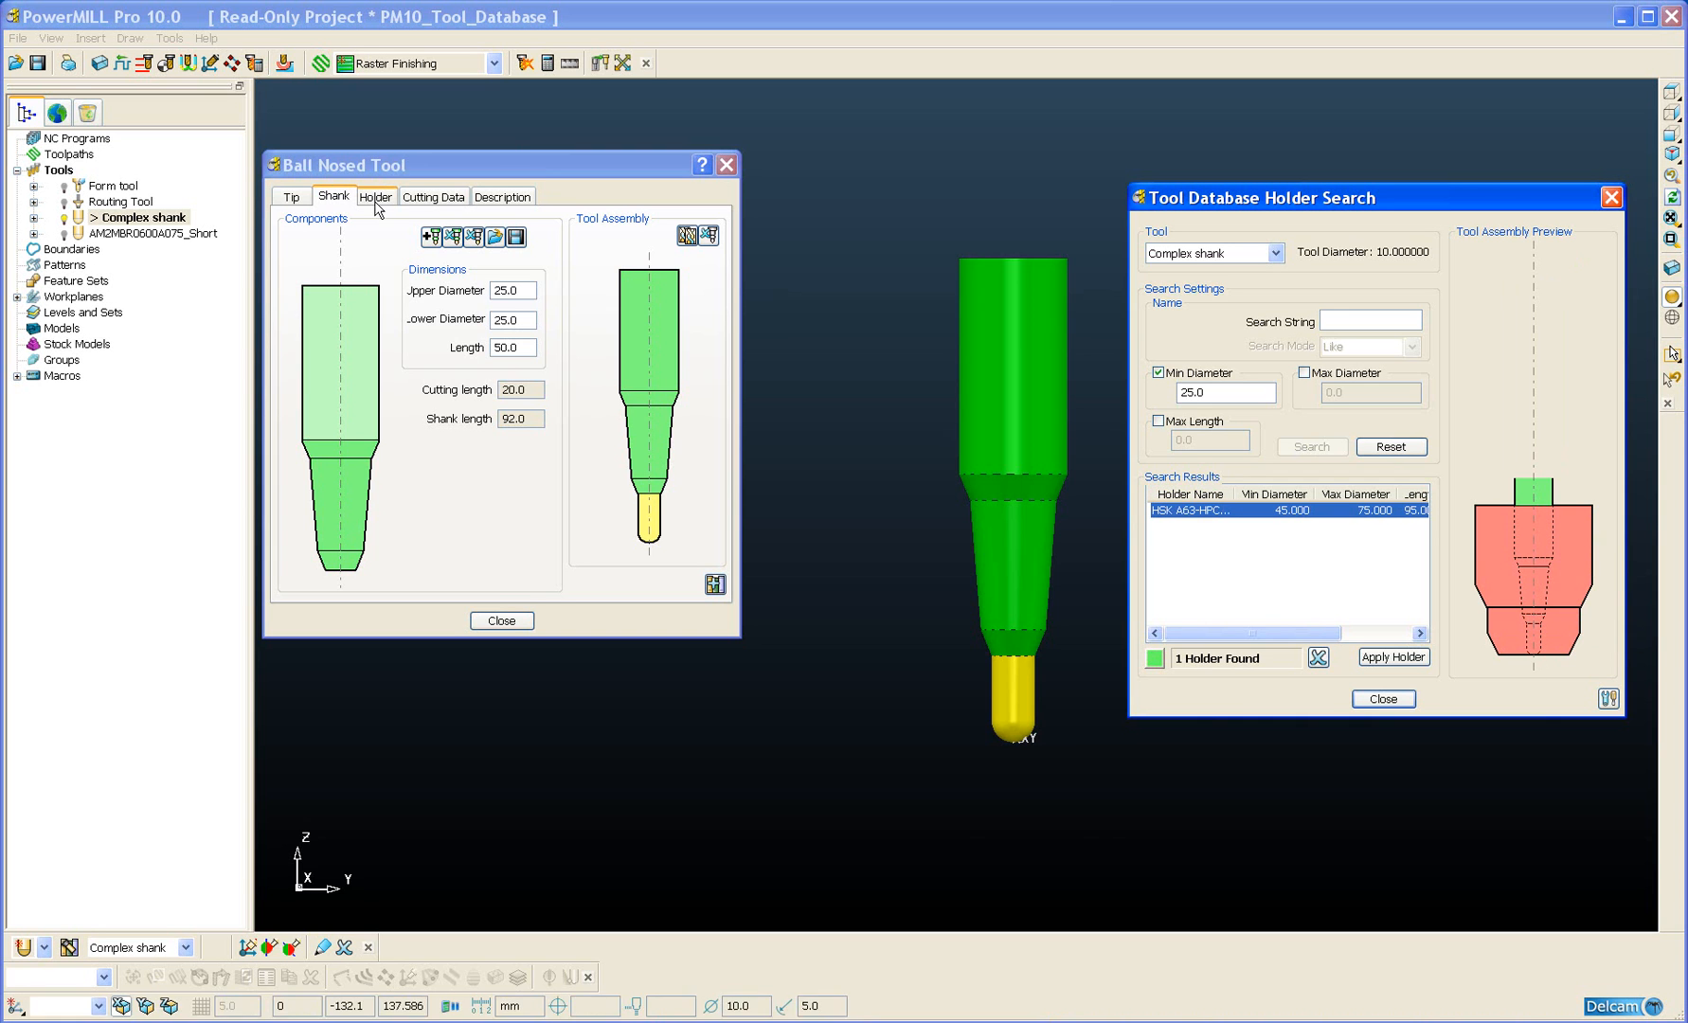
# Step: Fit the HSK A63-HPC holder at 70 overhang and close both dialogs
pyautogui.click(375, 197)
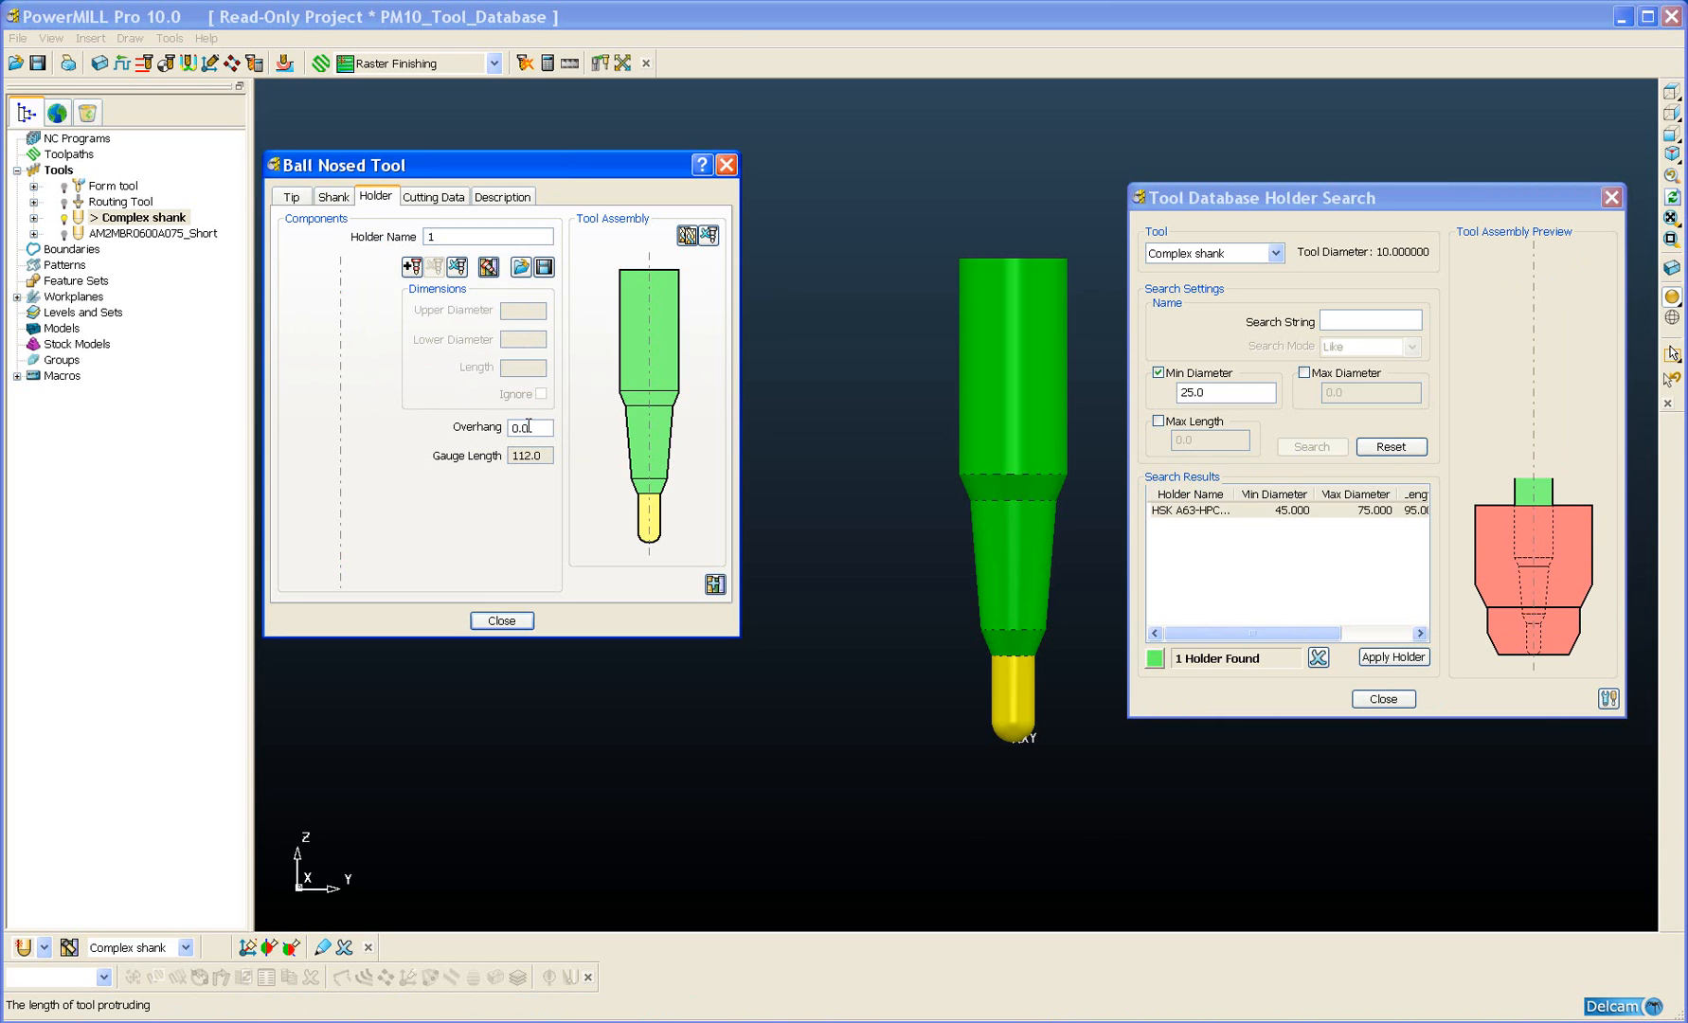
pyautogui.write('70')
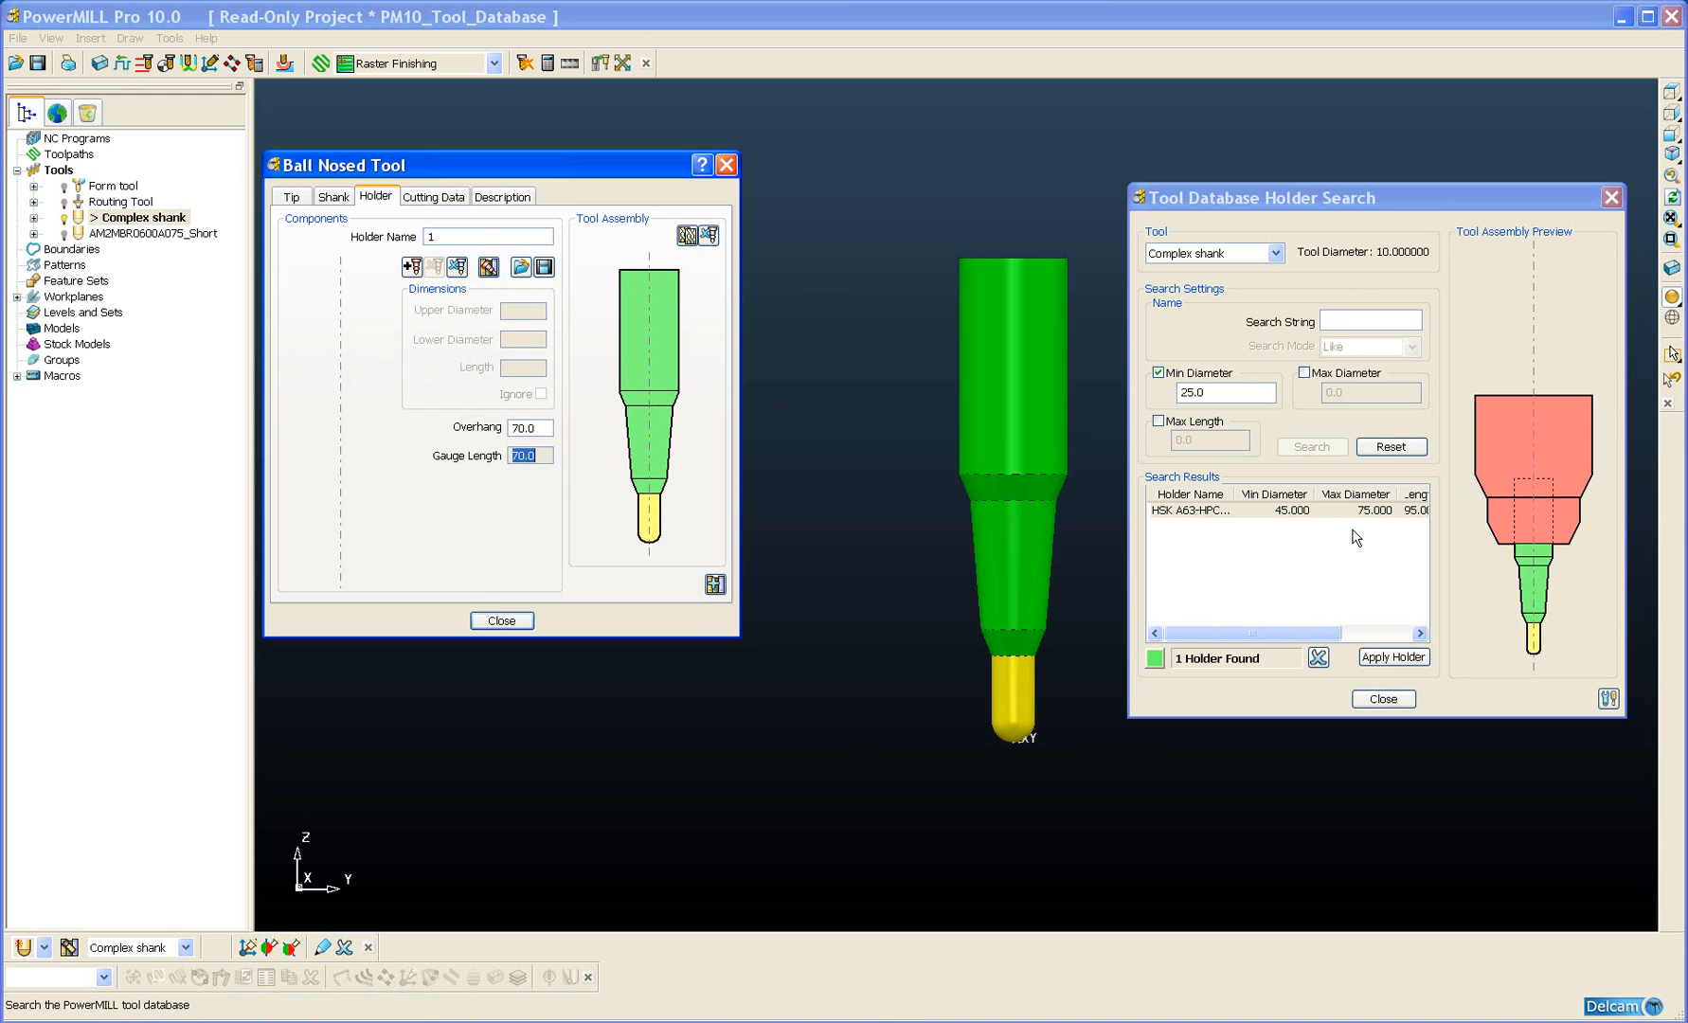
pyautogui.click(1395, 658)
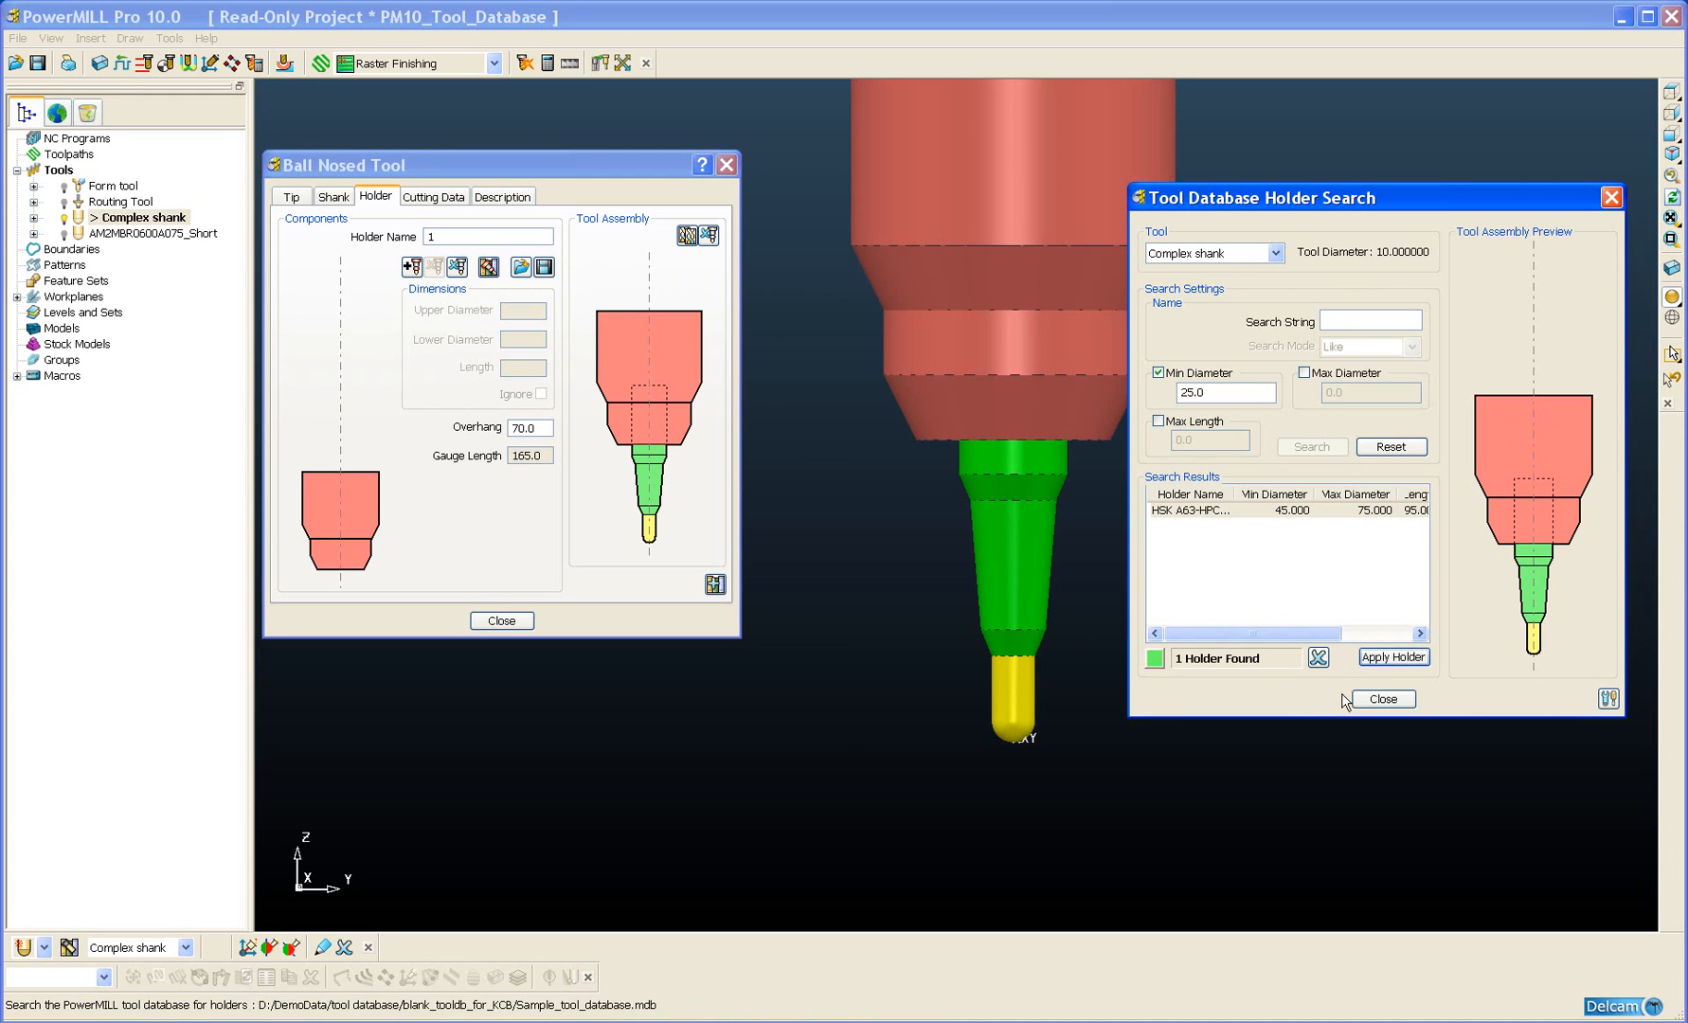
pyautogui.click(1383, 699)
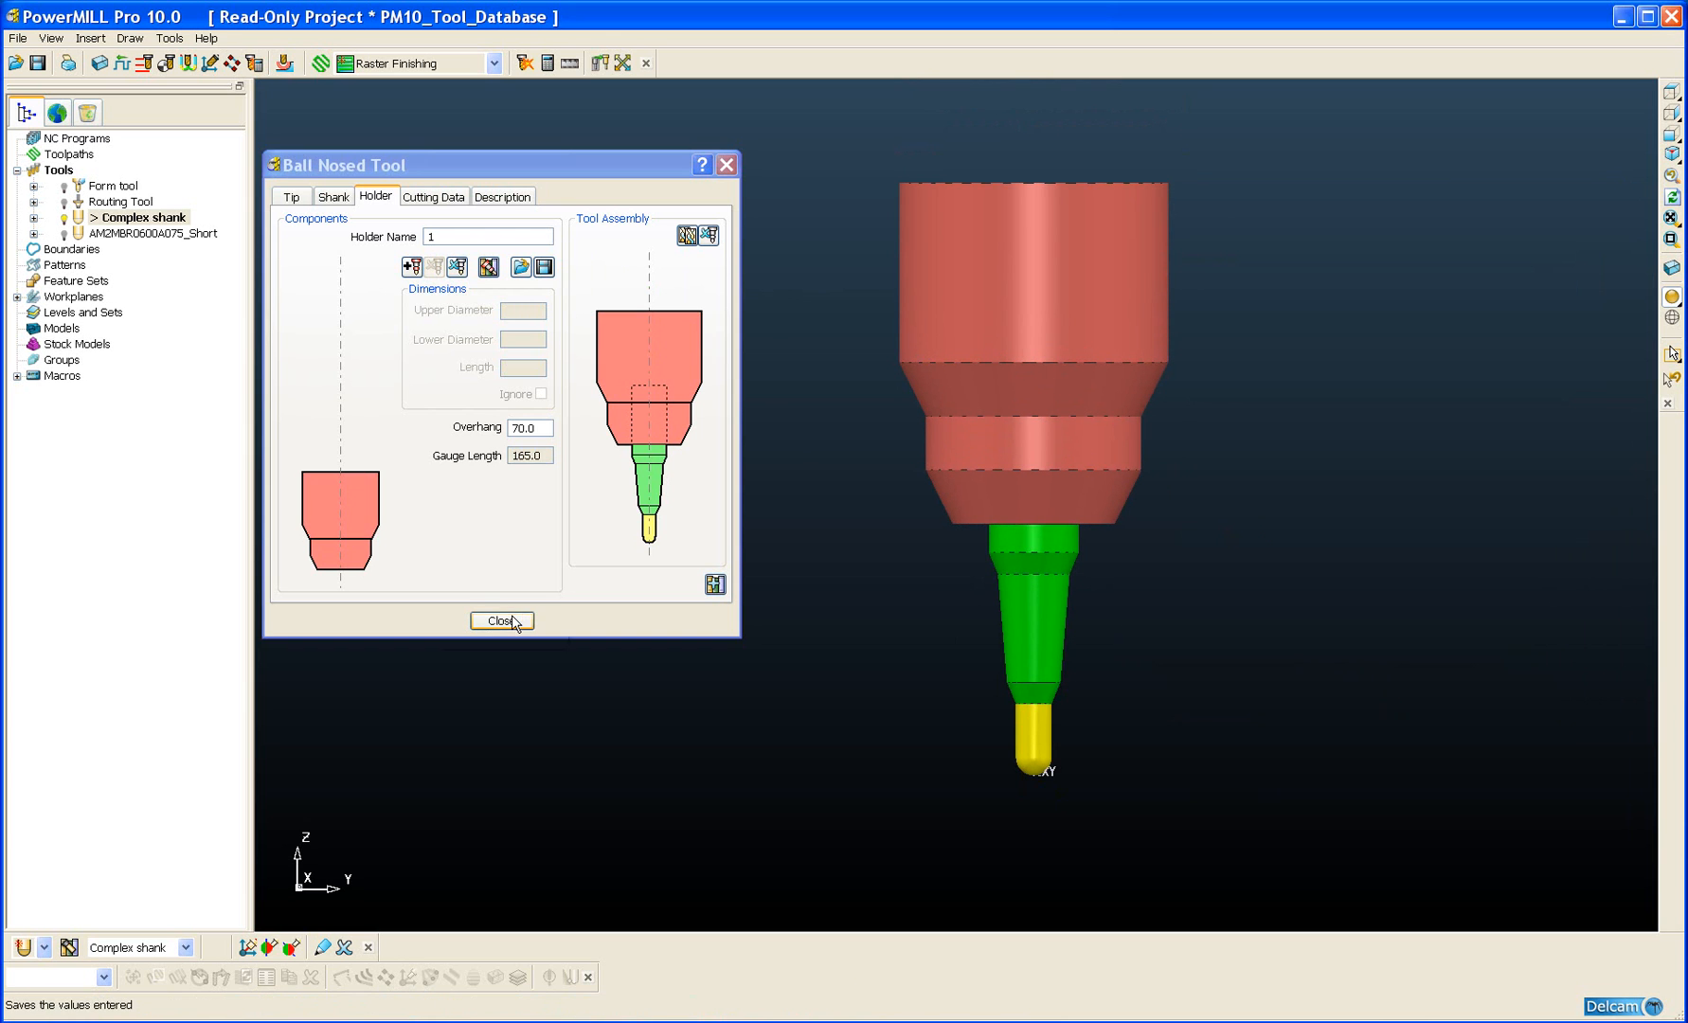
pyautogui.click(502, 622)
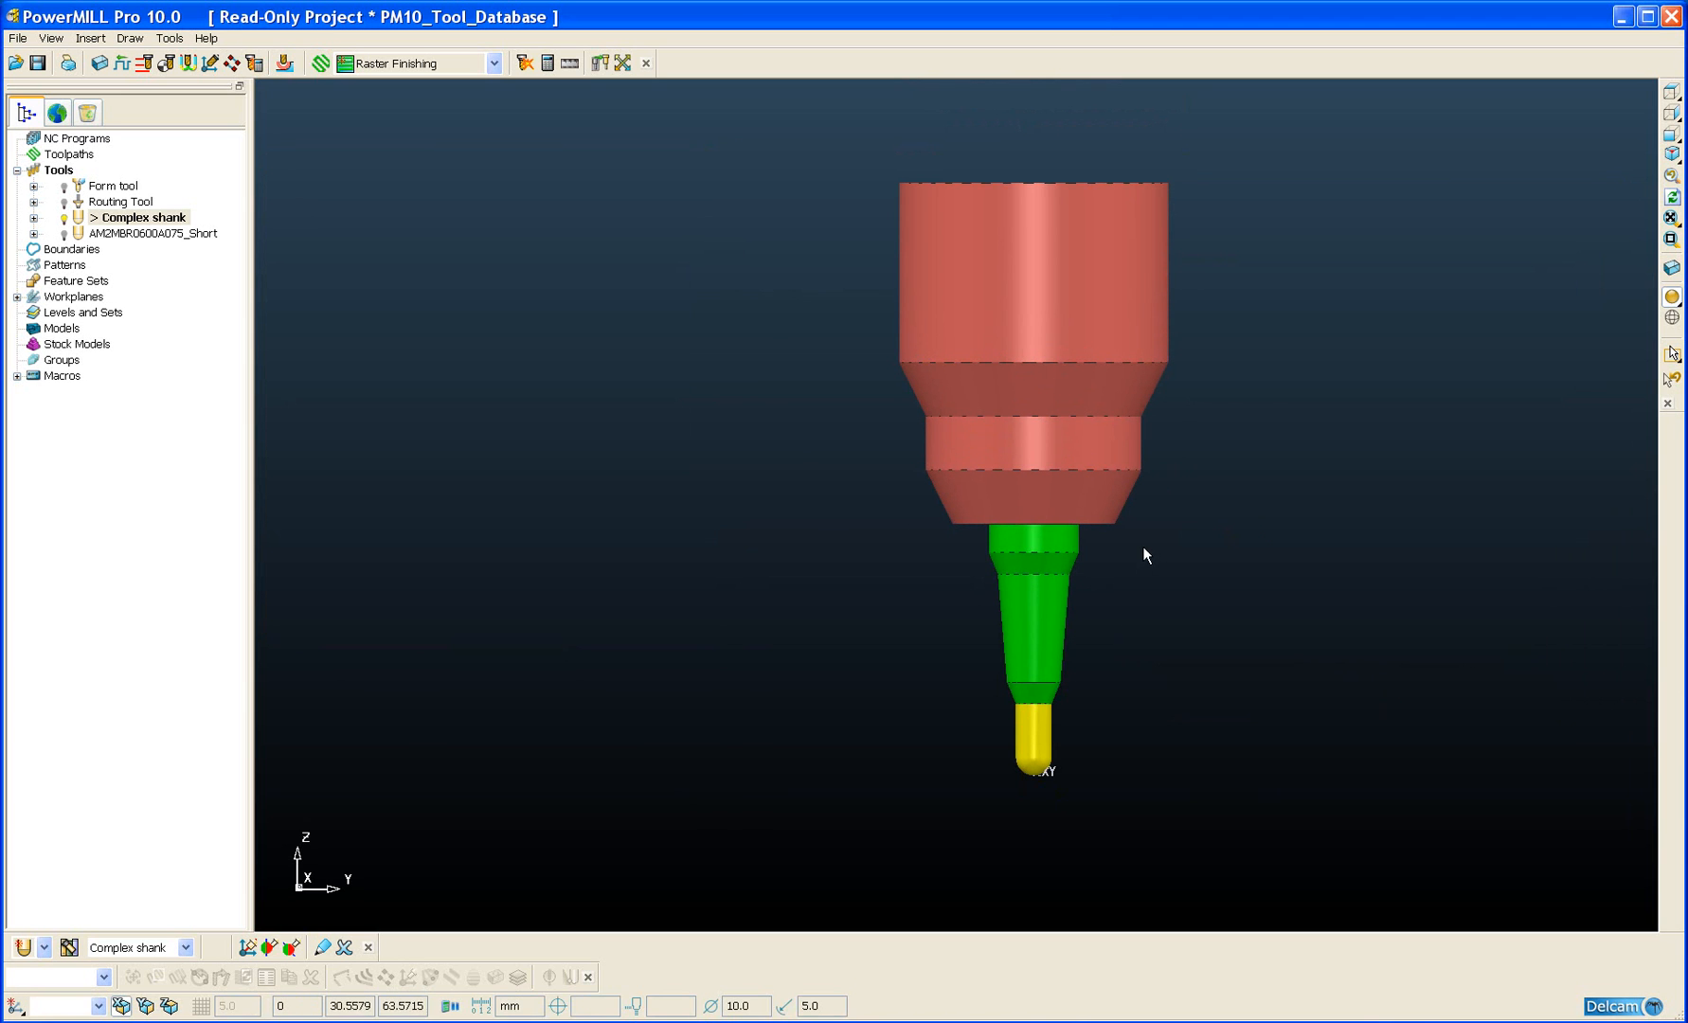